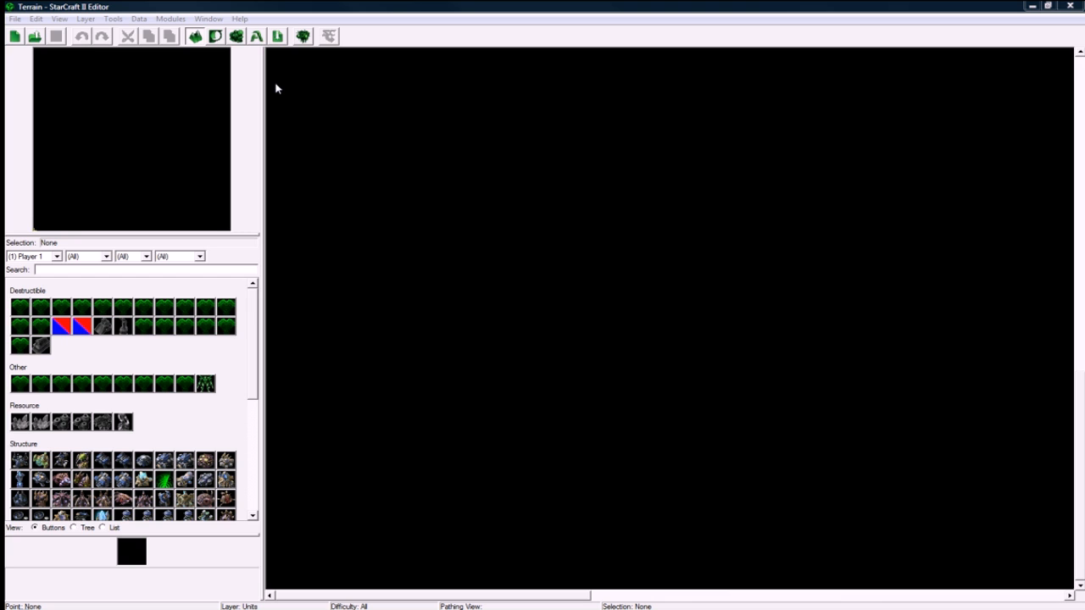
Create a new 64x64 melee map with the Bel'Shir (Jungle) texture set
left_click(13, 19)
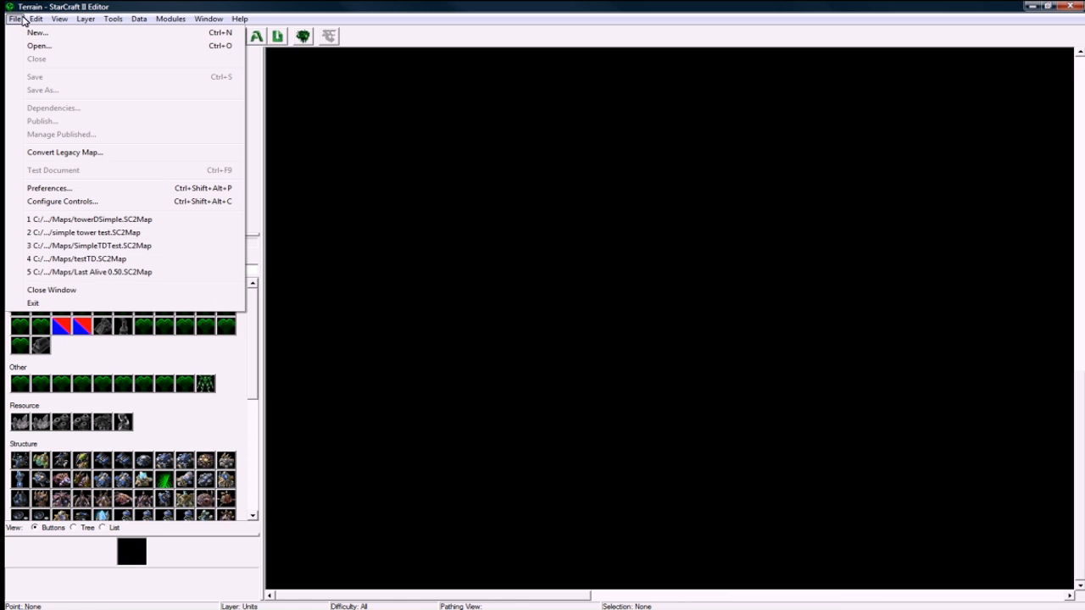
left_click(37, 32)
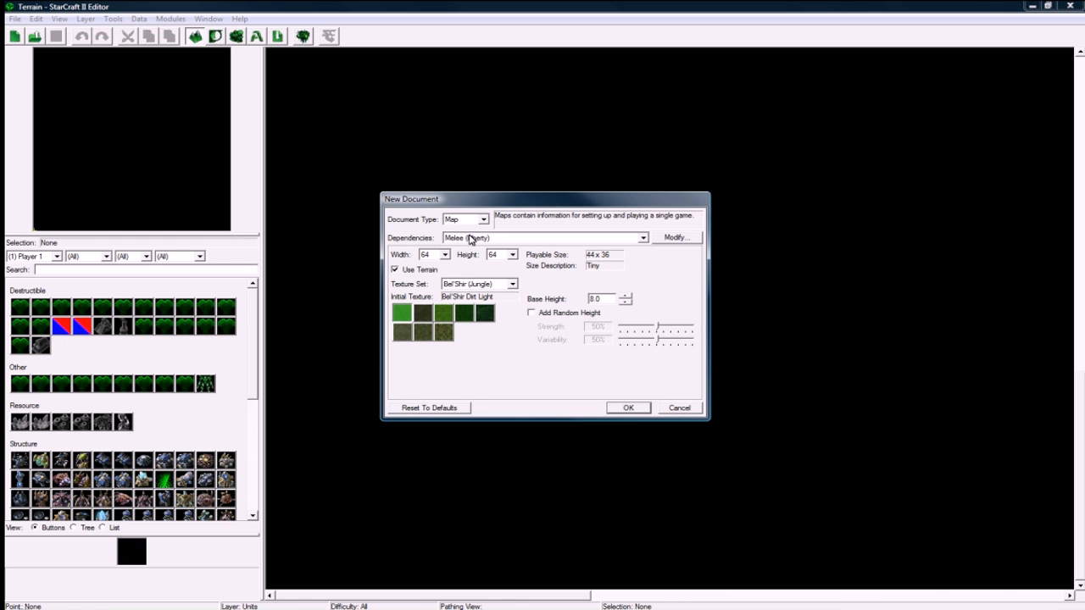
mouse_move(631, 413)
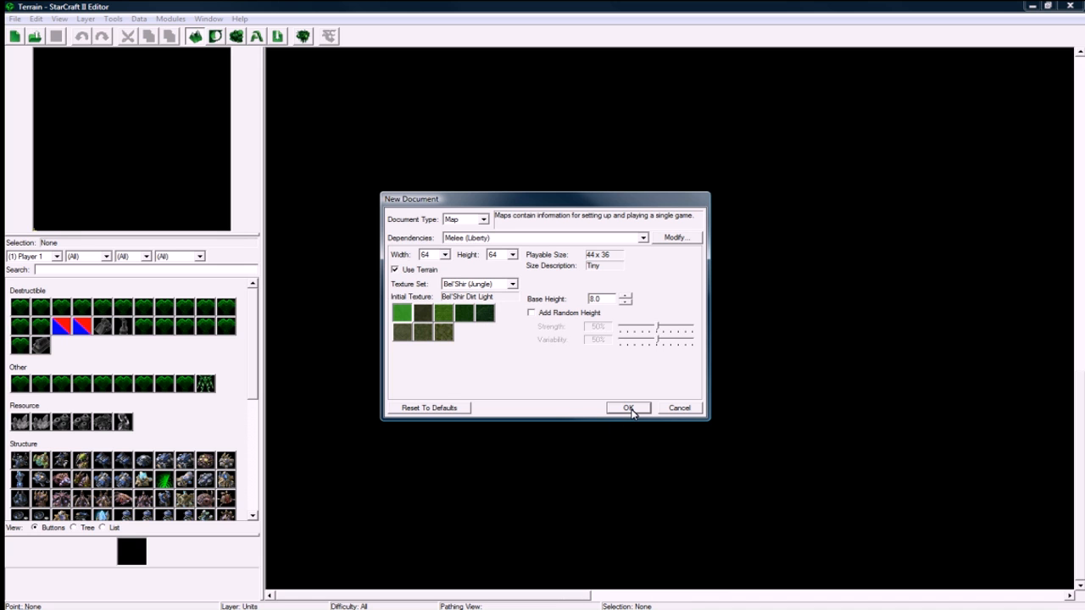
left_click(627, 407)
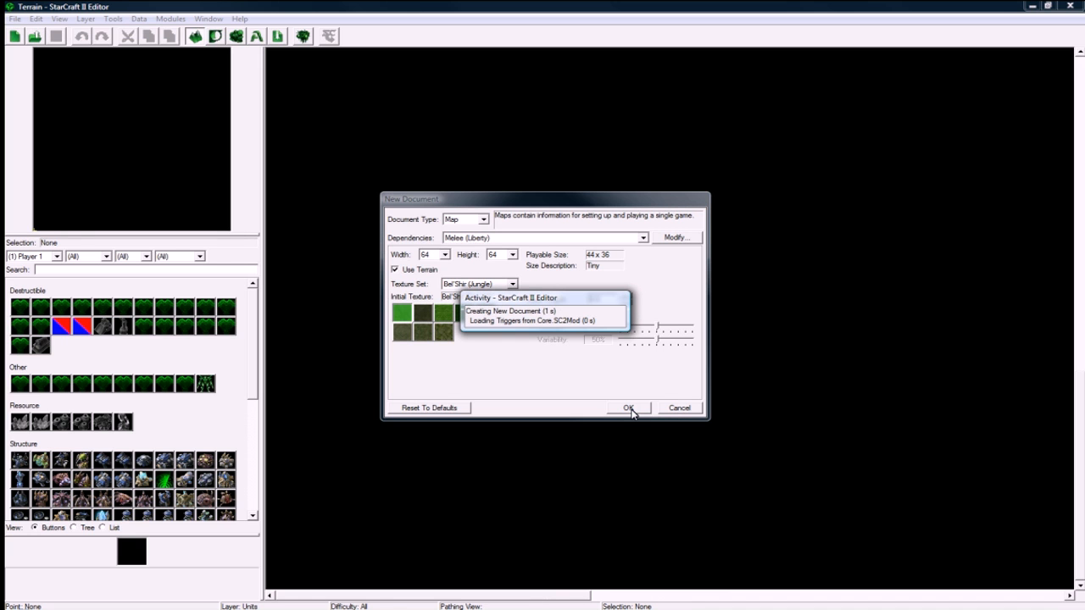
left_click(627, 407)
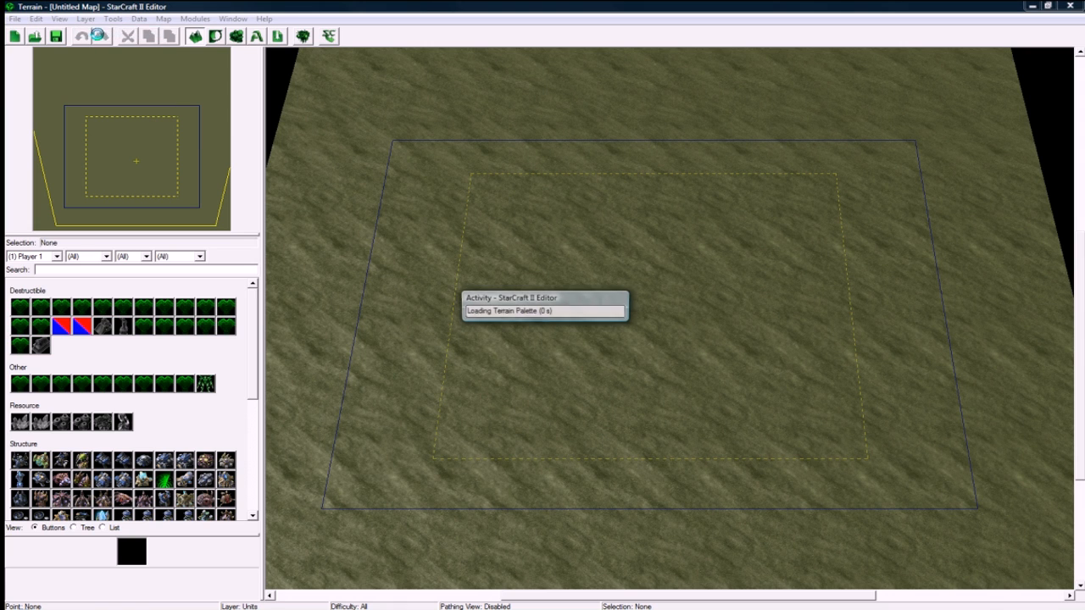
Raise manmade cliff walls with the Cliff brush to form the winding maze path
left_click(214, 36)
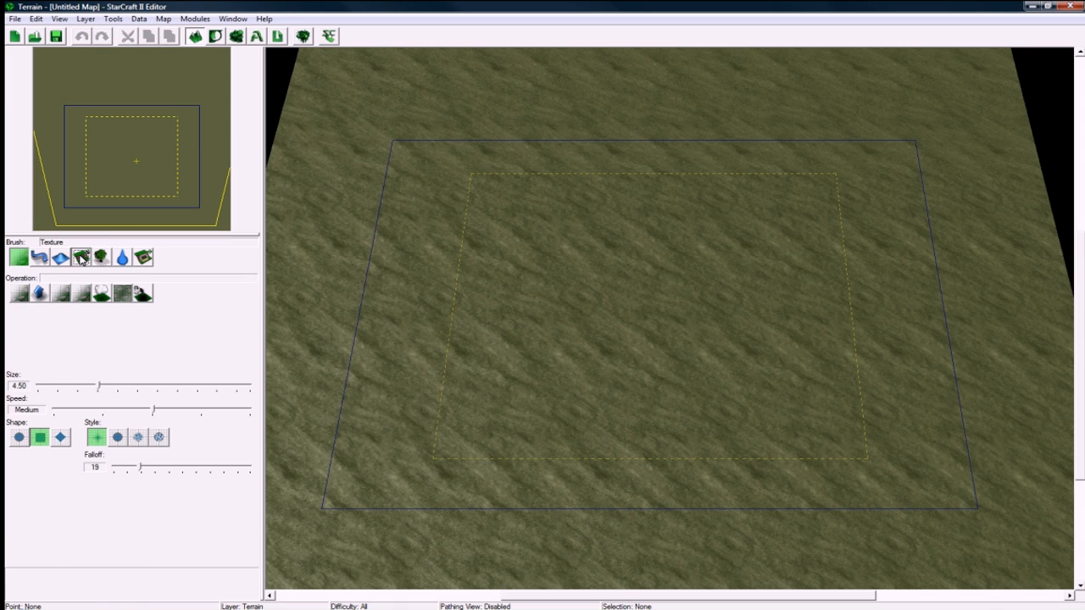
left_click(82, 257)
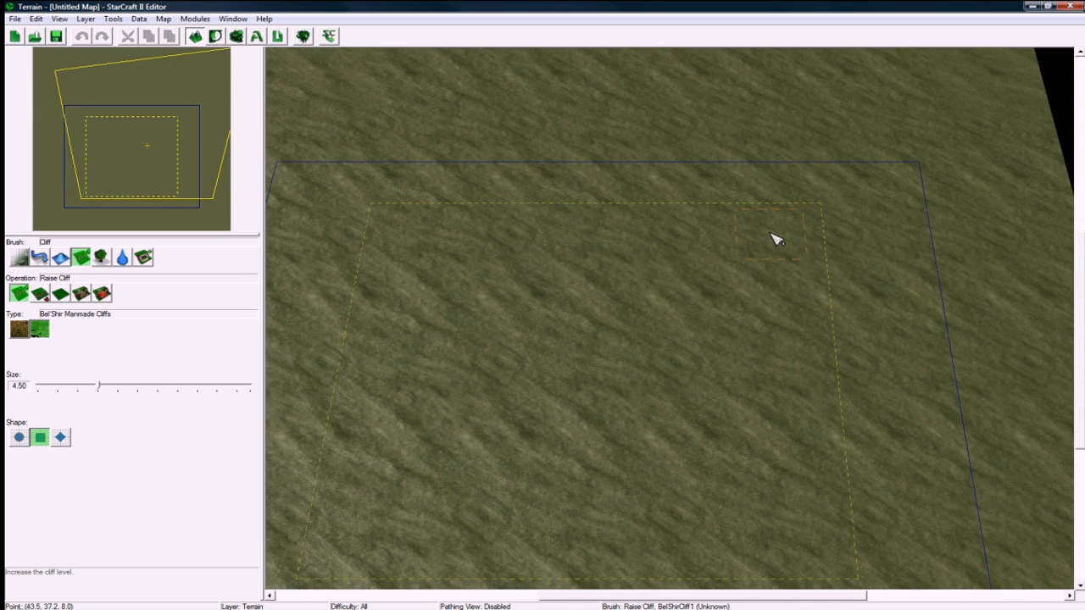
left_click(766, 239)
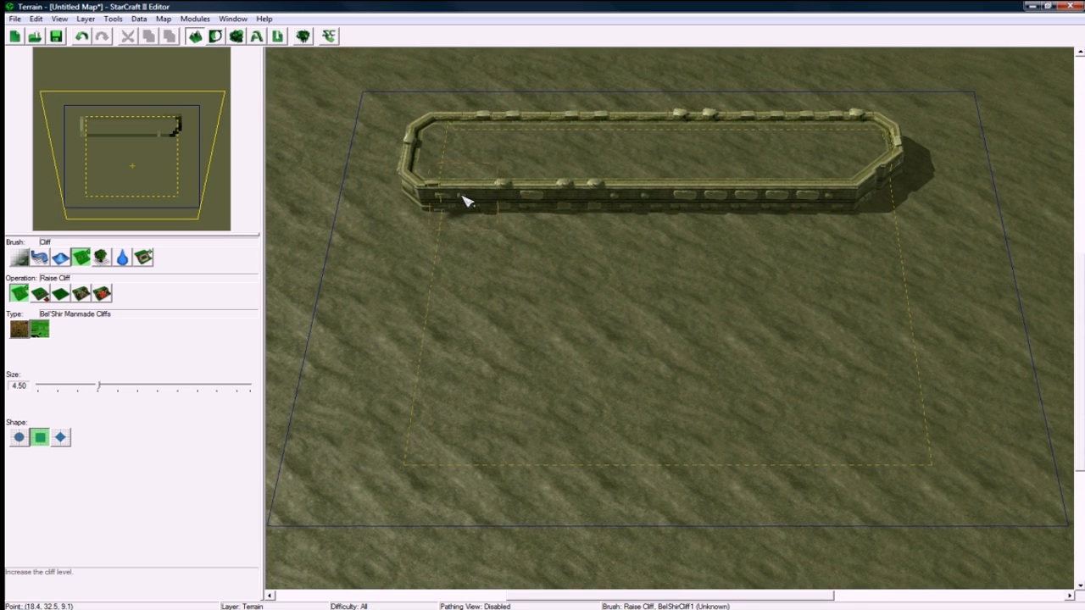
left_click(432, 251)
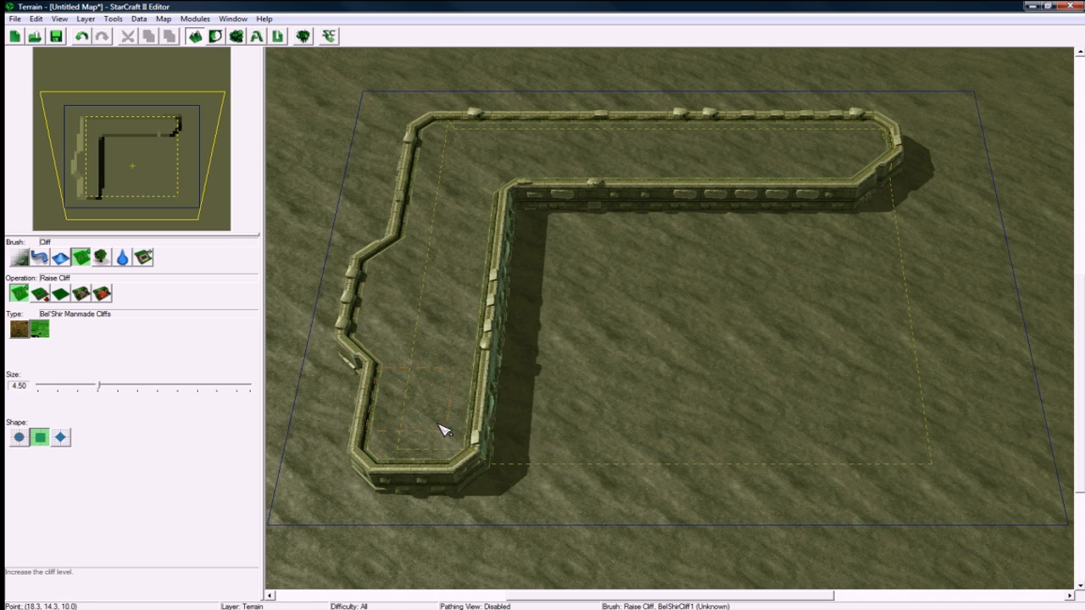
left_click_drag(444, 428, 834, 424)
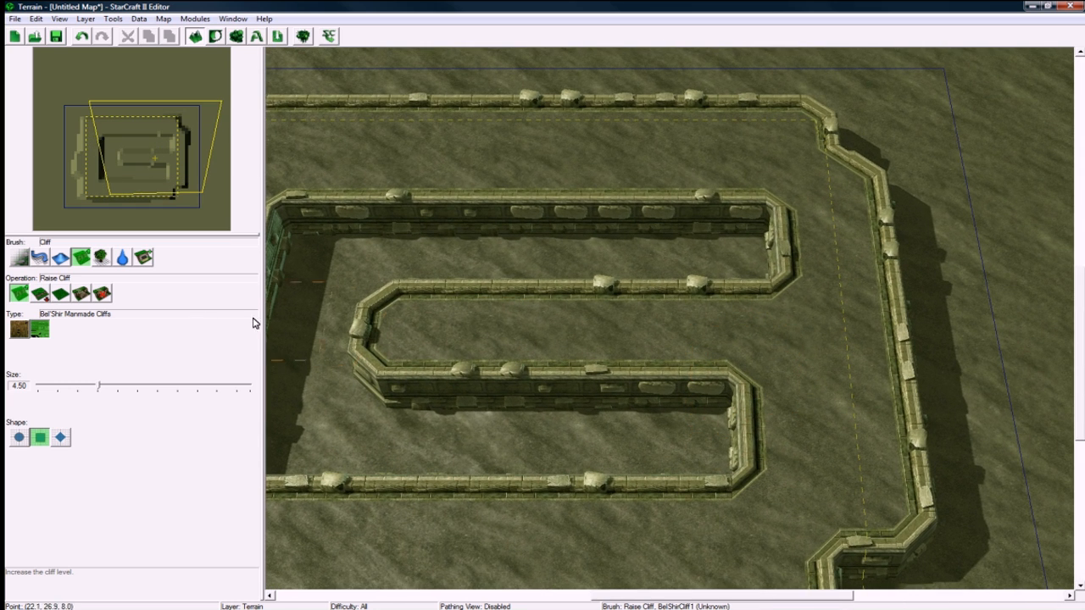
Paint grass and Bel'Shir Bricks Large patches at the maze ends and save as 'Simple Tower Defense 1.0'
left_click(39, 258)
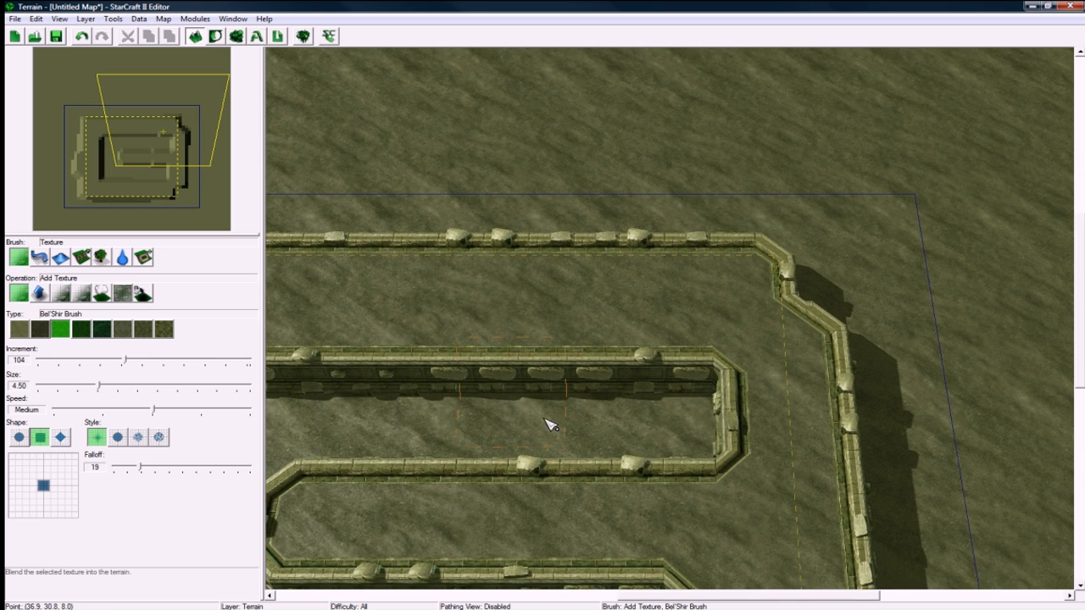
left_click(661, 412)
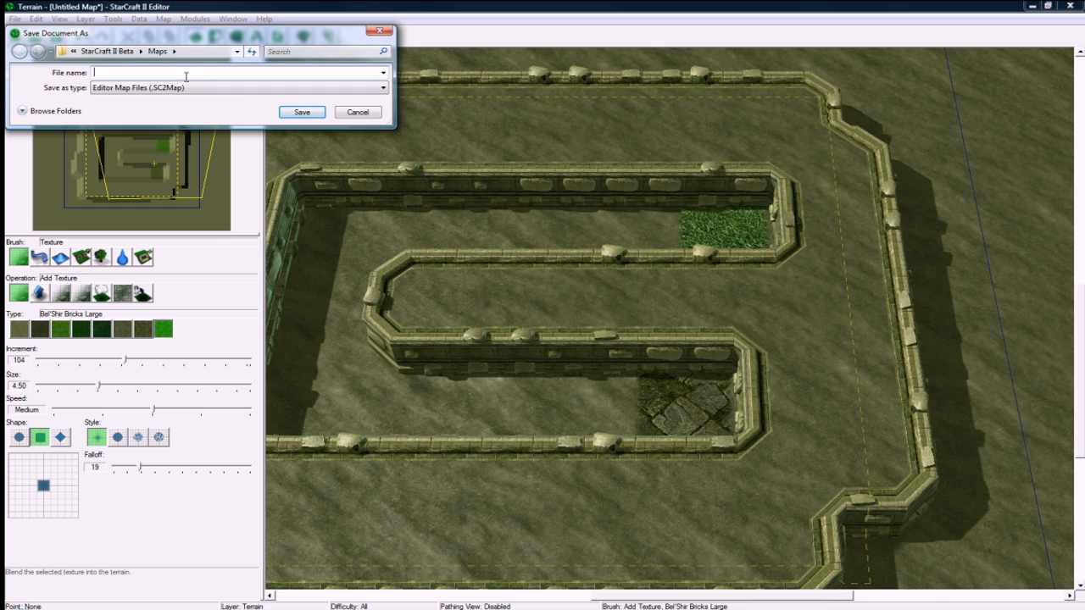
type("Sim")
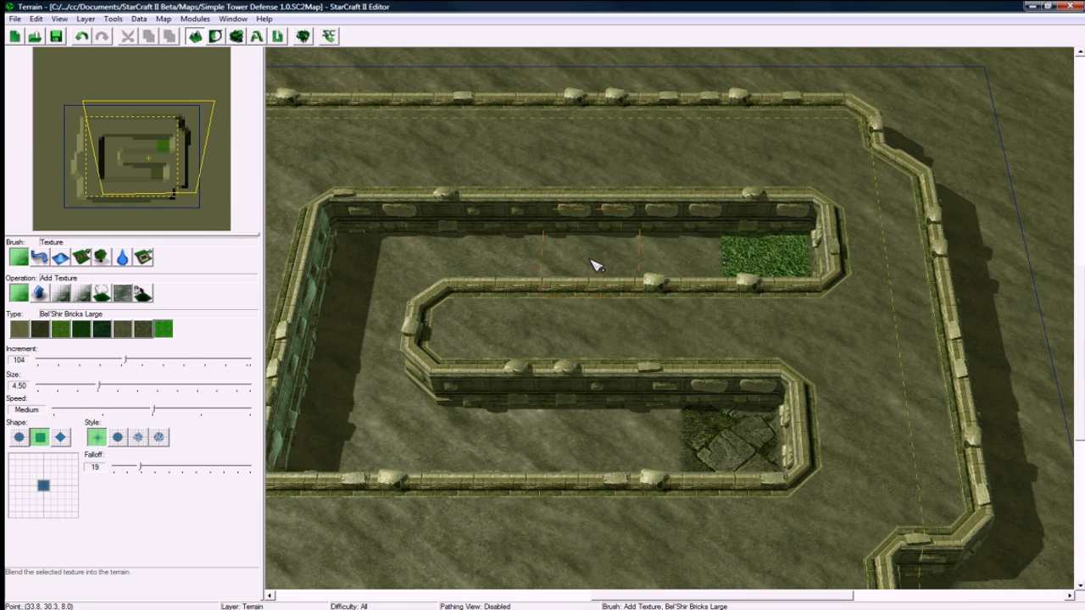
Switch to the Regions layer and add a region named SpawnRegion at the maze start
left_click(84, 18)
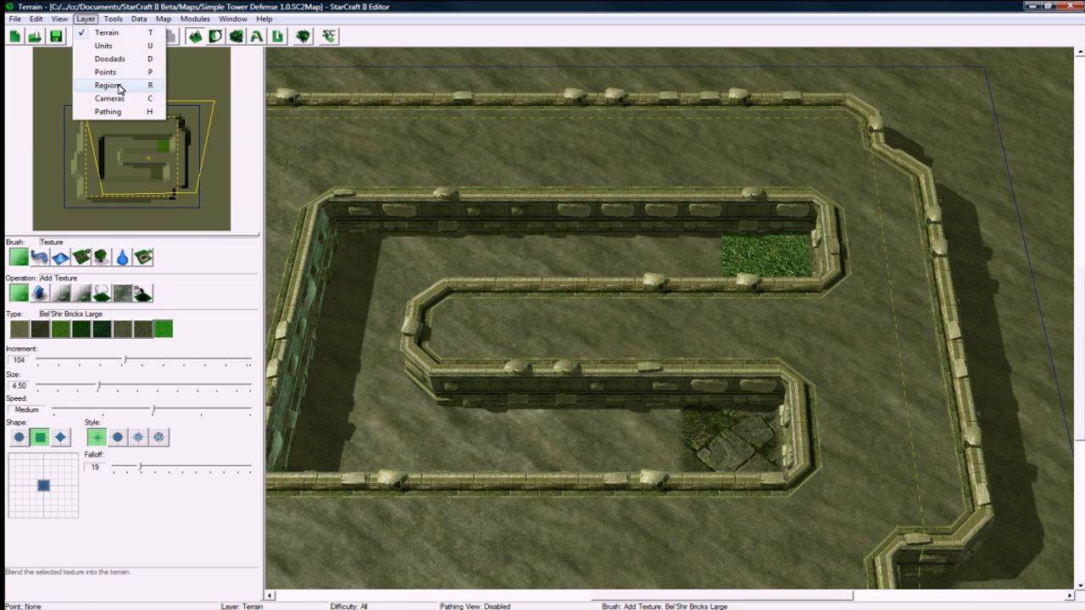
left_click(108, 84)
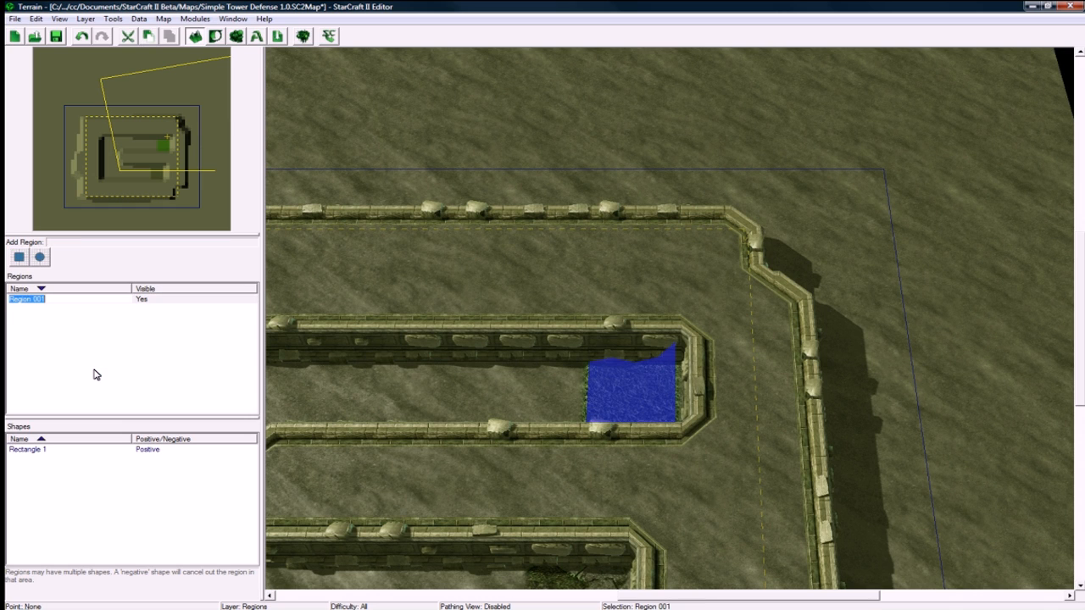
type("SpawnRegion")
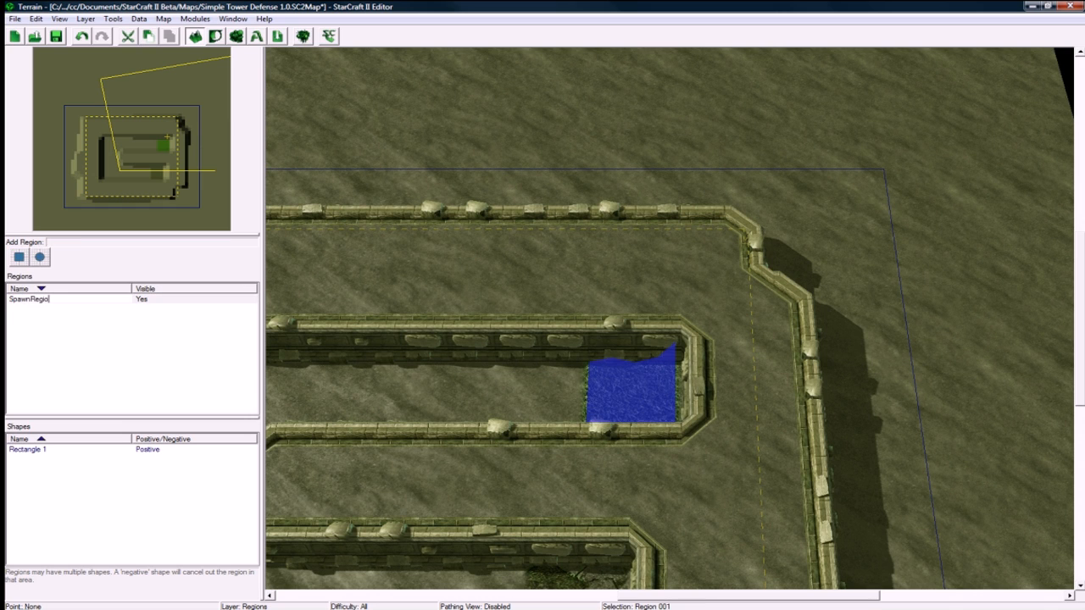
Add a second region at the path end and rename it EndRegion
left_click(17, 257)
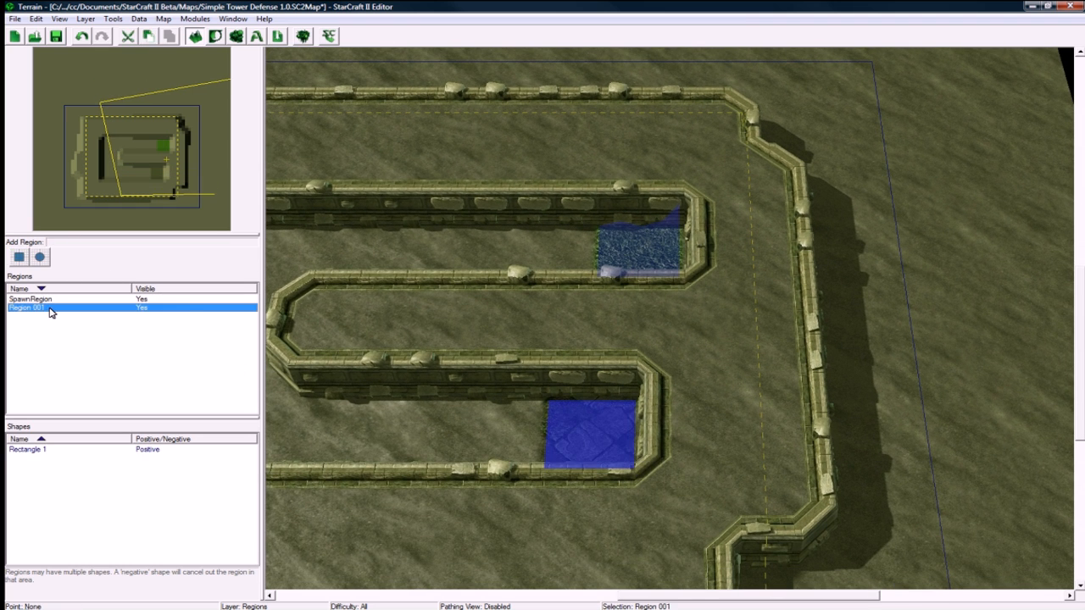
right_click(26, 308)
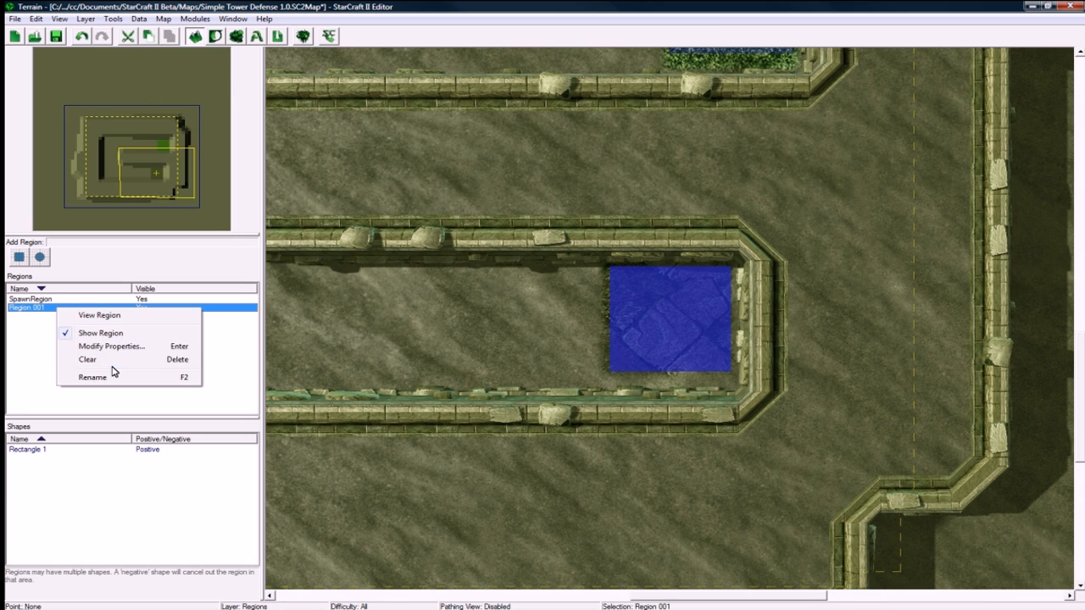
left_click(91, 376)
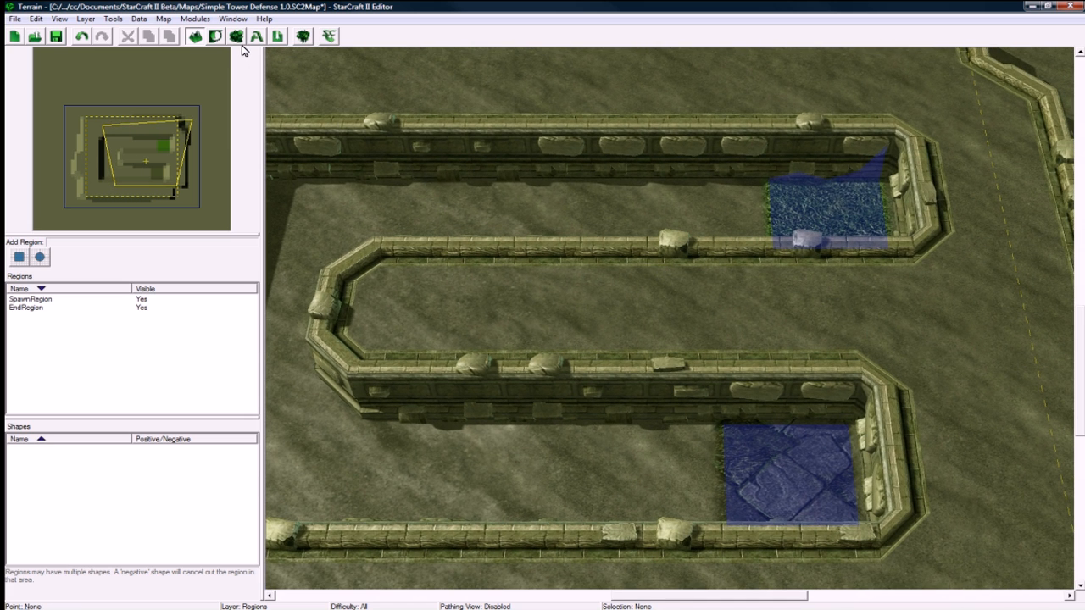
mouse_move(237, 35)
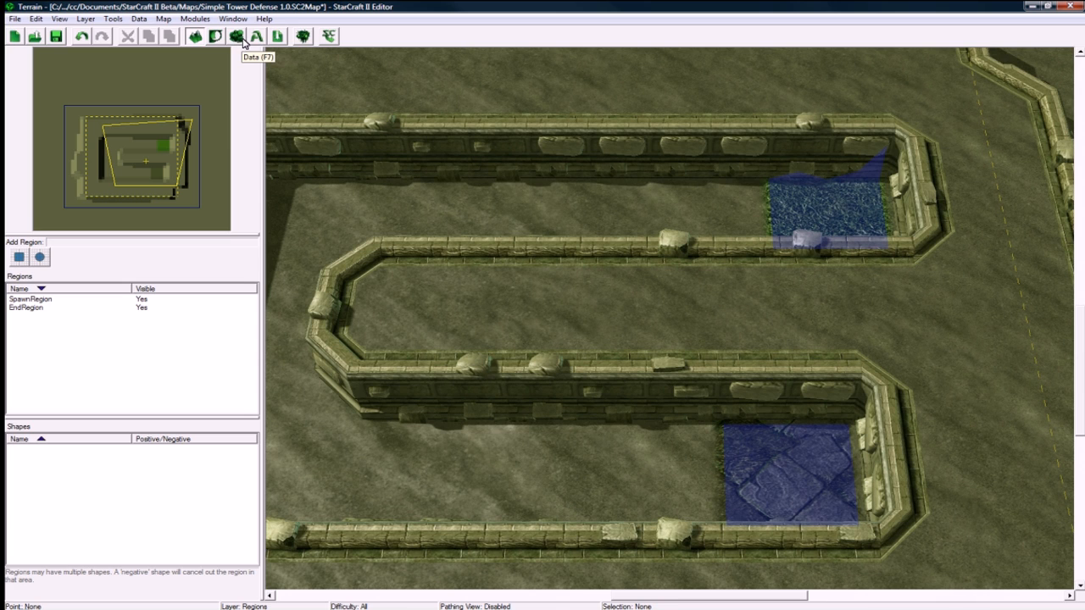
mouse_move(237, 36)
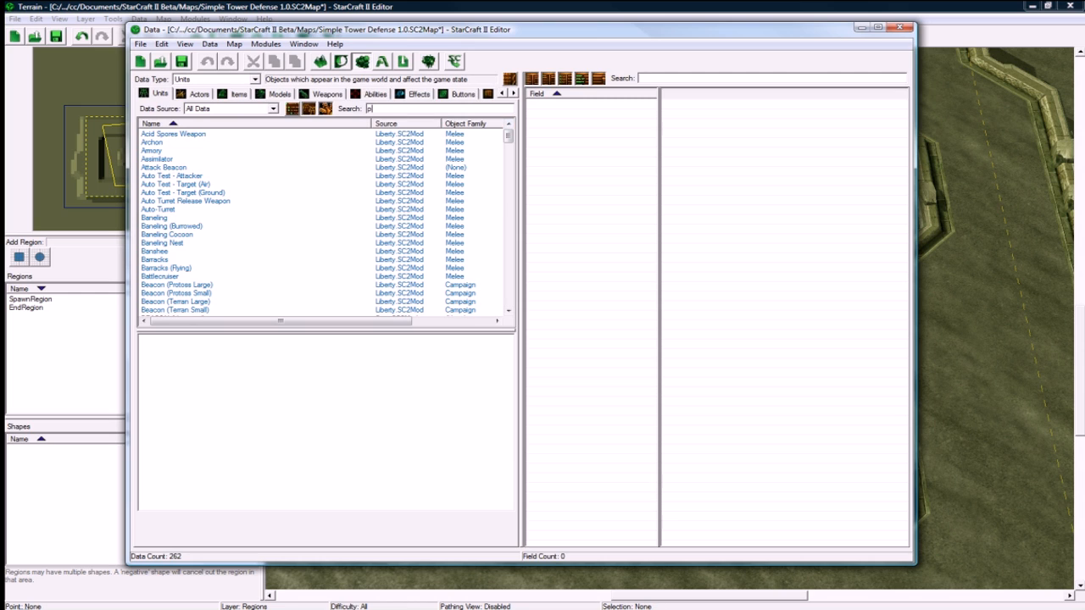
Search the unit data for 'probe' and select the Probe unit
type("robe")
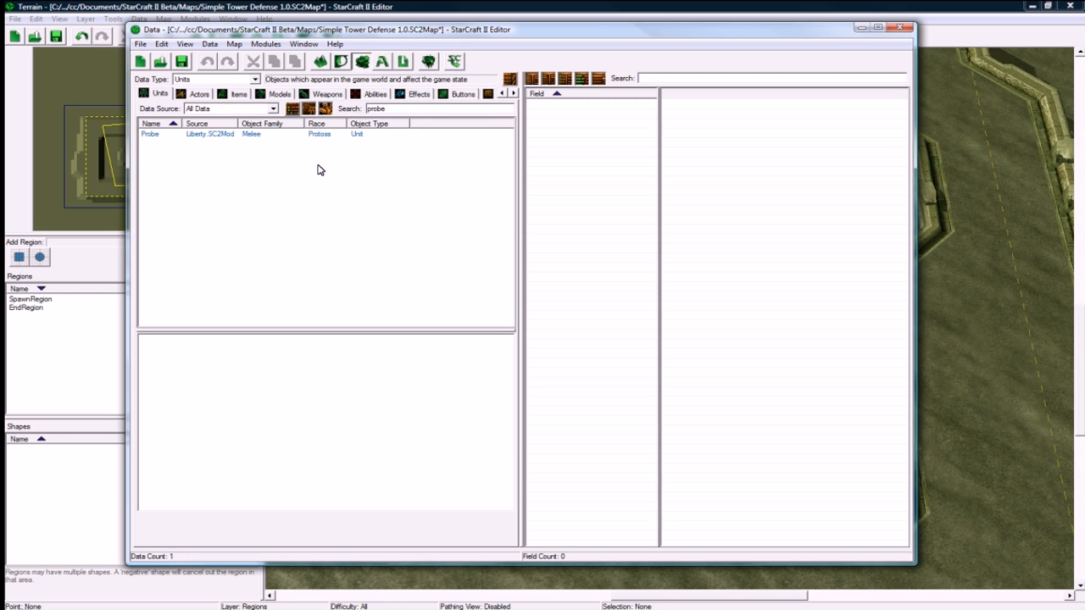
left_click(187, 134)
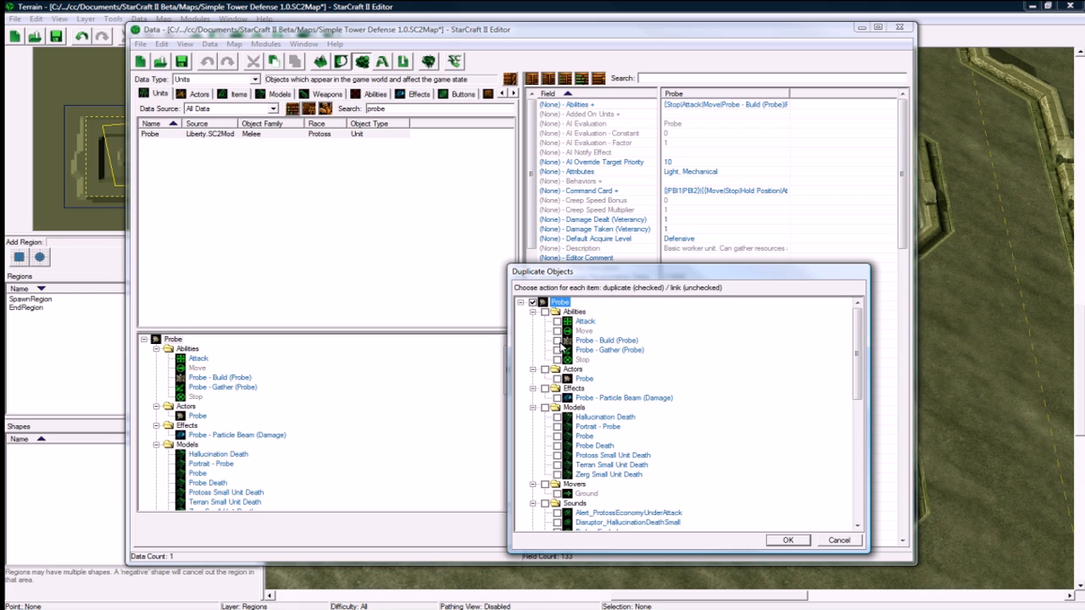
Duplicate the Probe with its linked abilities, actors, effects and models, creating Probe Copy
left_click(557, 339)
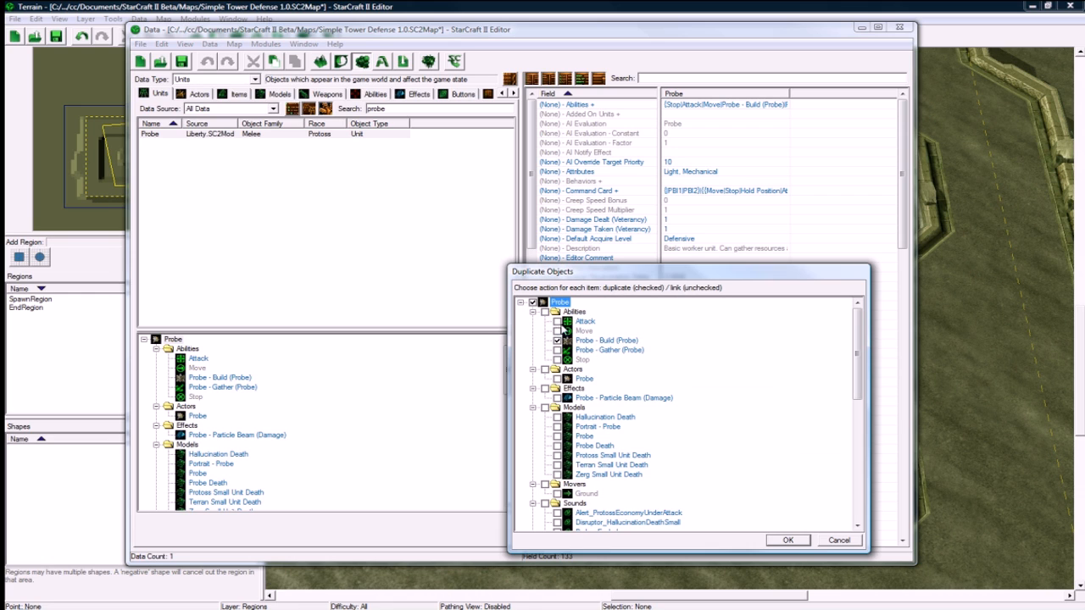
mouse_move(602, 318)
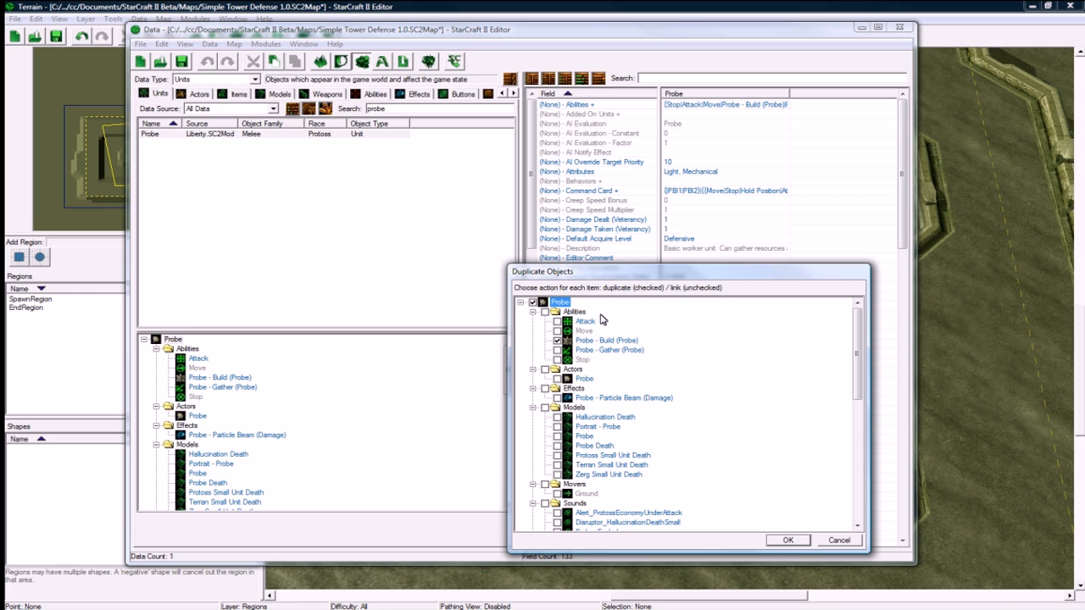
mouse_move(551, 312)
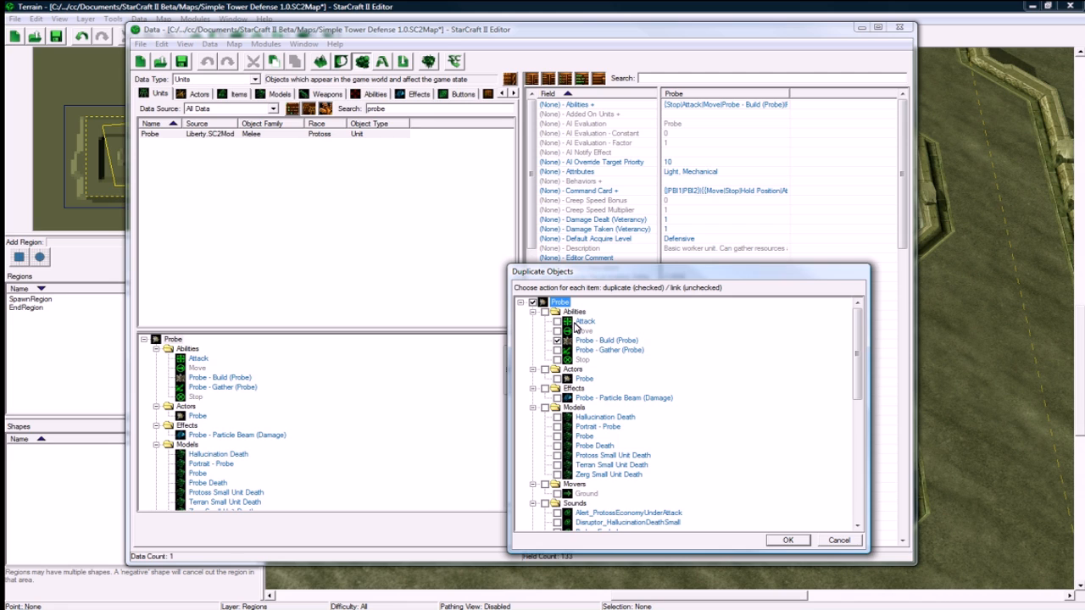
mouse_move(559, 325)
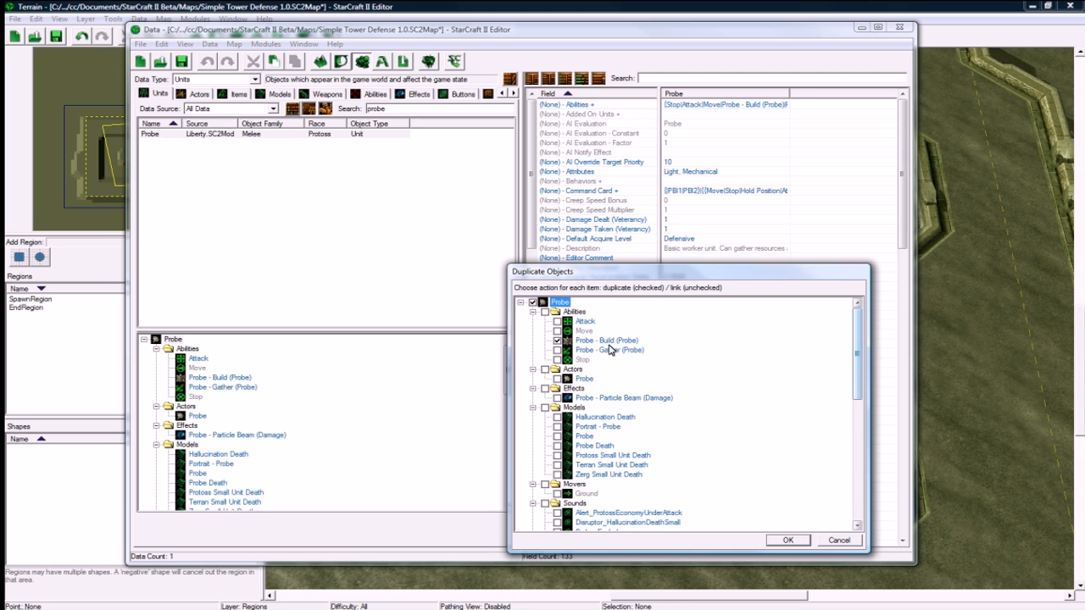
left_click(606, 339)
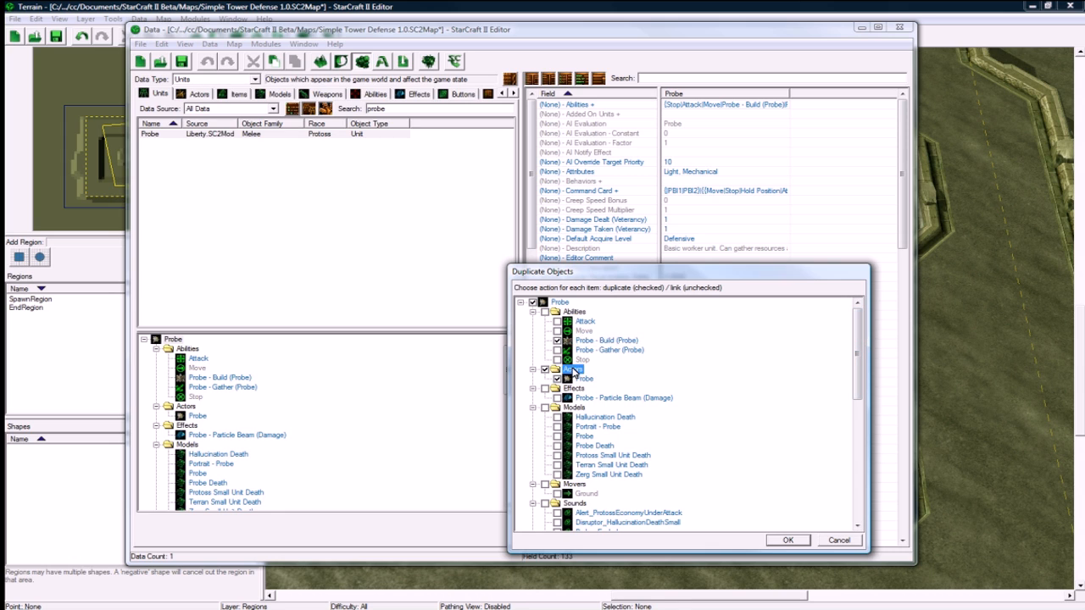
scroll("down", 3)
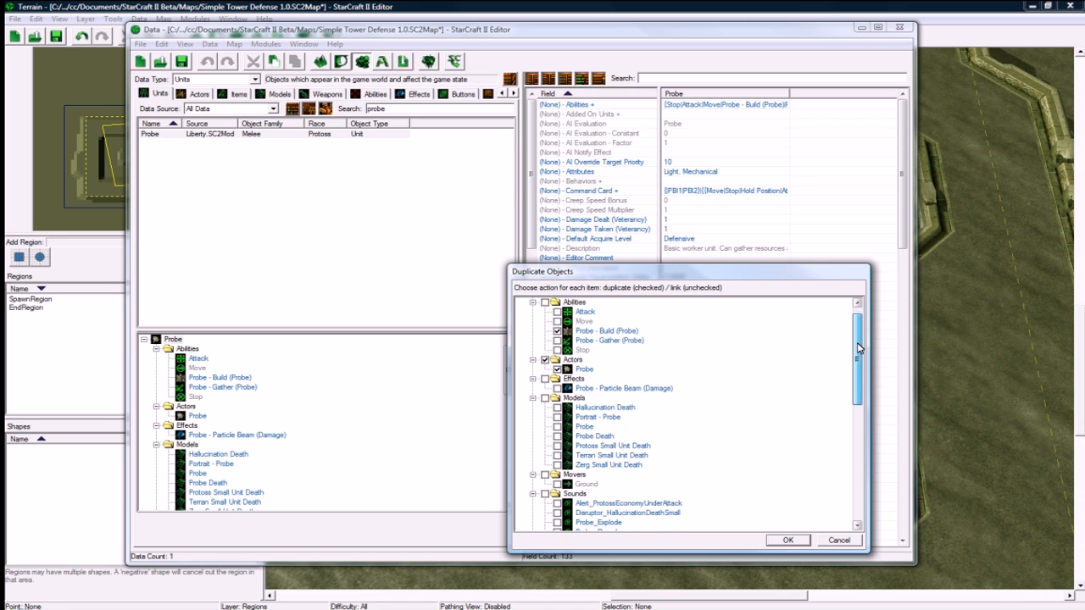
scroll("down", 3)
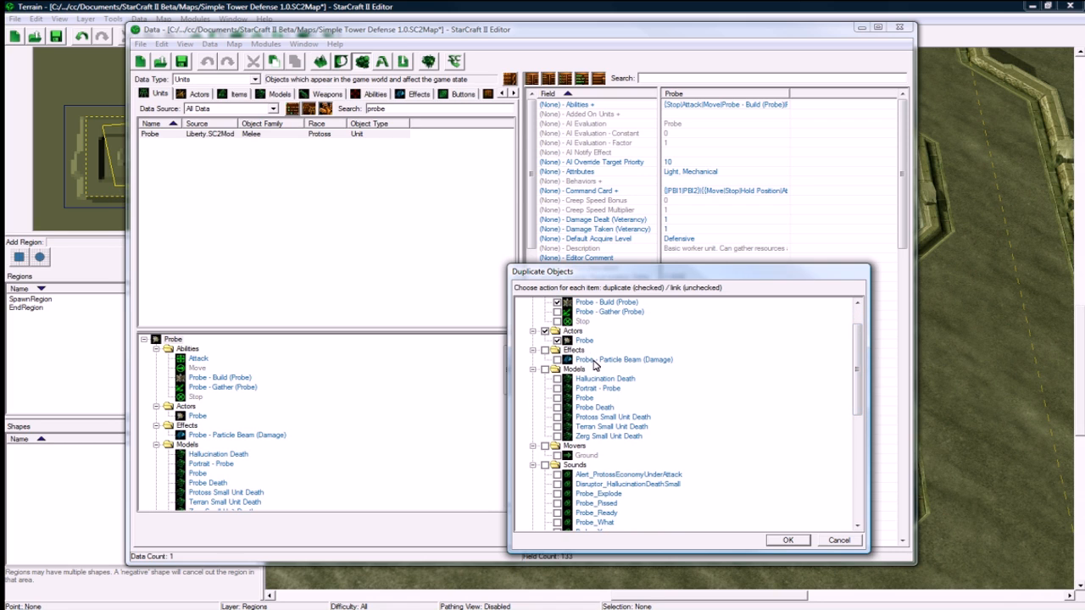
scroll("down", 3)
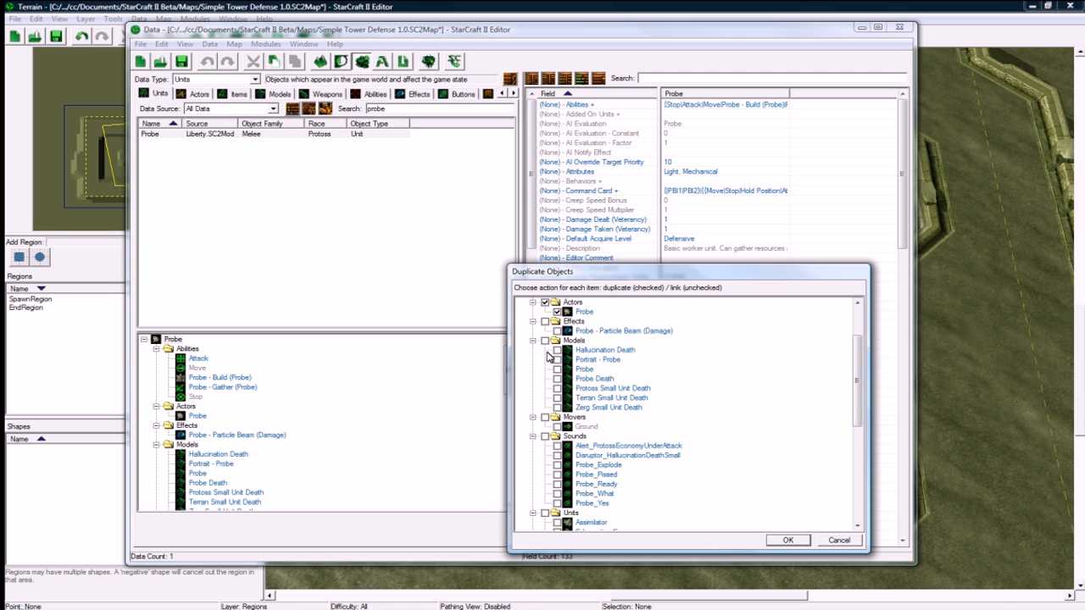
scroll("down", 3)
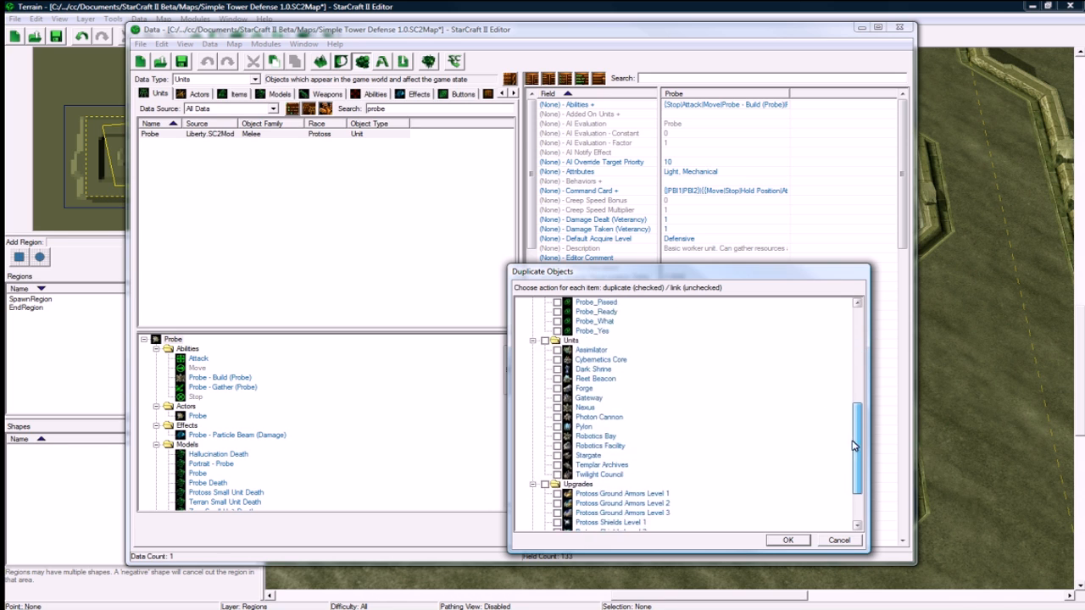
scroll("down", 3)
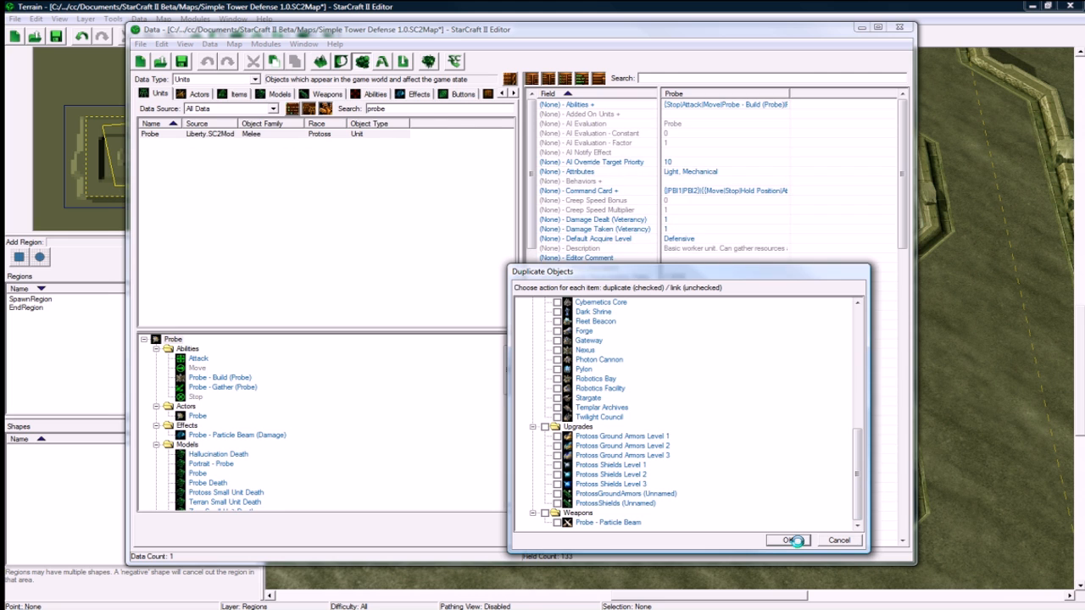
left_click(786, 539)
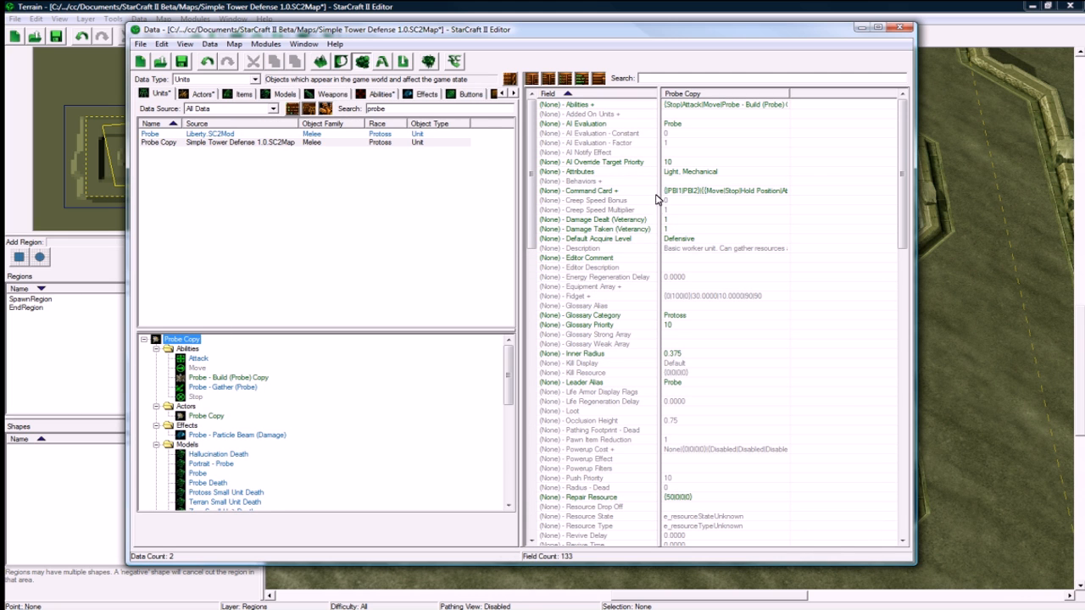
Name the copied Probe 'Builder', set Movement Speed and Acceleration to 4, and adjust its Radius
scroll("down", 3)
type("Buil")
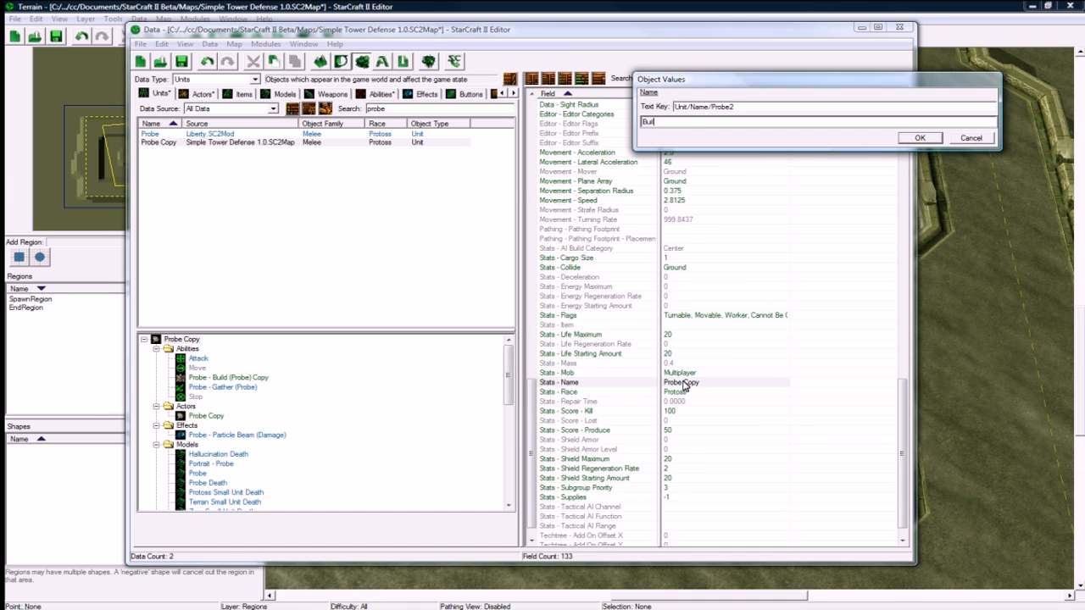
left_click(919, 137)
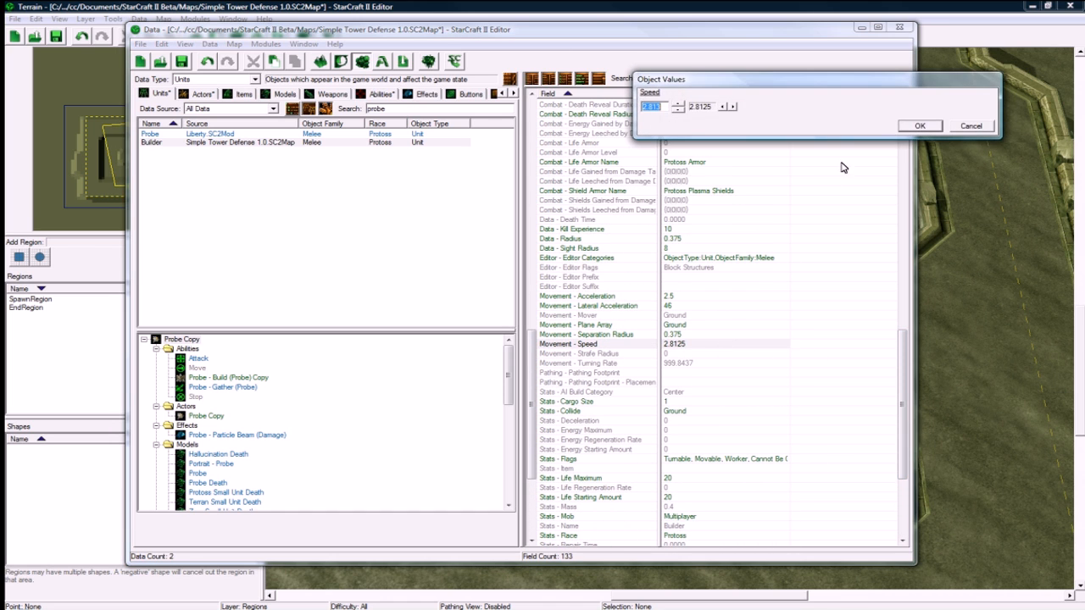
left_click(919, 125)
type("4")
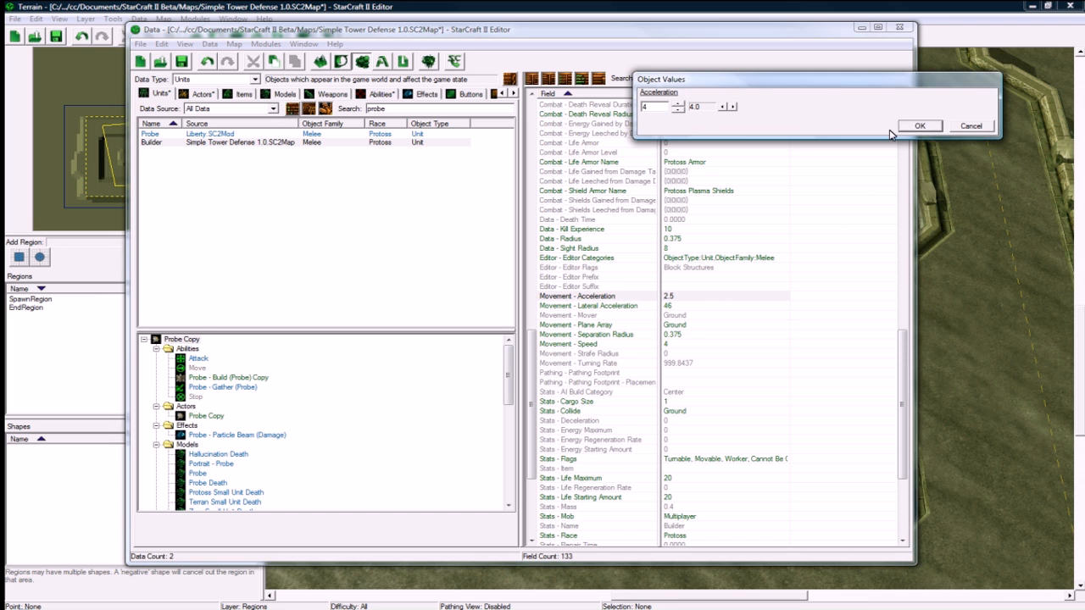
left_click(919, 125)
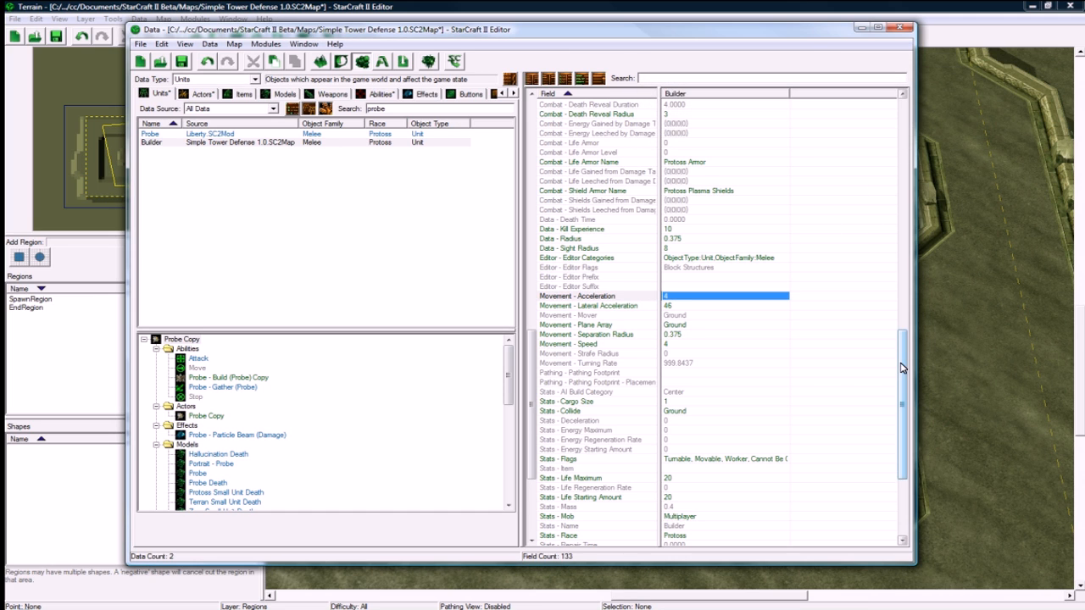
scroll("up", 3)
type("0")
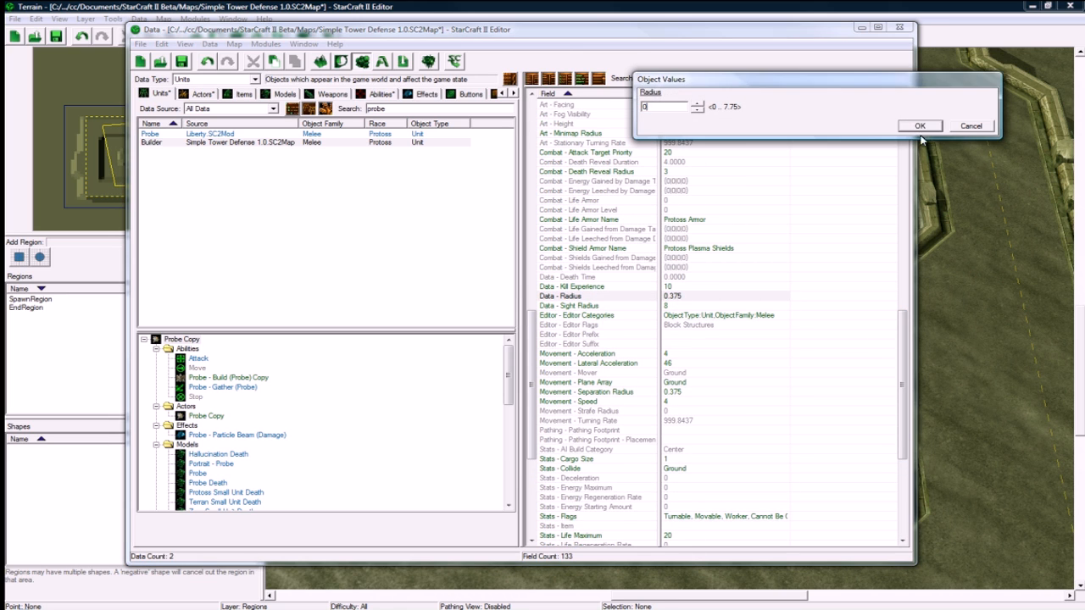
left_click(919, 126)
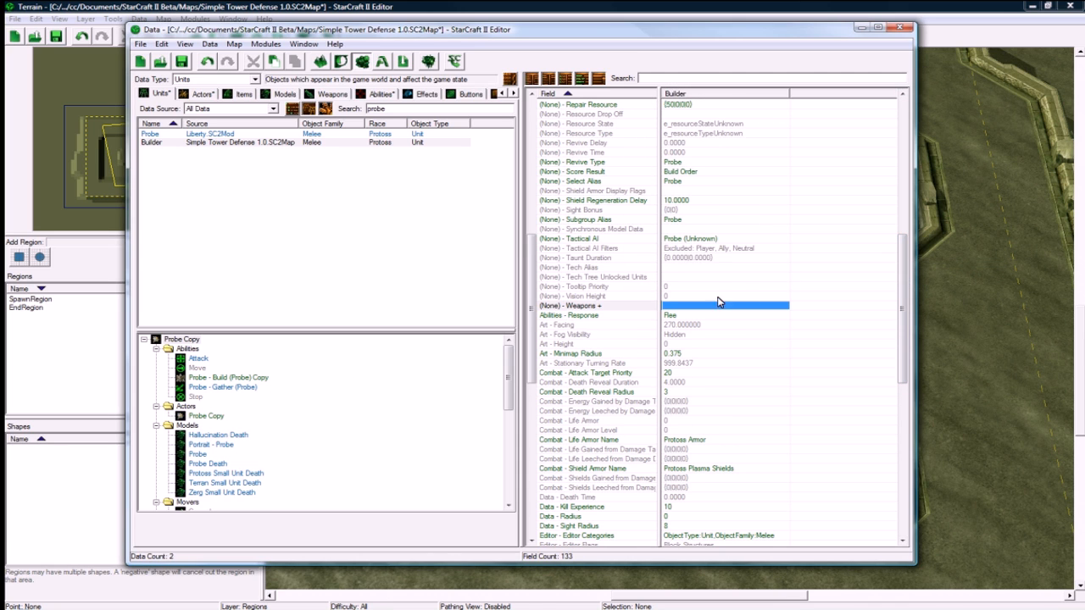
Compare the Builder's fields against the original Probe unit's data
scroll("up", 3)
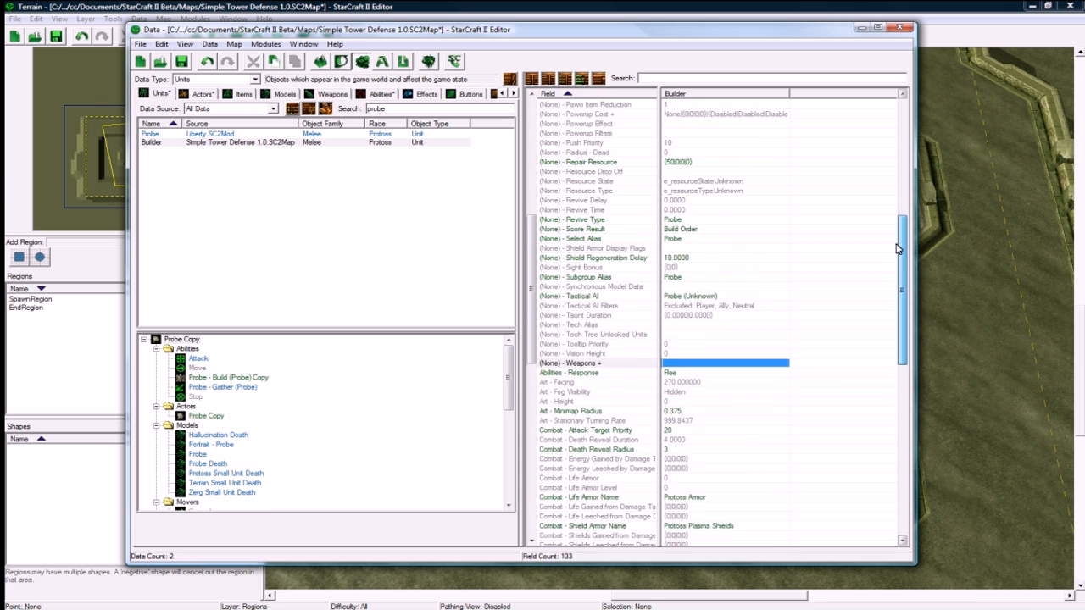
scroll("up", 3)
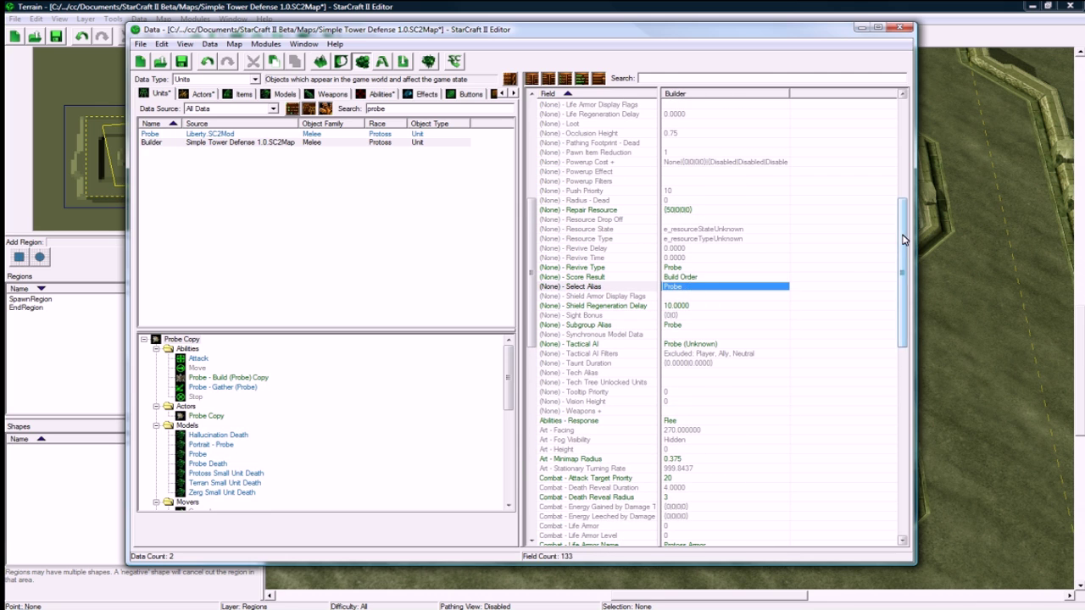
scroll("up", 3)
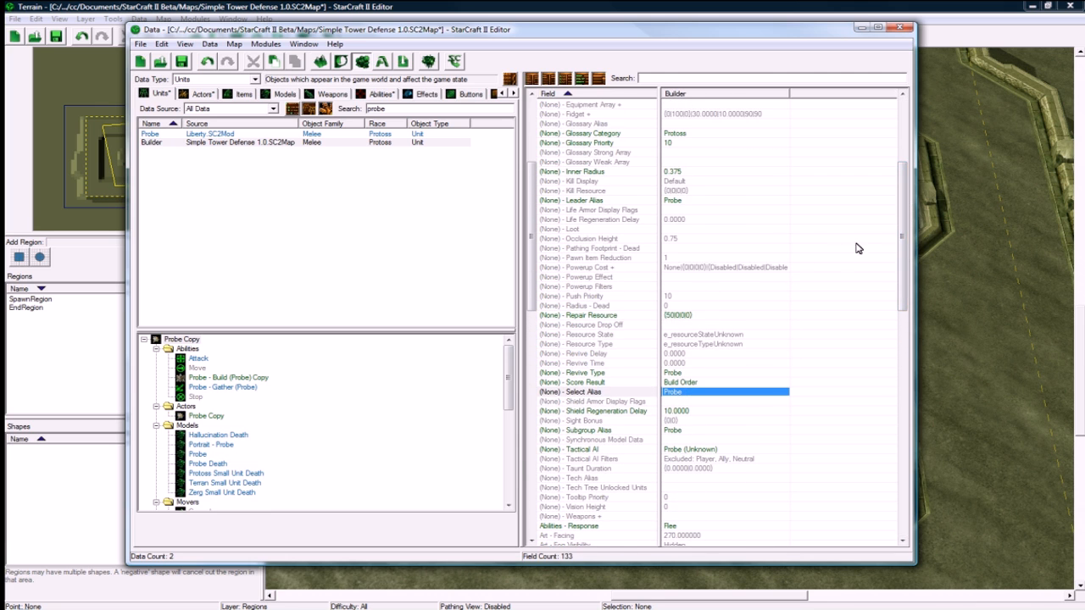
scroll("up", 3)
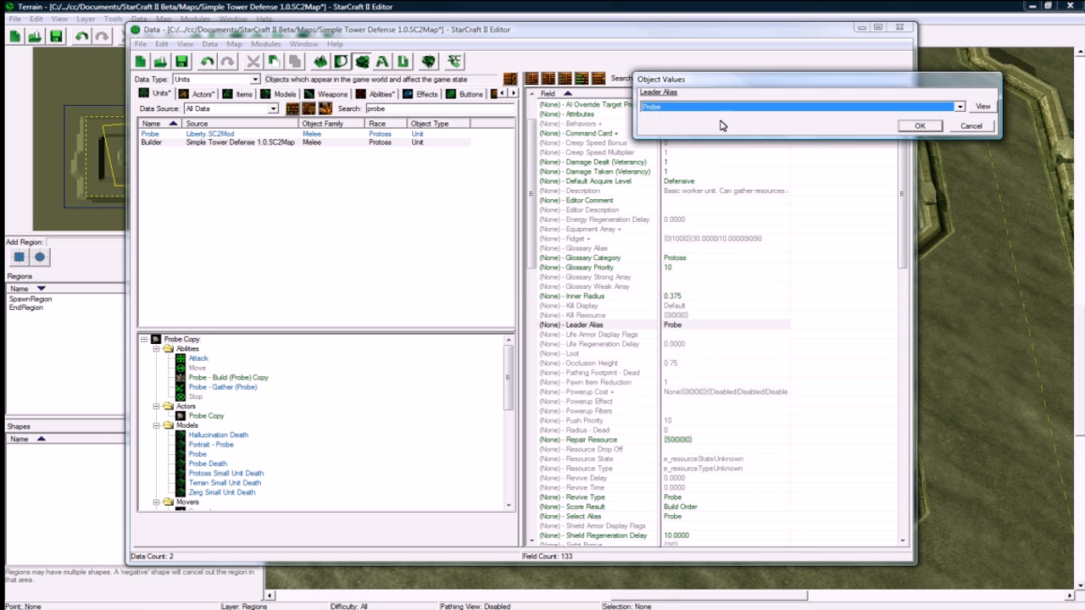
mouse_move(970, 125)
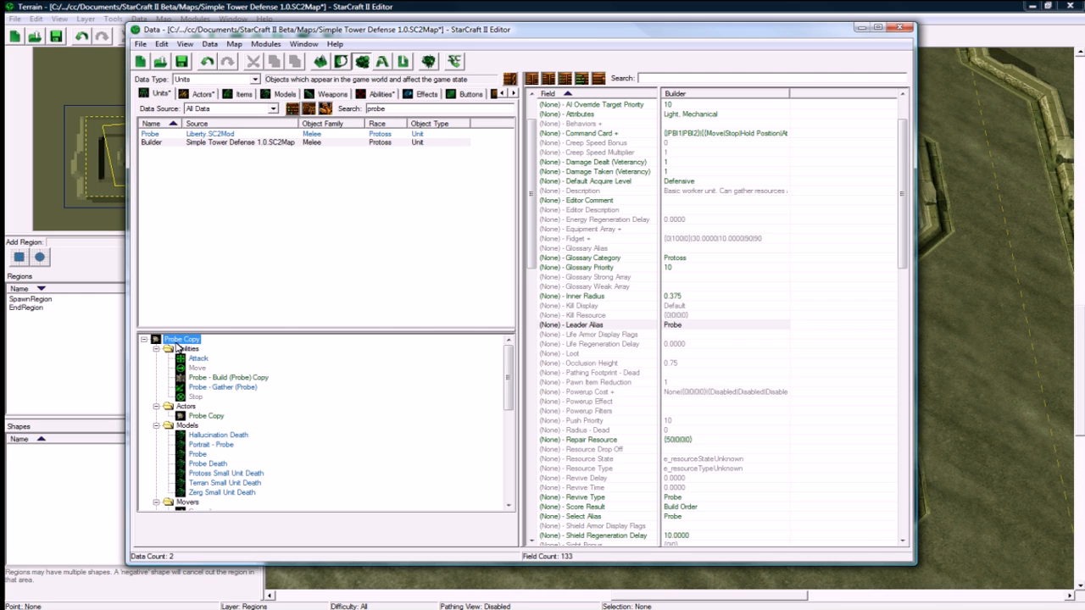
left_click(149, 132)
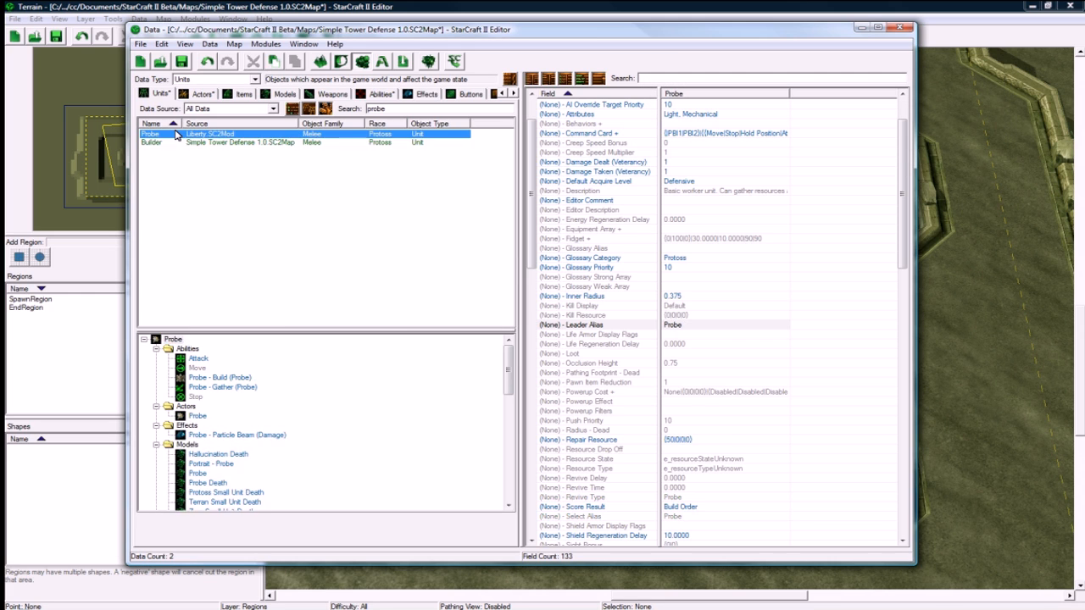
left_click(151, 142)
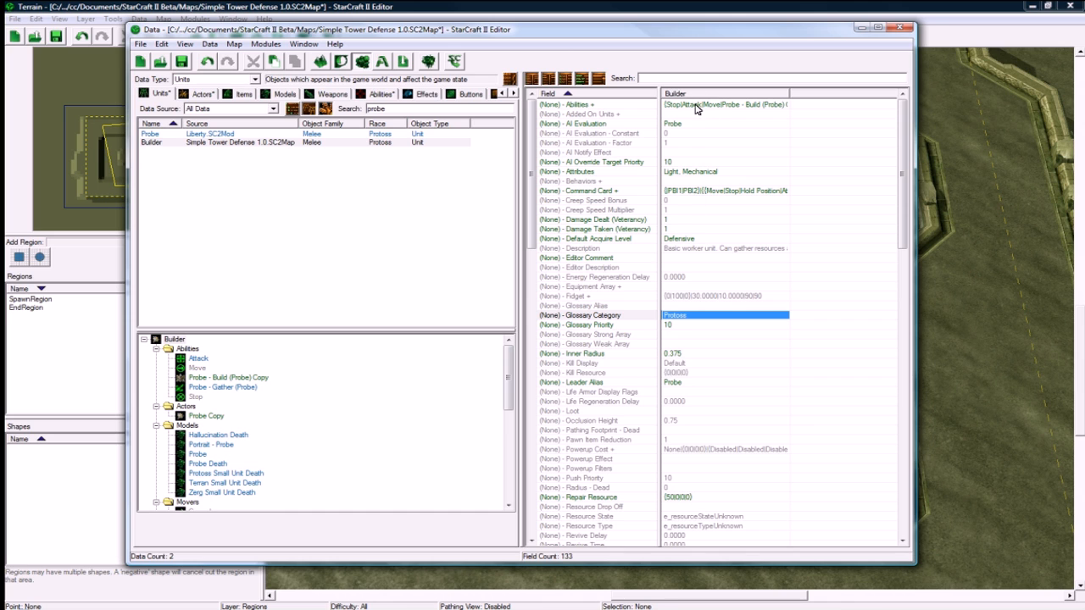
Remove the Attack and Probe - Gather abilities from the Builder's ability list
double_click(725, 105)
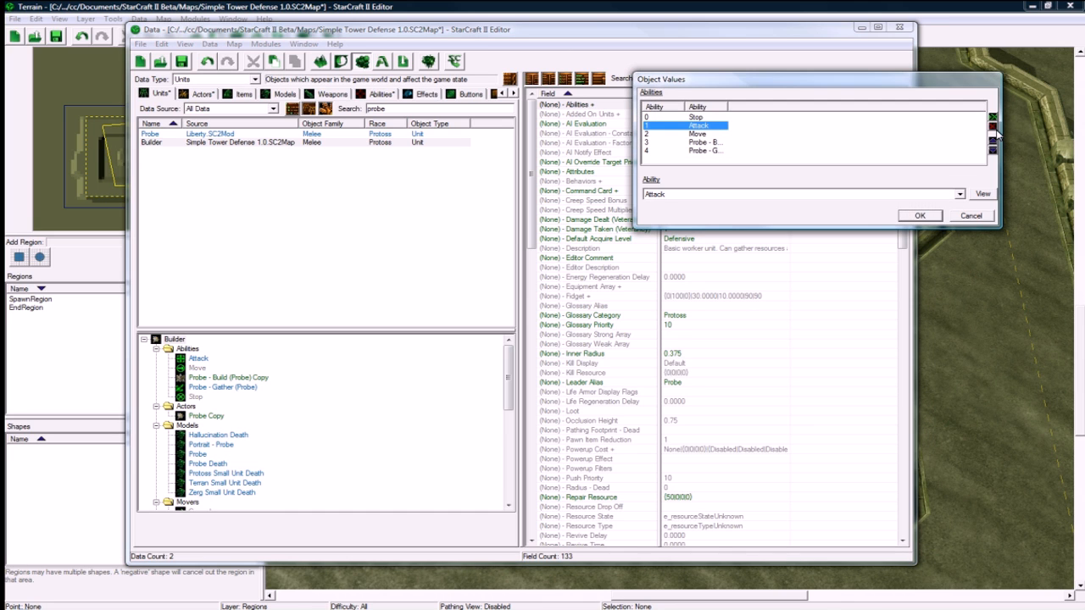
left_click(712, 142)
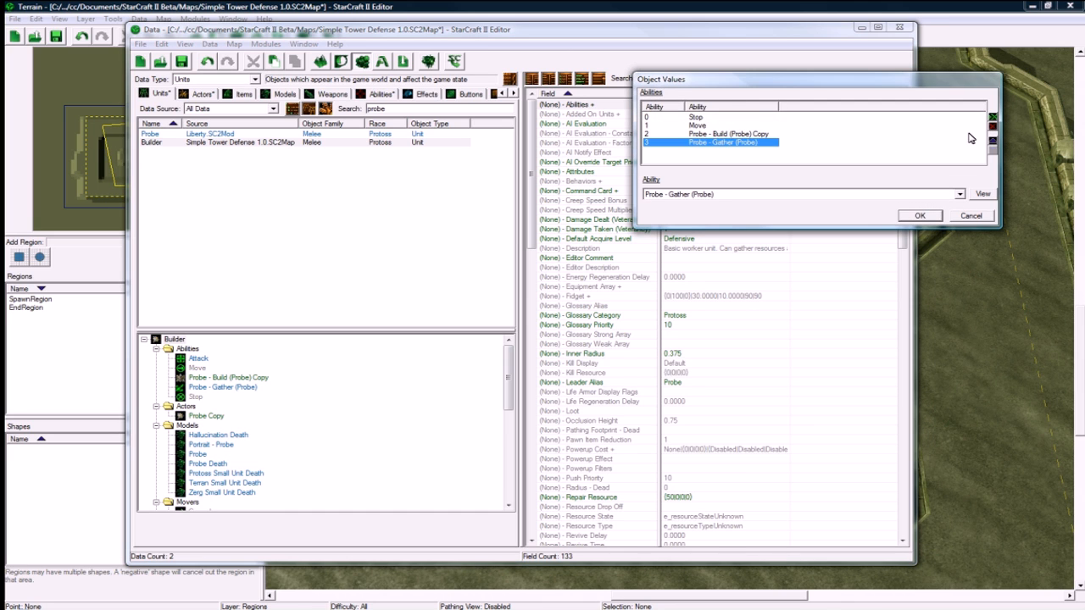
left_click(729, 134)
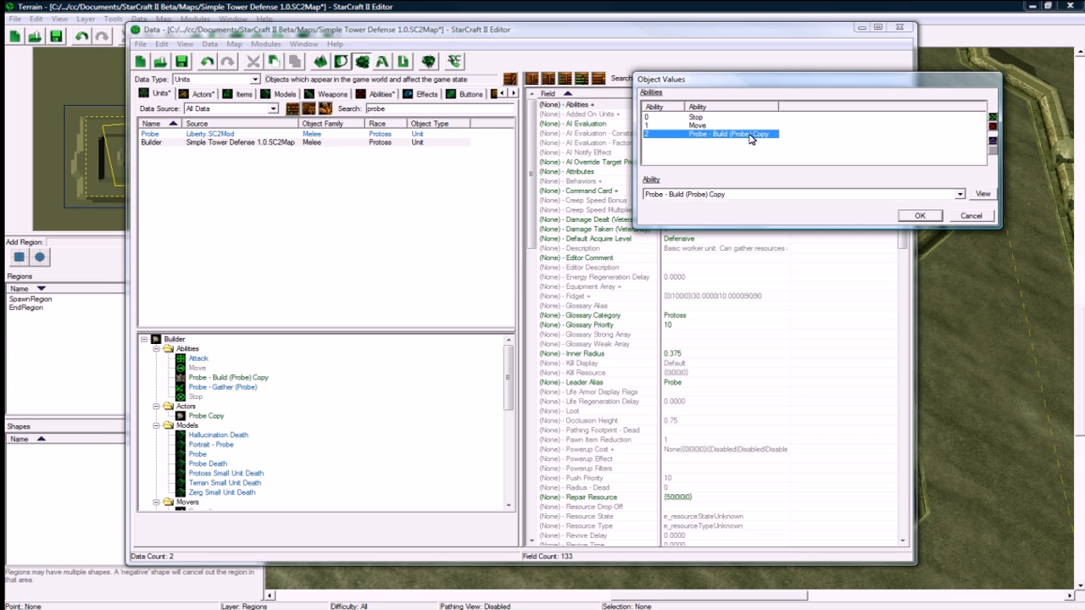
left_click(919, 216)
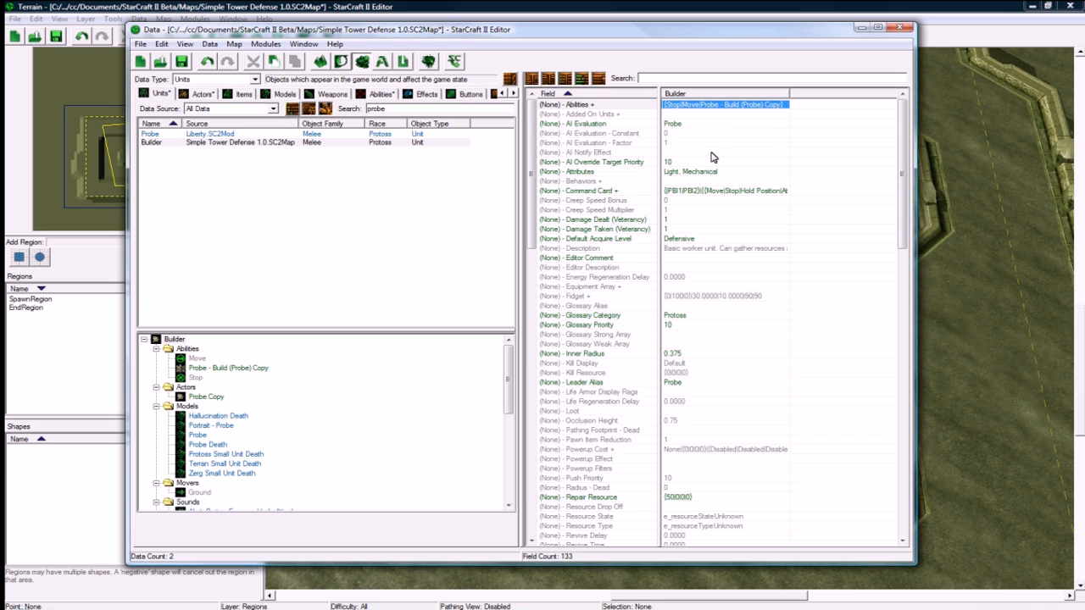
Rework the Builder's command card, removing warp-in building buttons from its second card
left_click(725, 190)
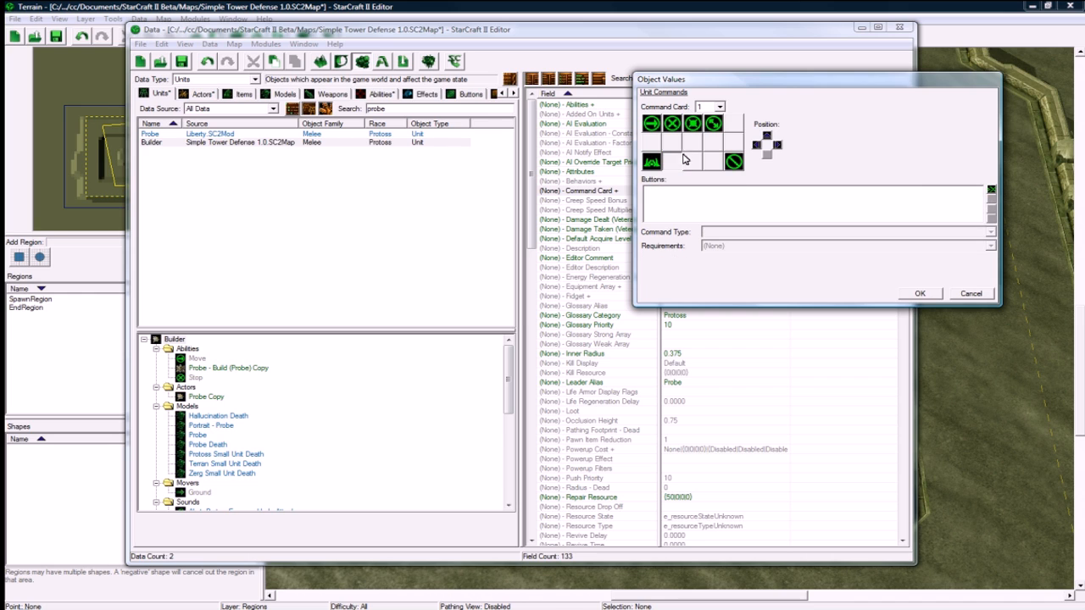
mouse_move(681, 163)
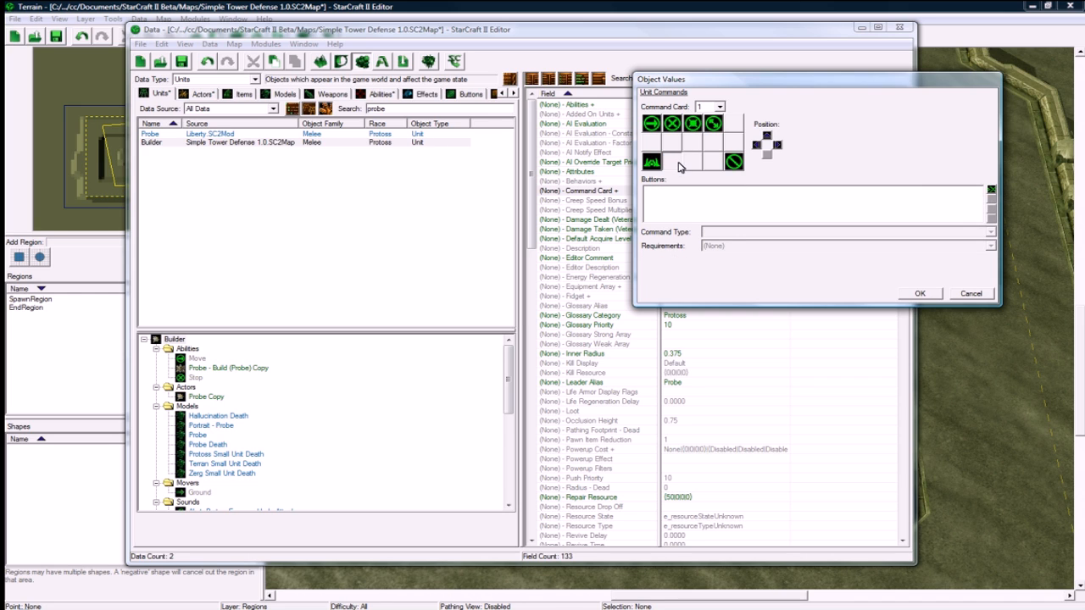
left_click(651, 161)
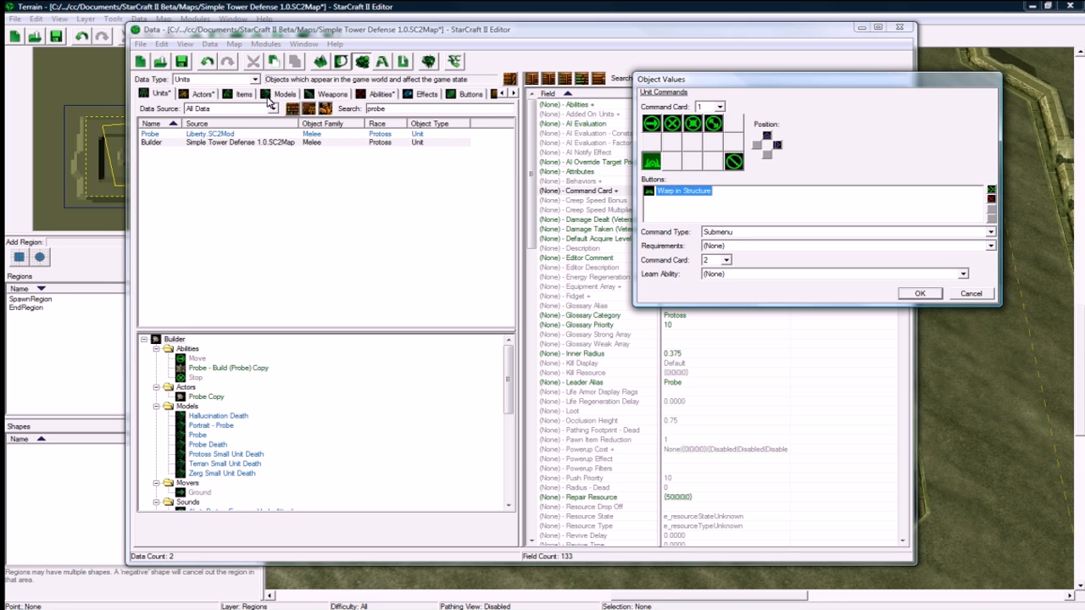
mouse_move(686, 197)
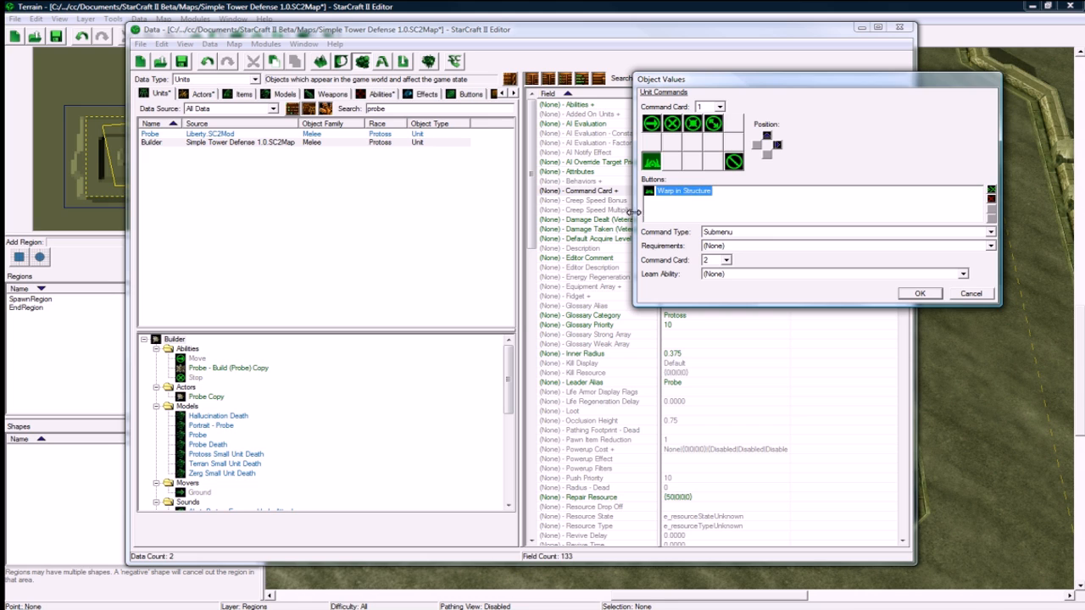
mouse_move(675, 213)
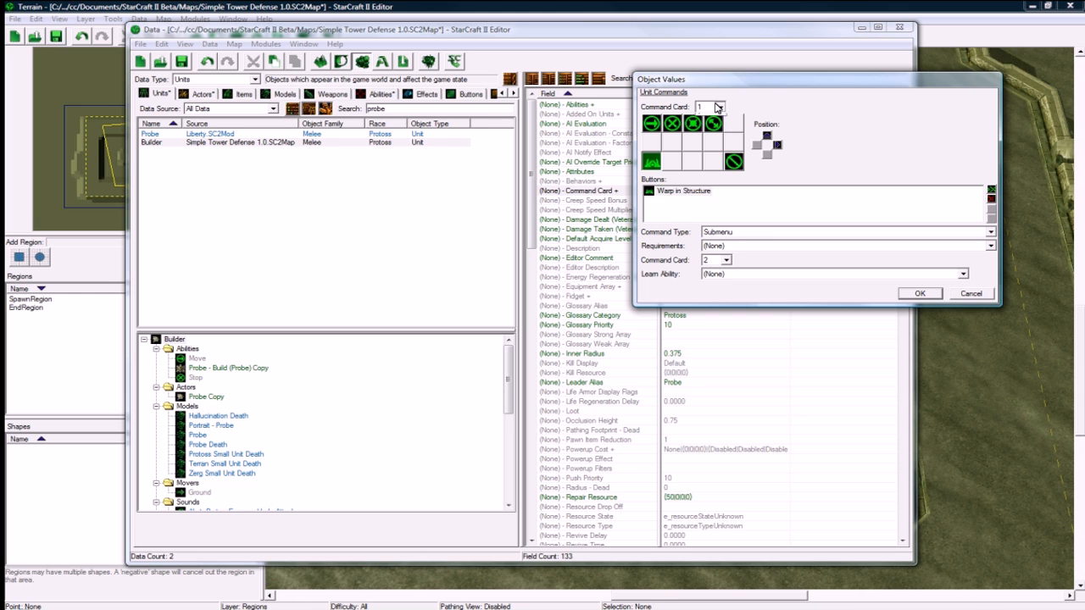
left_click(722, 105)
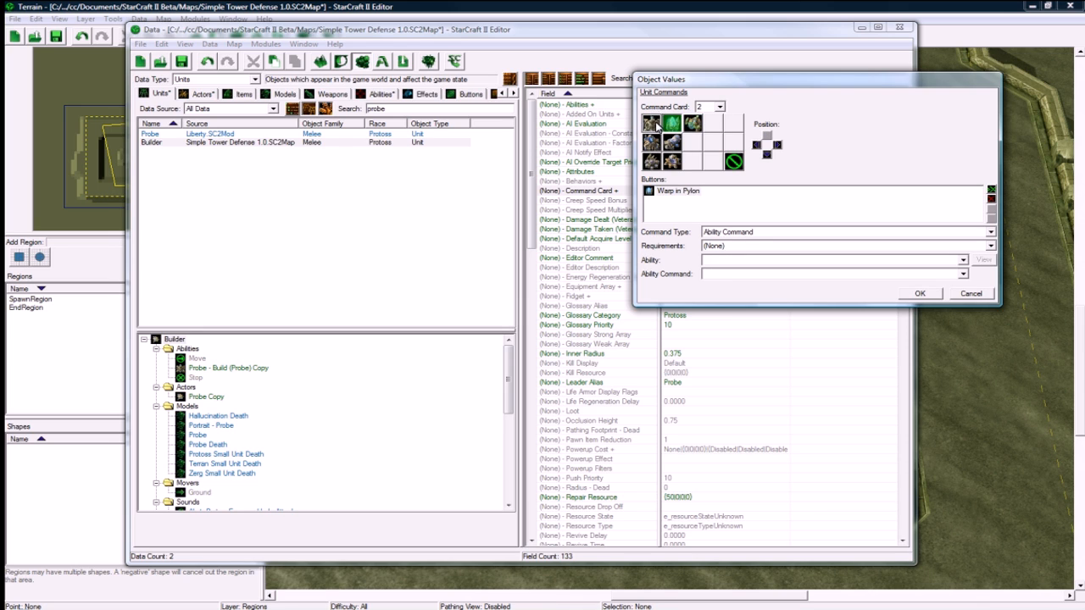
left_click(651, 122)
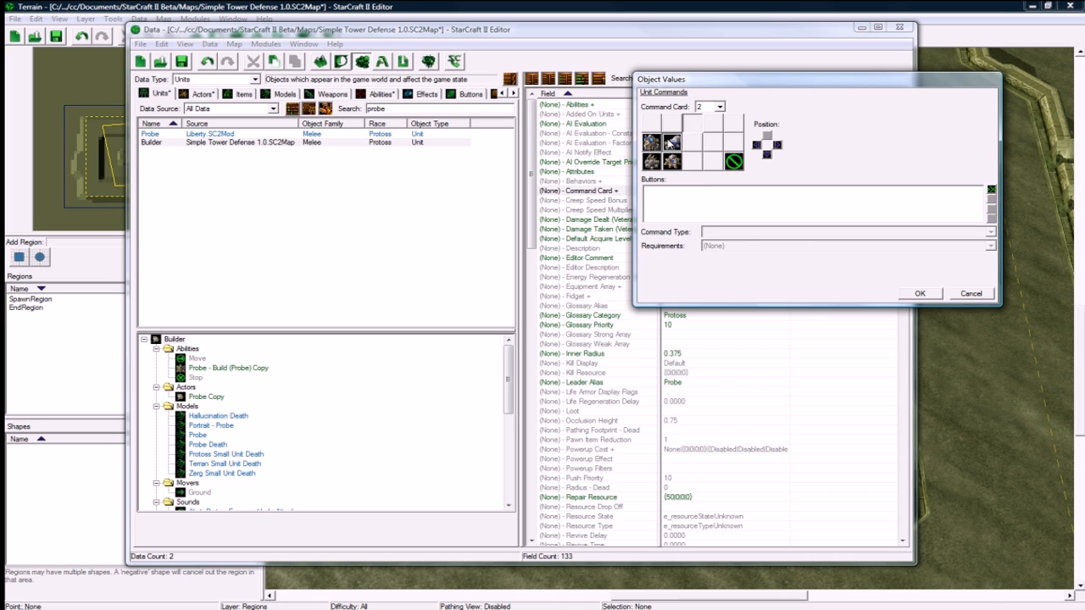
left_click_drag(733, 163, 733, 163)
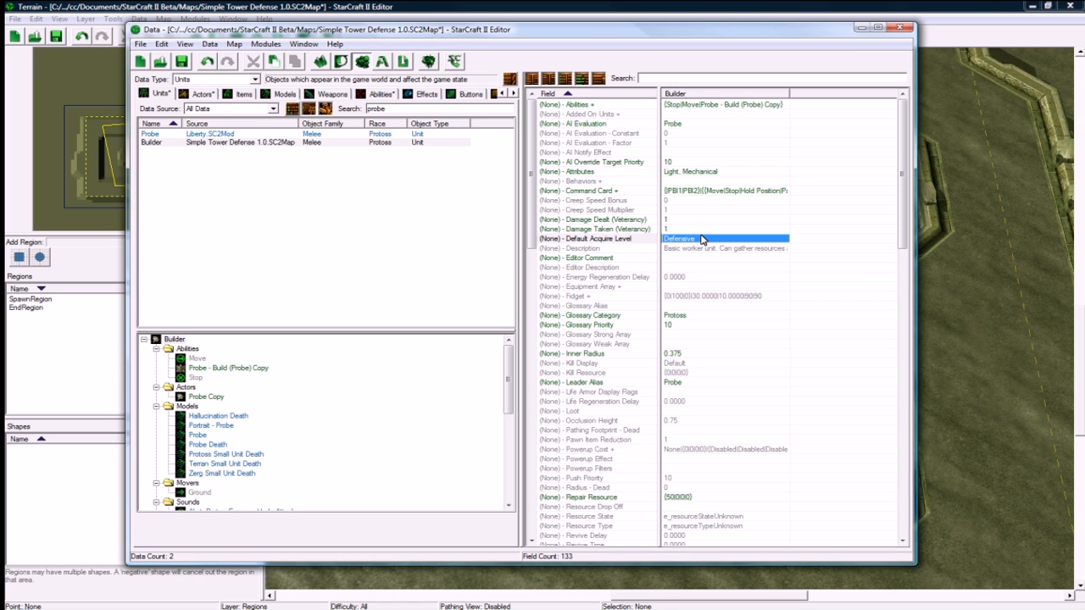
Give the Builder's copied build ability the Editor Prefix 'Builder -'
left_click(227, 366)
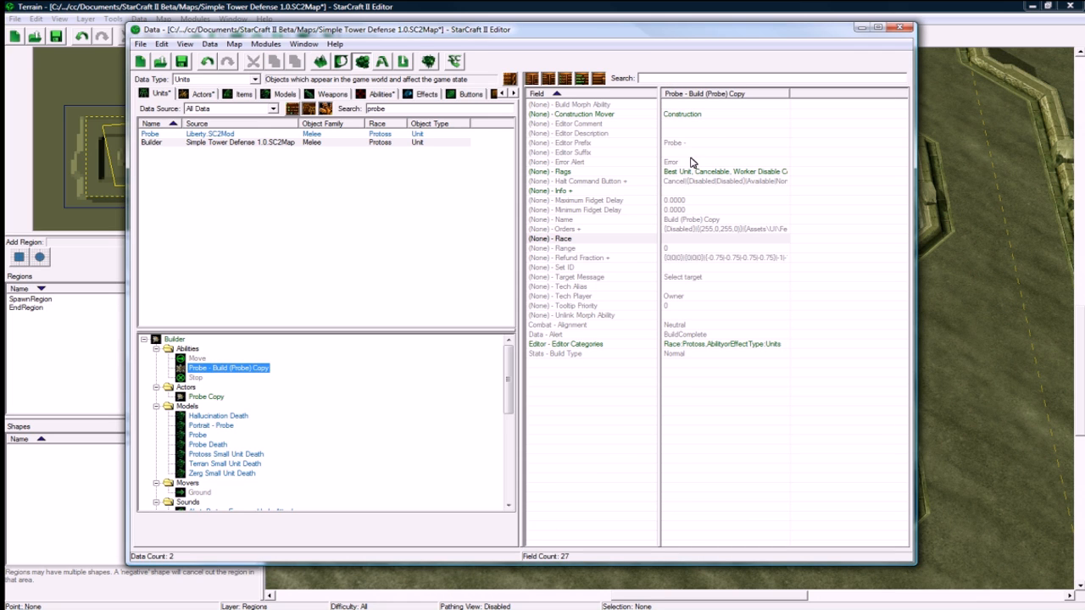
mouse_move(691, 125)
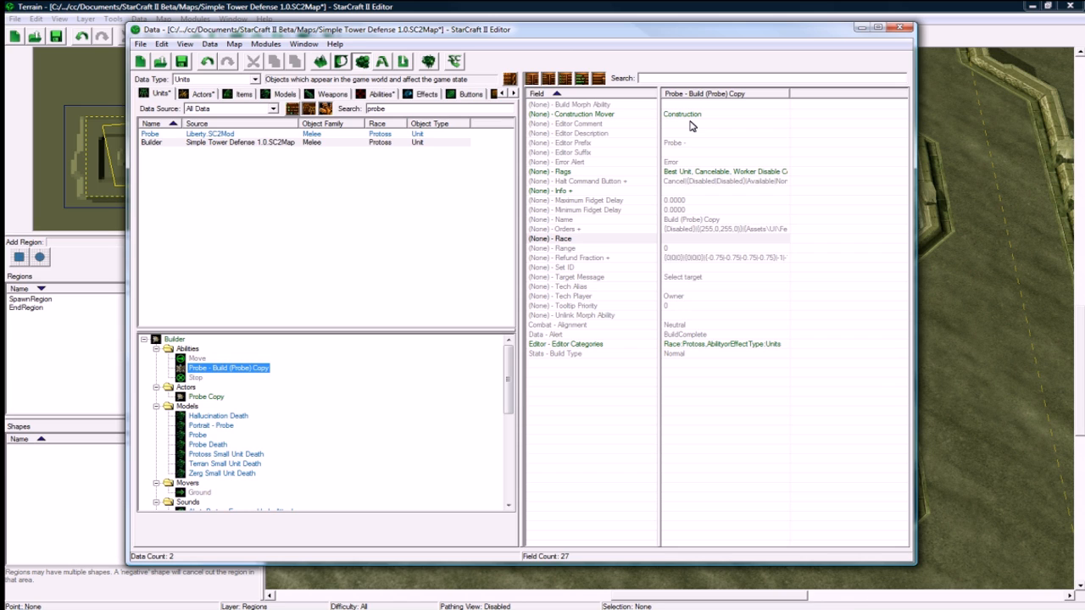
mouse_move(691, 307)
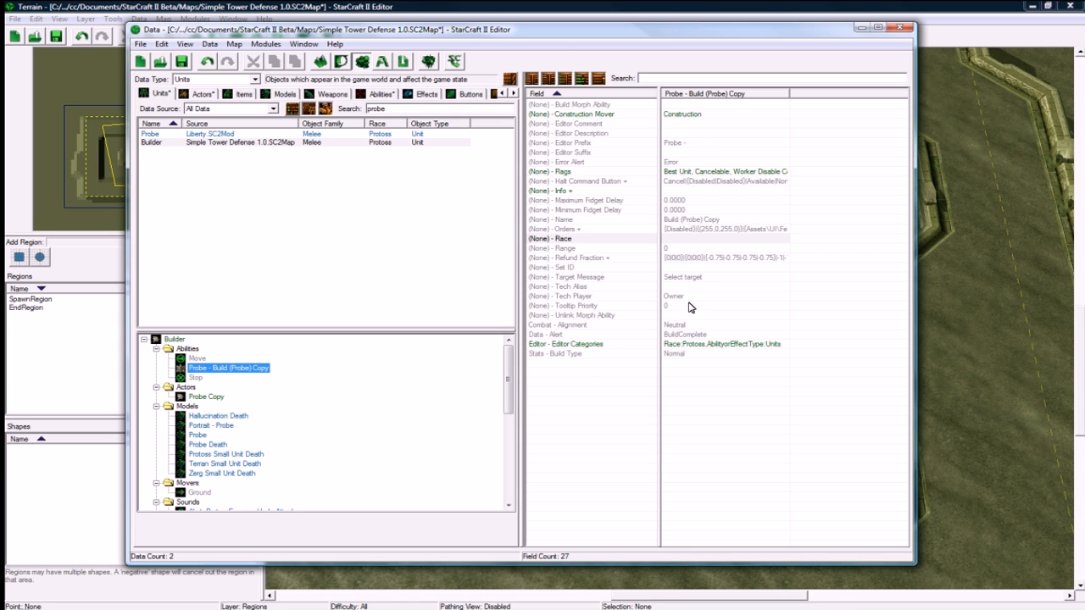
left_click(726, 142)
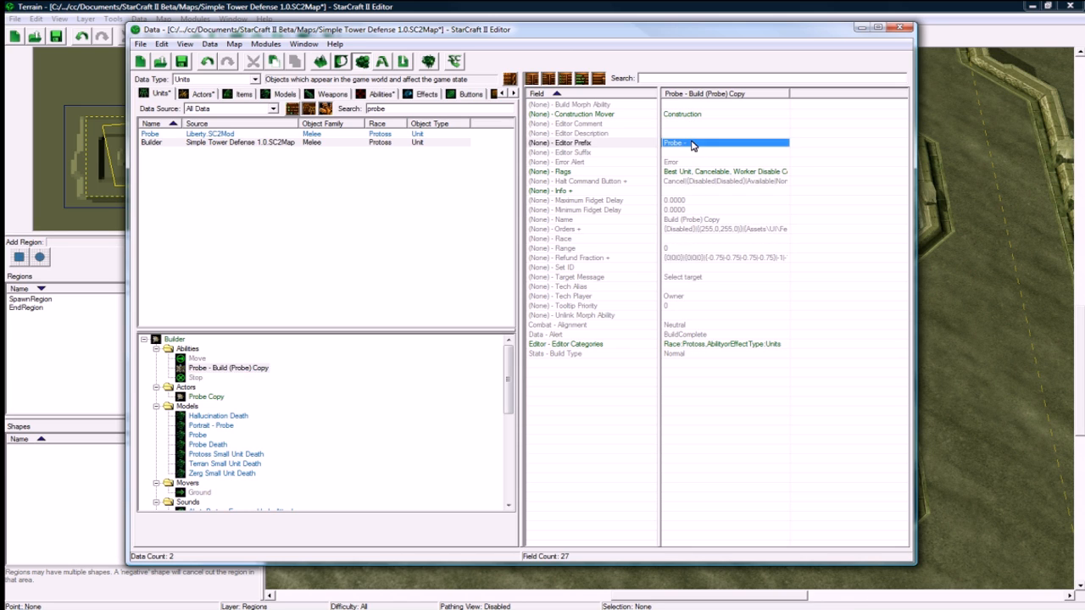
double_click(725, 143)
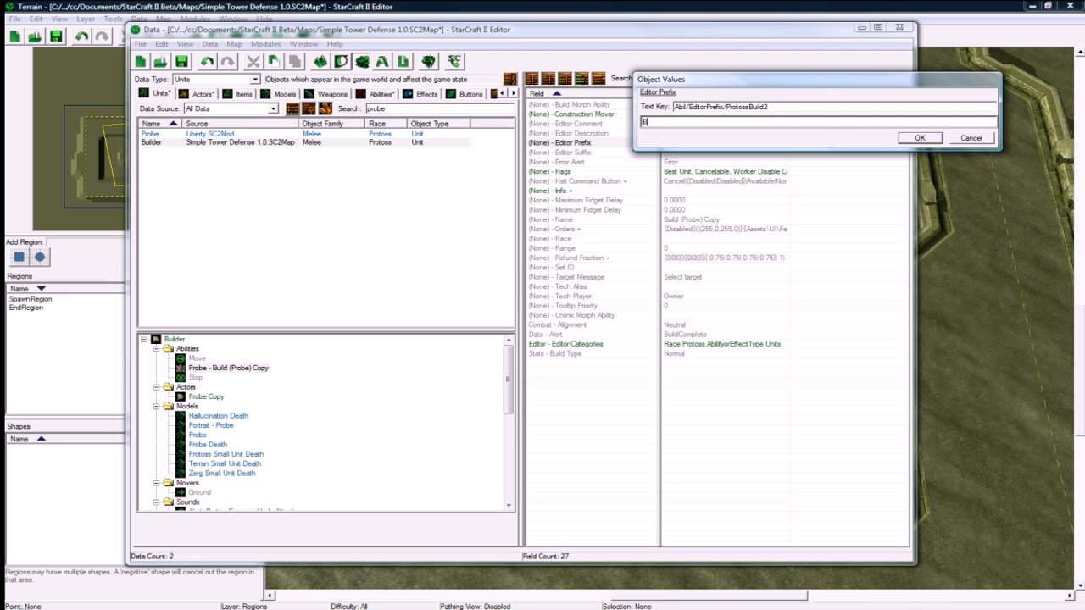
type("Builder -")
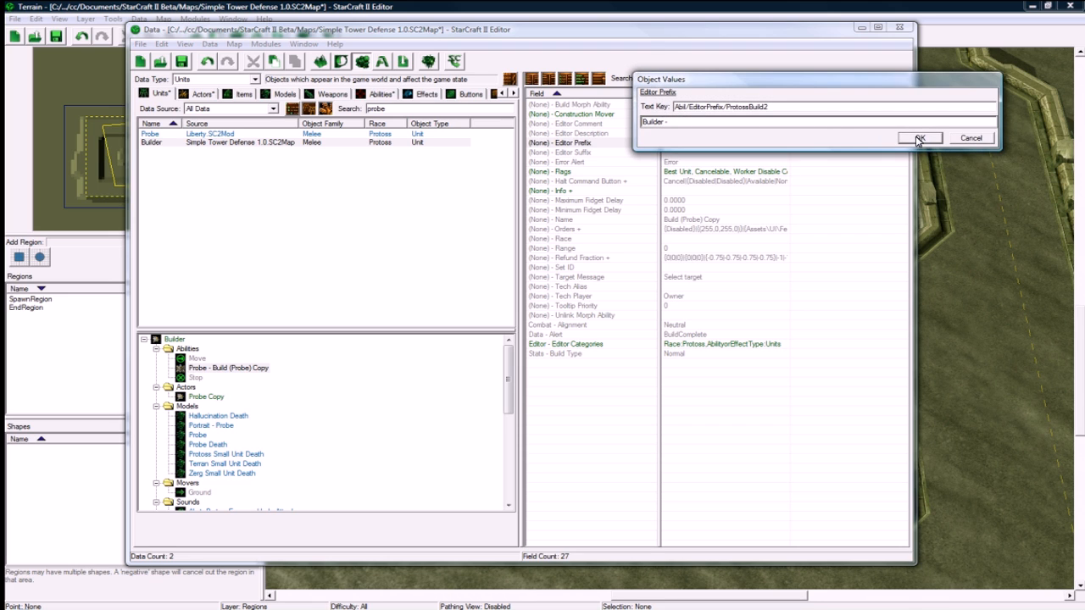
left_click(918, 139)
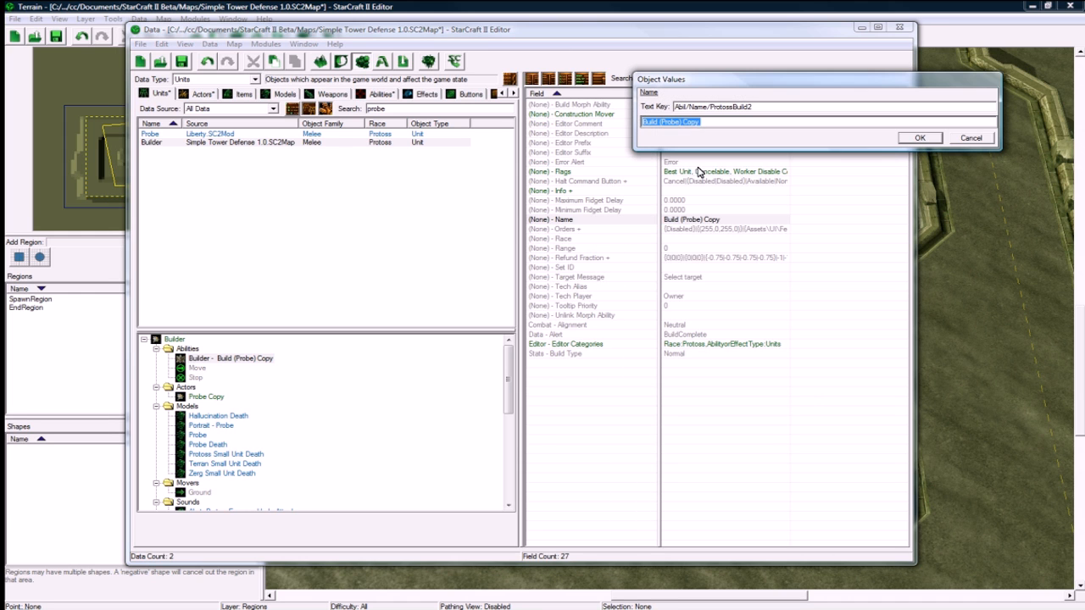
Rename the ability to 'Build (Builder)' and review its build commands without changes
left_click(661, 122)
type("Builde")
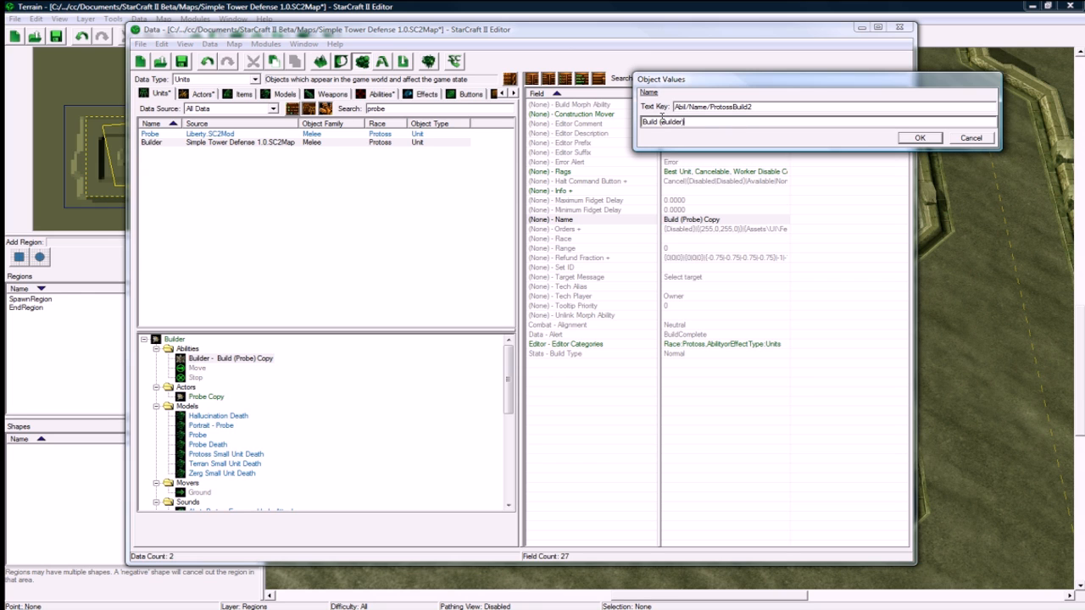
left_click(919, 138)
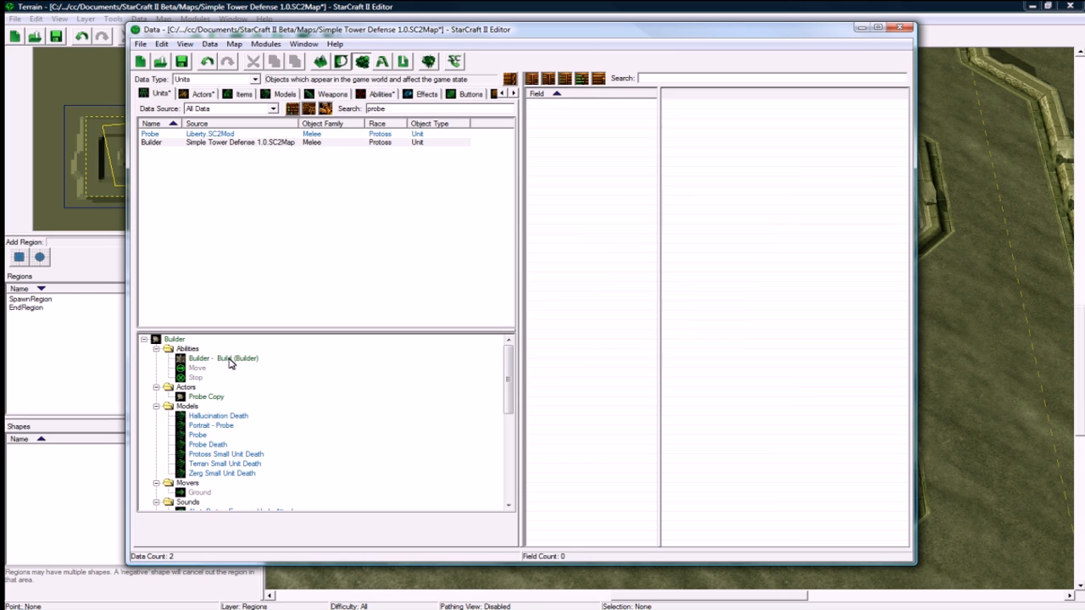
left_click(224, 360)
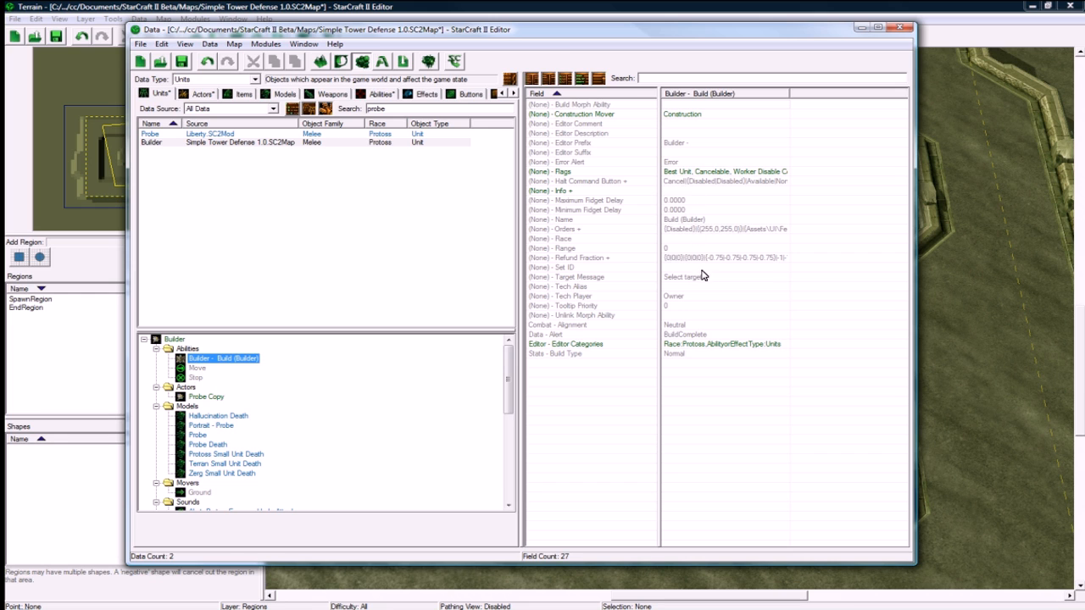
mouse_move(659, 190)
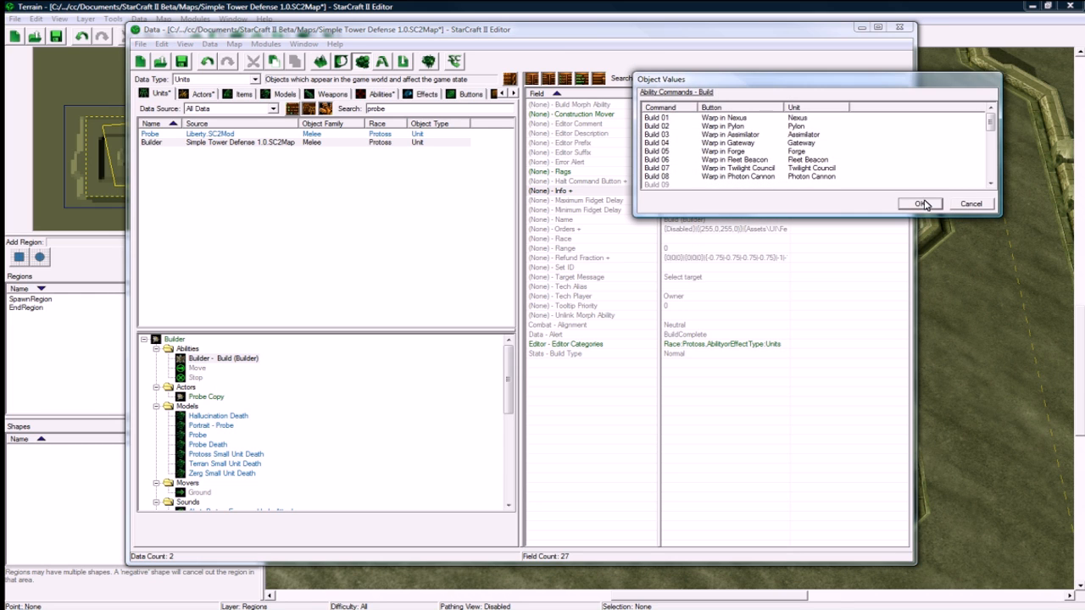
mouse_move(963, 203)
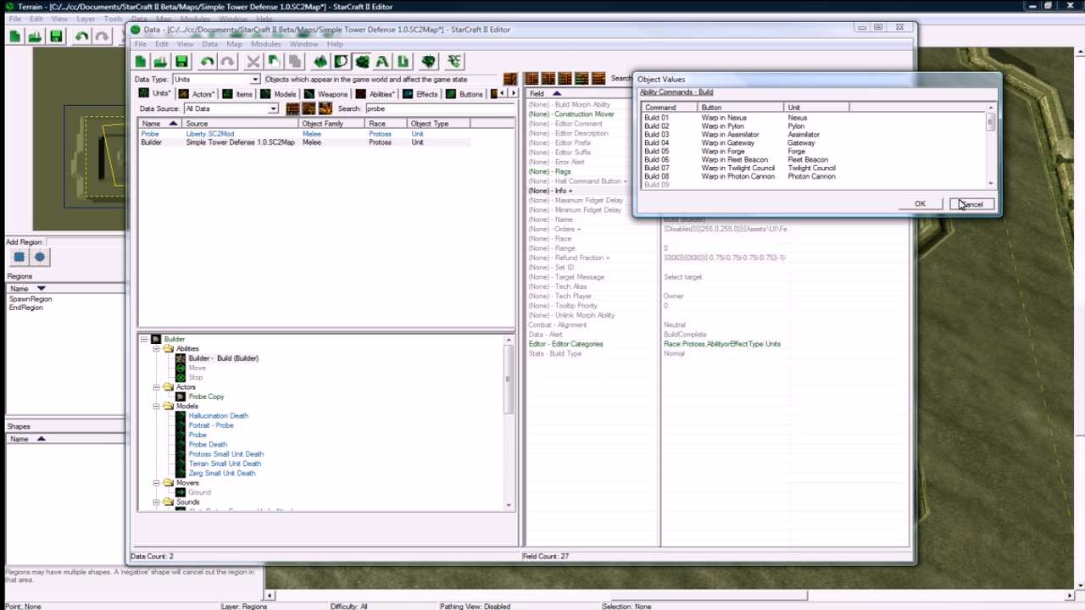
left_click(919, 203)
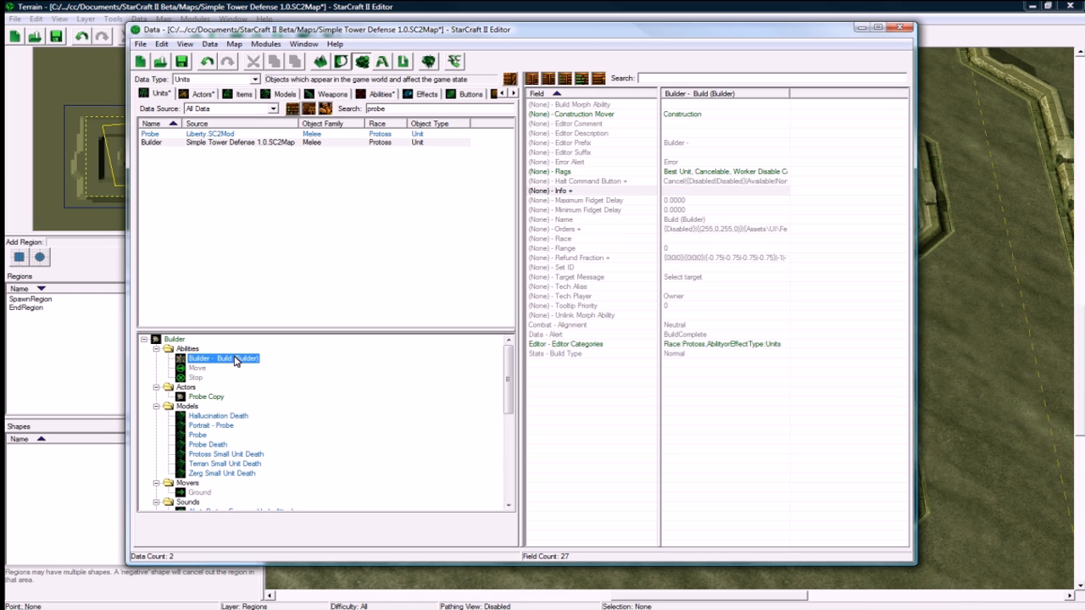
Modify the copied actor's unitName token so it links to the Builder unit
right_click(675, 105)
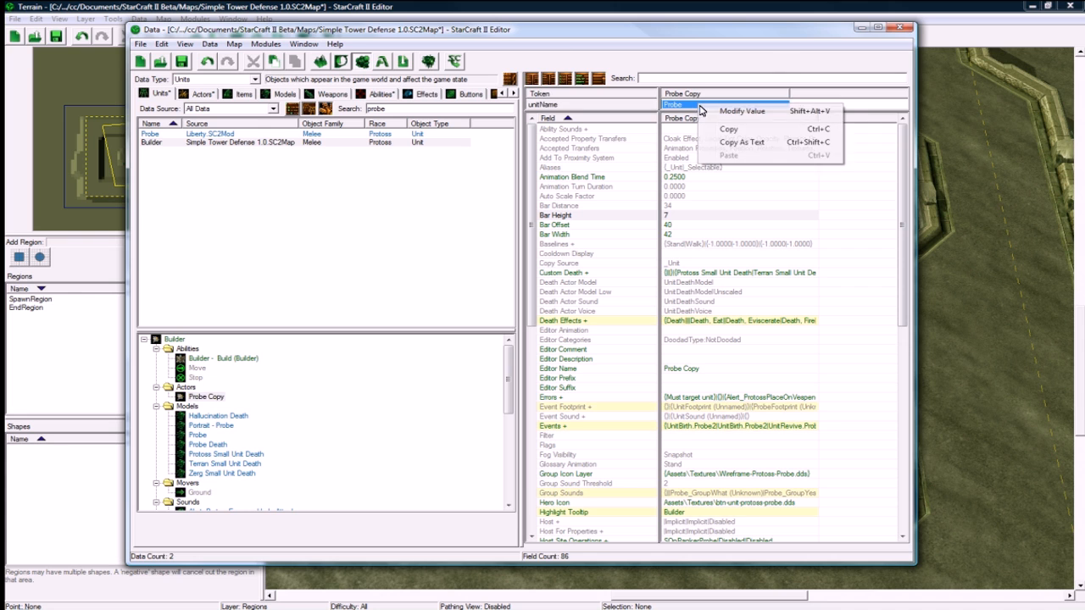
left_click(743, 112)
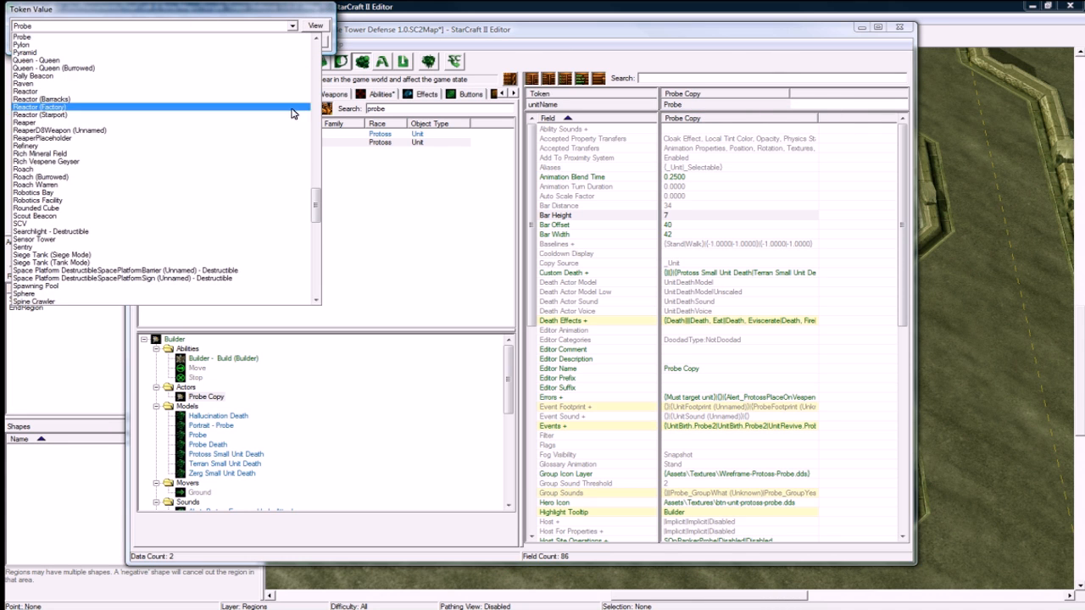
scroll("up", 3)
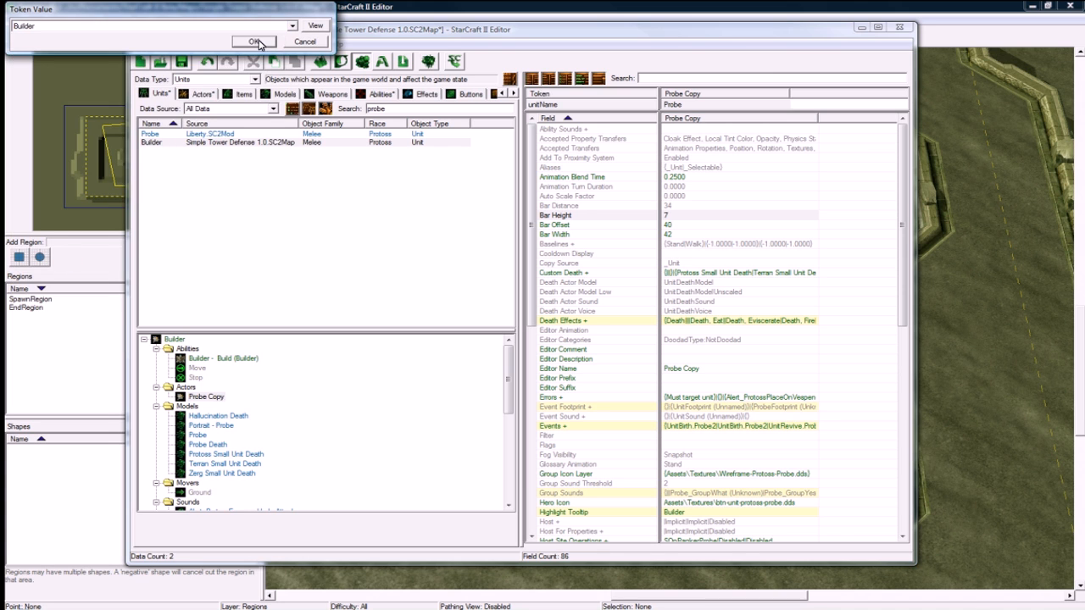
left_click(254, 41)
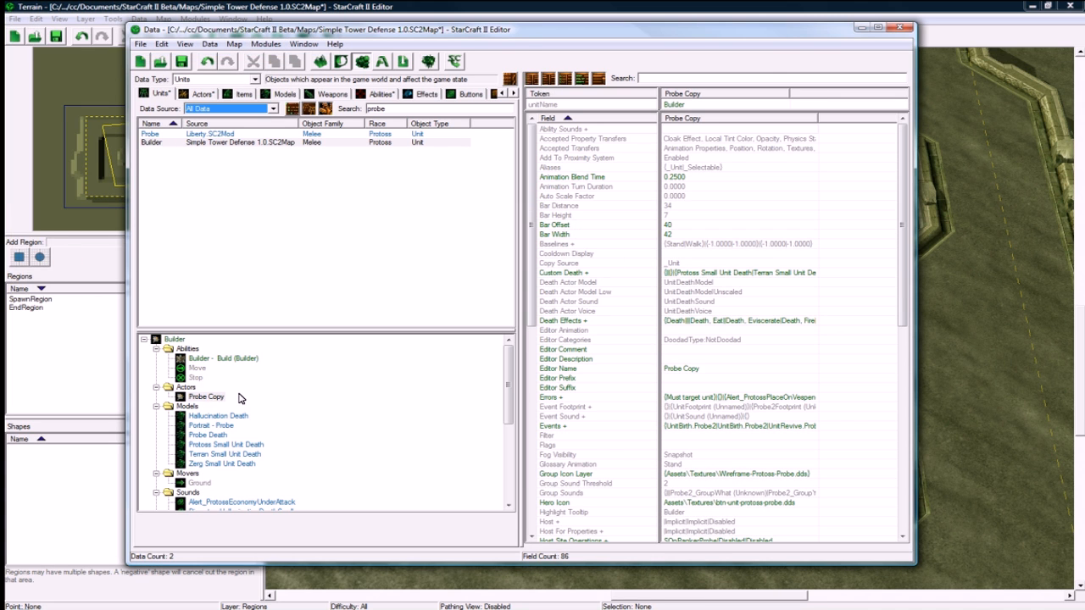
Set the Probe Copy actor's Editor Name to Builder
left_click(207, 397)
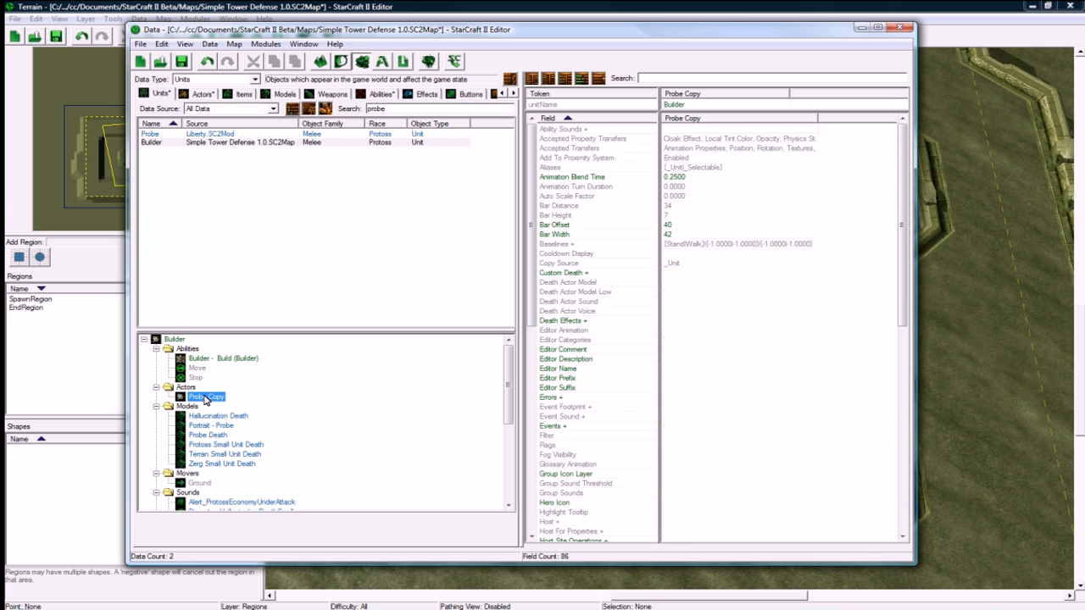
left_click(566, 359)
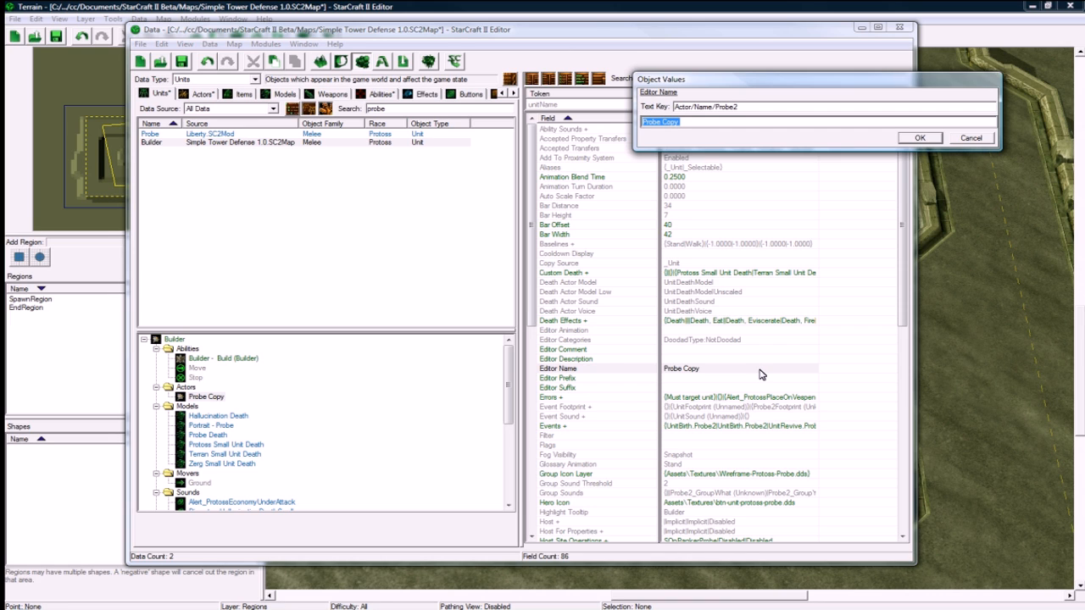
type("Build")
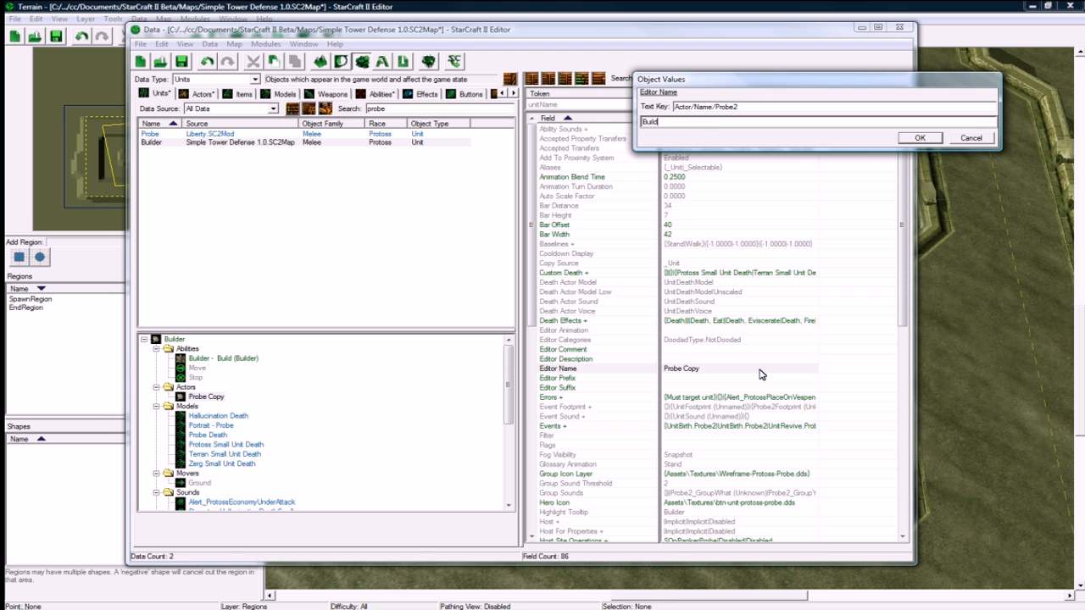
left_click(919, 137)
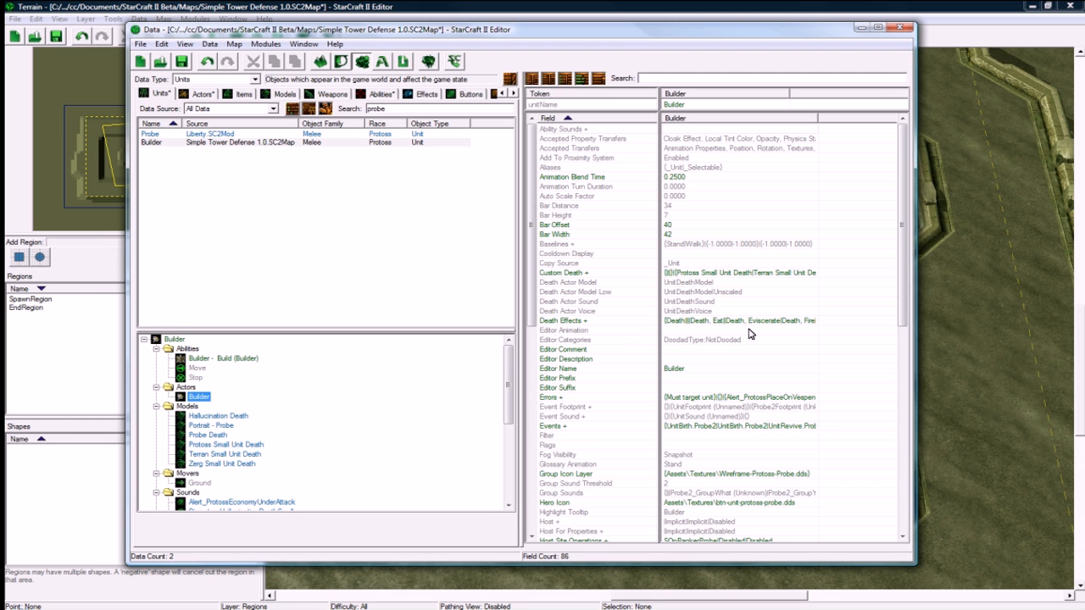
Review the actor's Model fields, setting a Probe model as its placement model
scroll("down", 3)
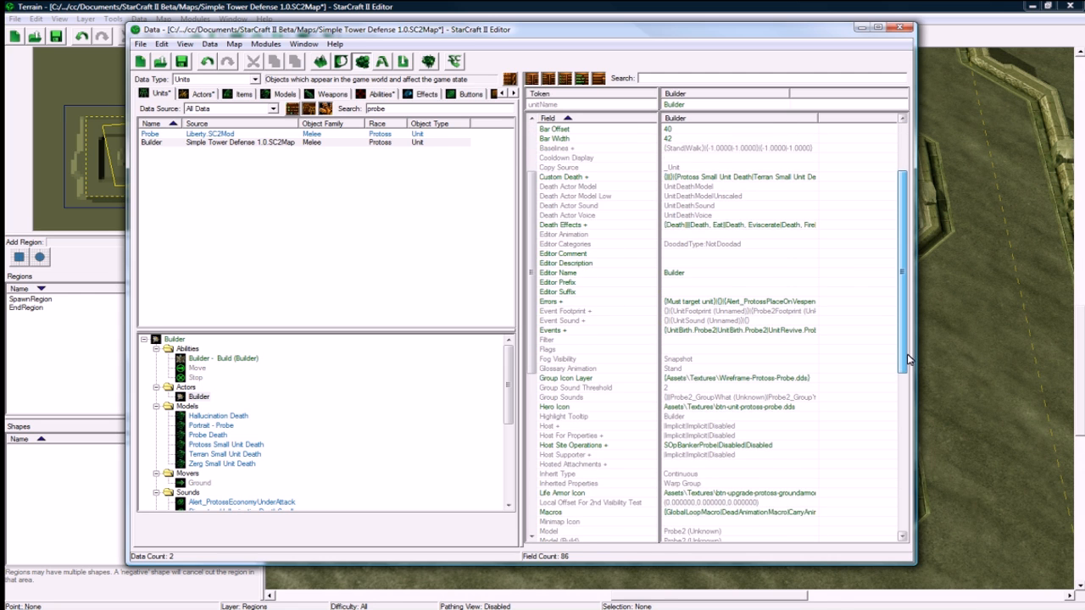
scroll("down", 3)
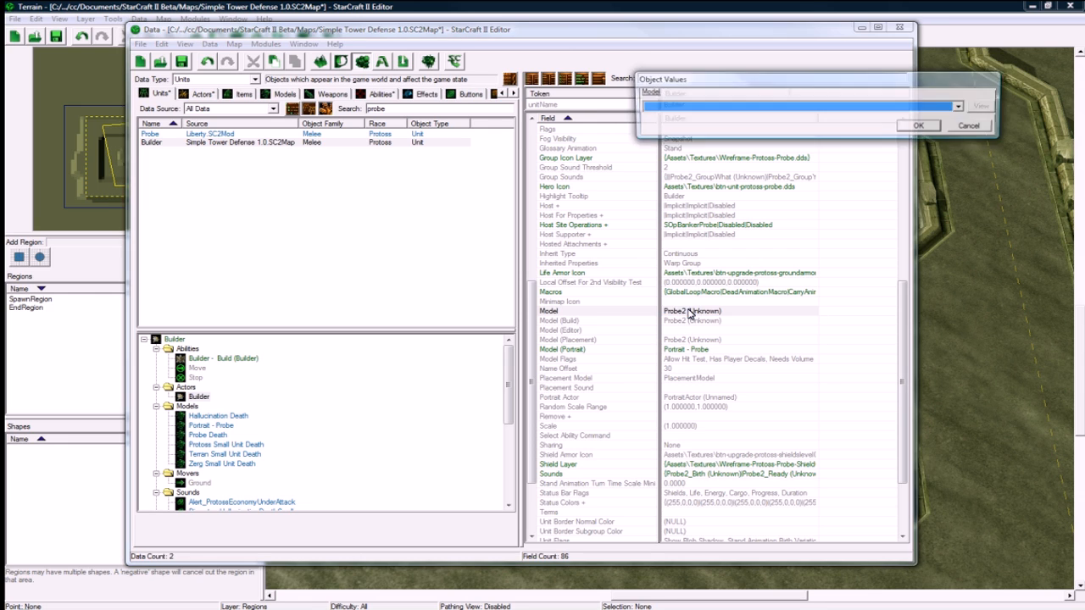
left_click(956, 105)
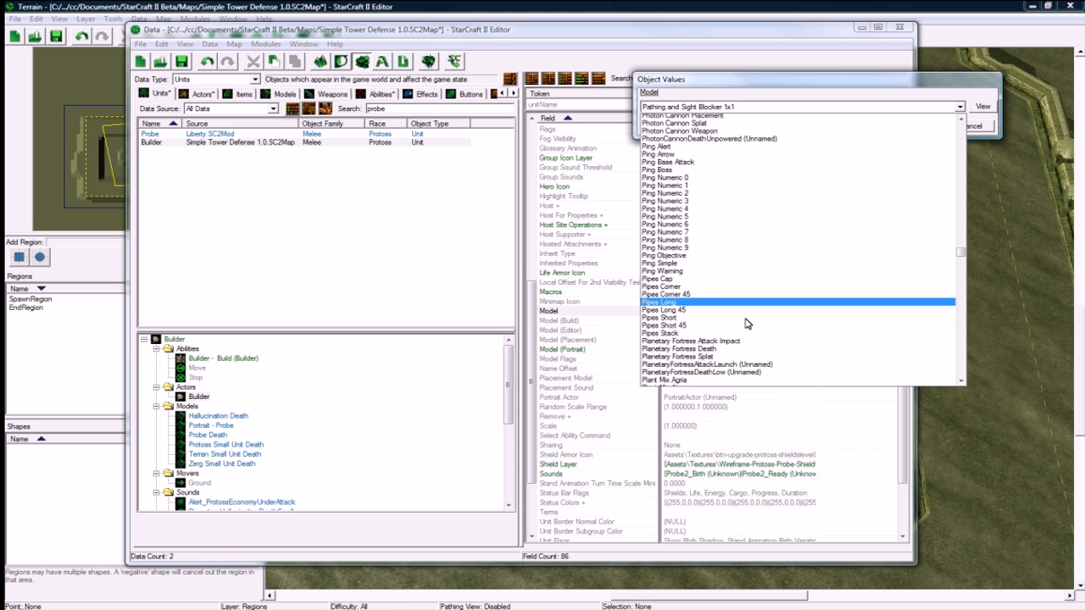
scroll("down", 3)
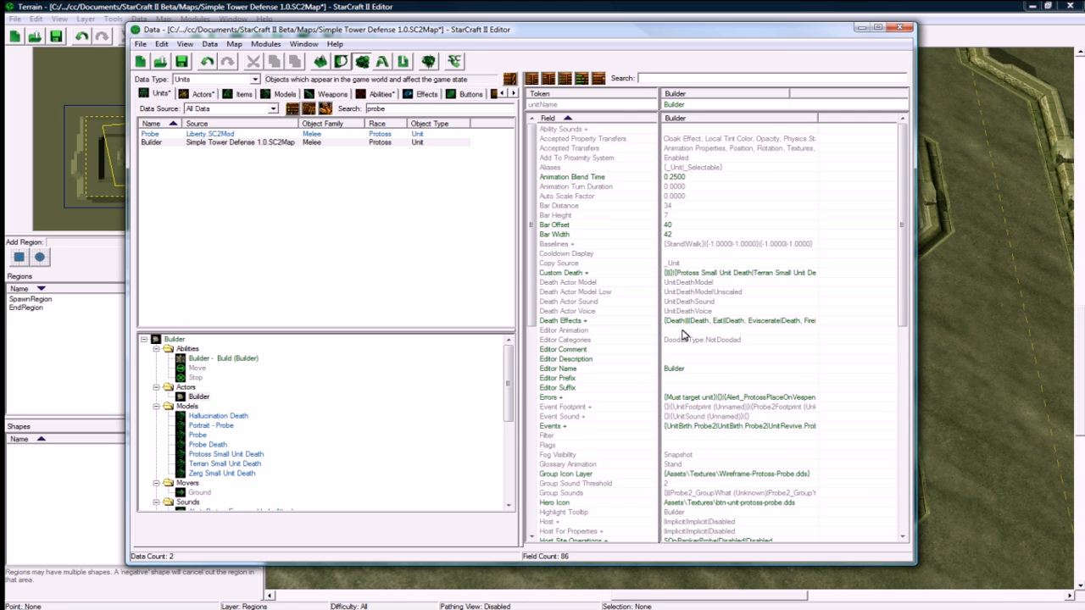
scroll("down", 3)
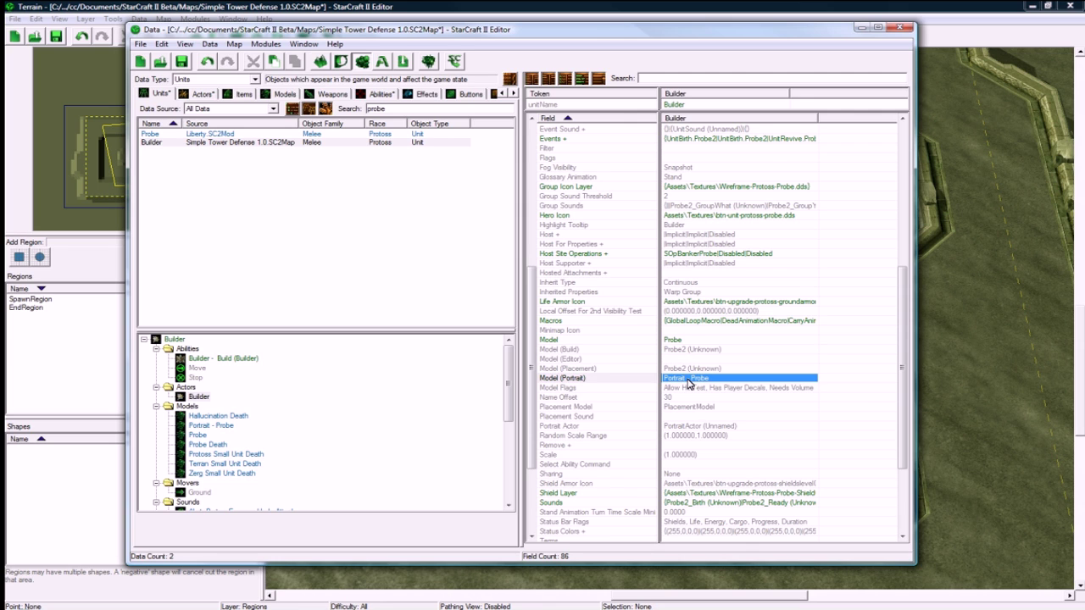
left_click(686, 368)
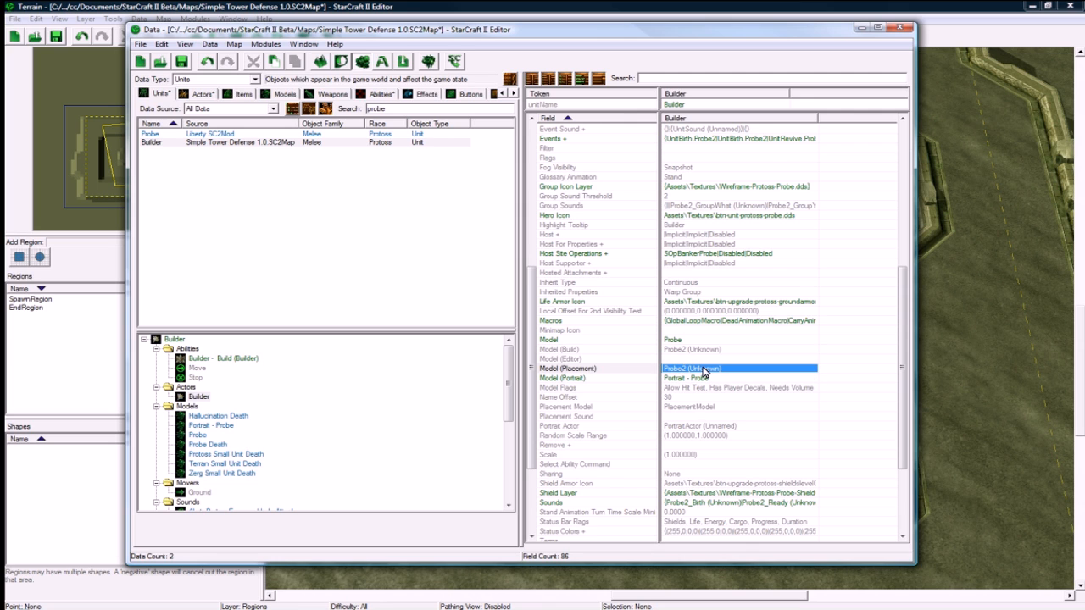
scroll("down", 3)
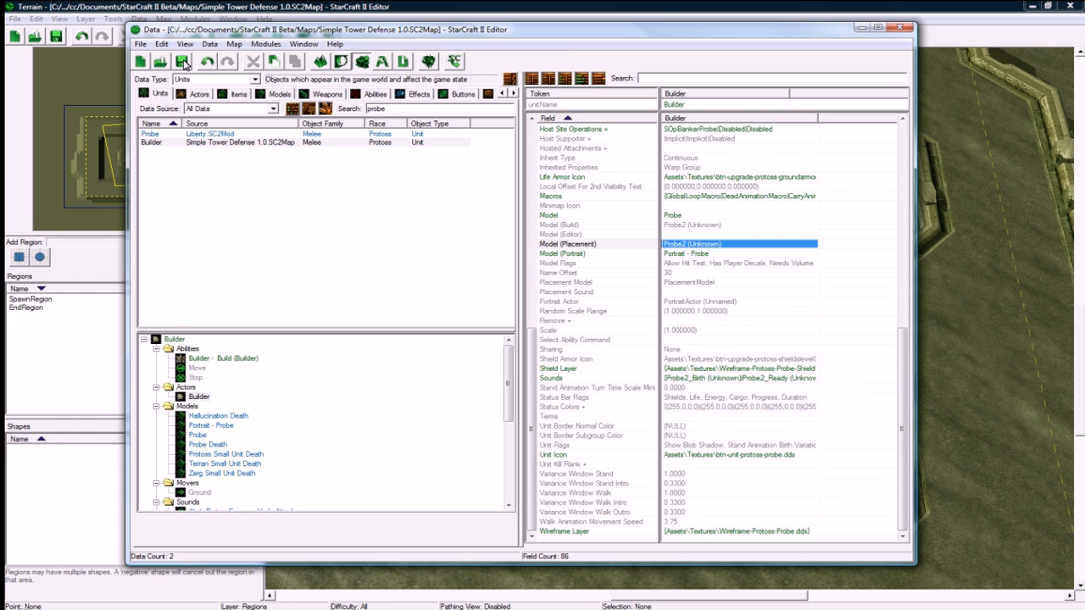
left_click(217, 357)
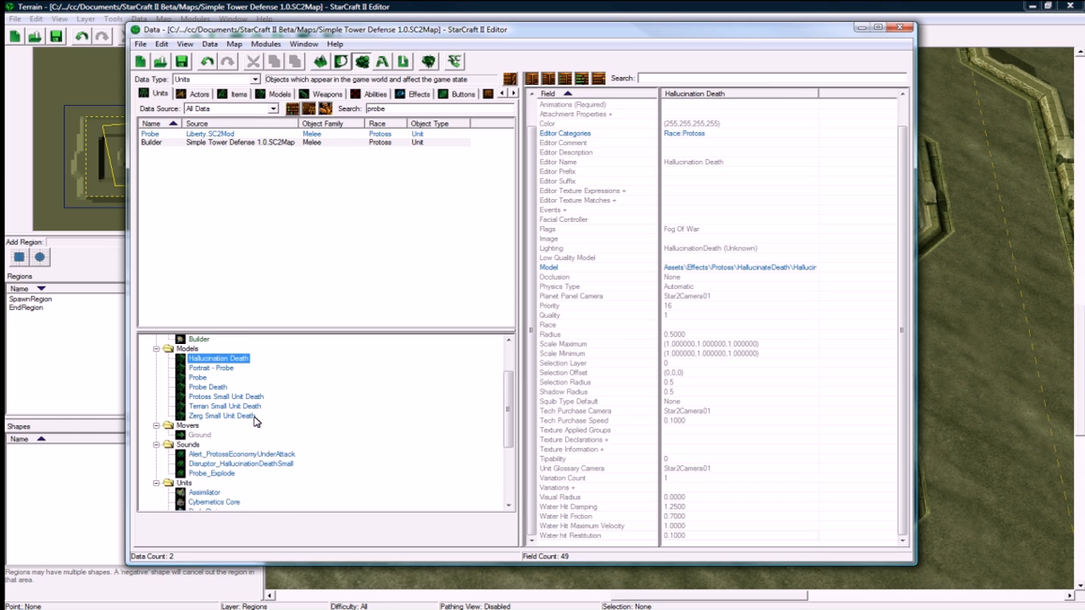
scroll("down", 3)
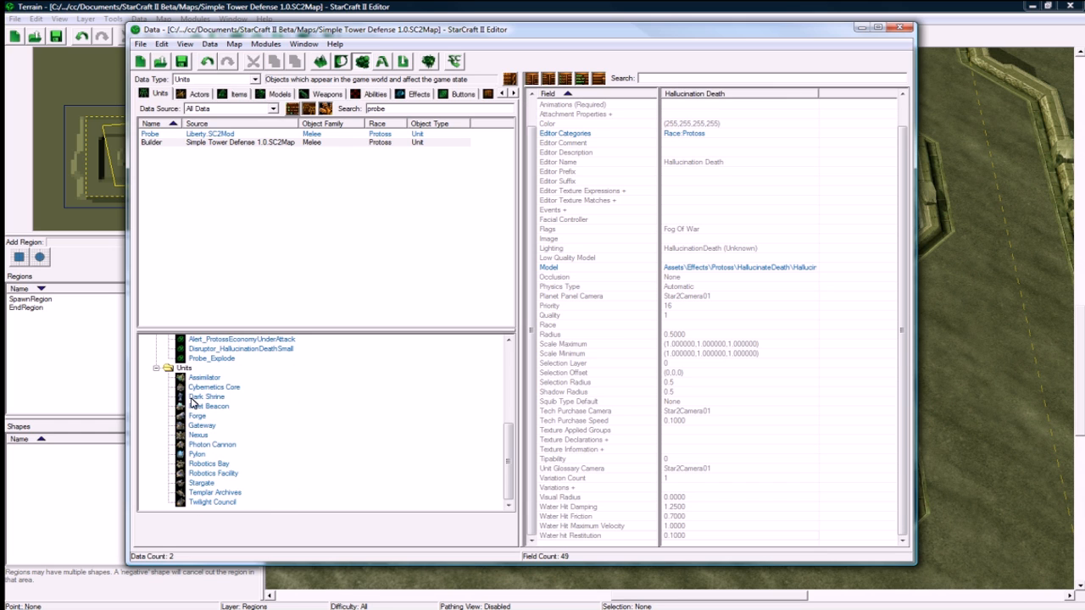
scroll("up", 3)
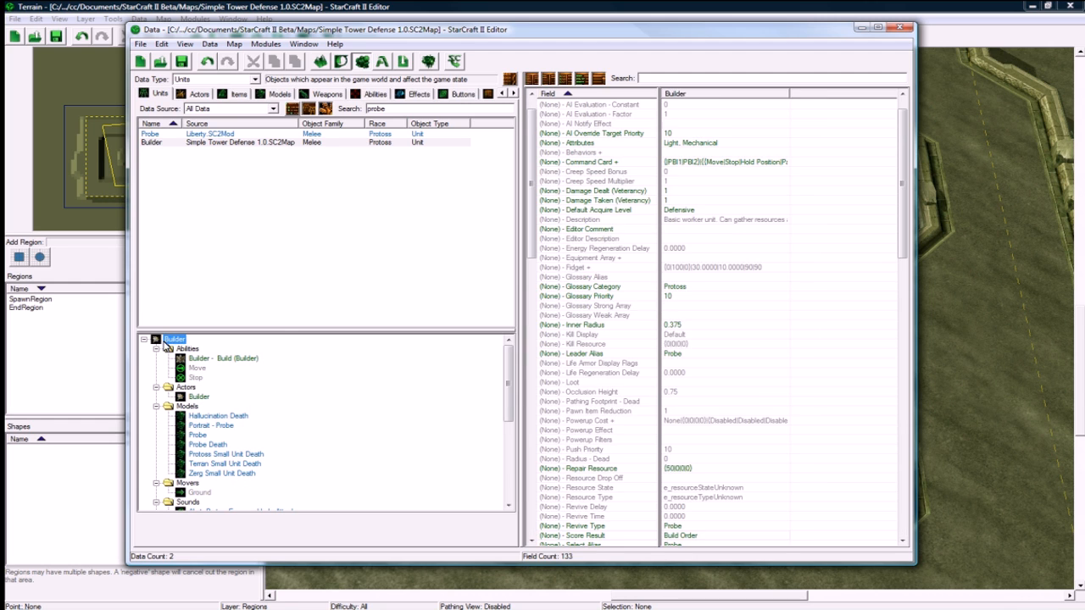
mouse_move(210, 152)
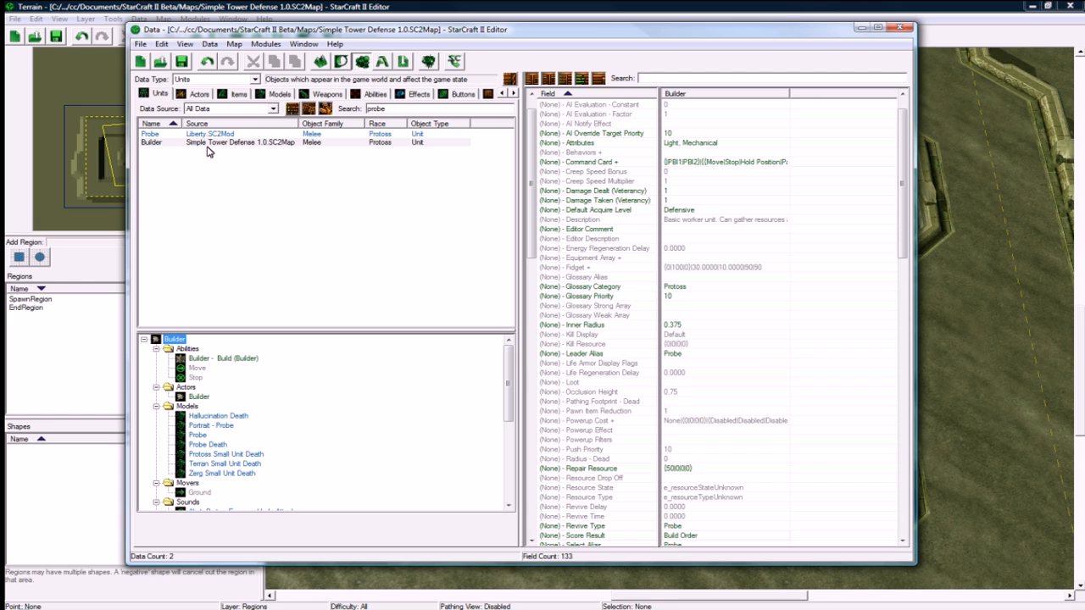
mouse_move(178, 99)
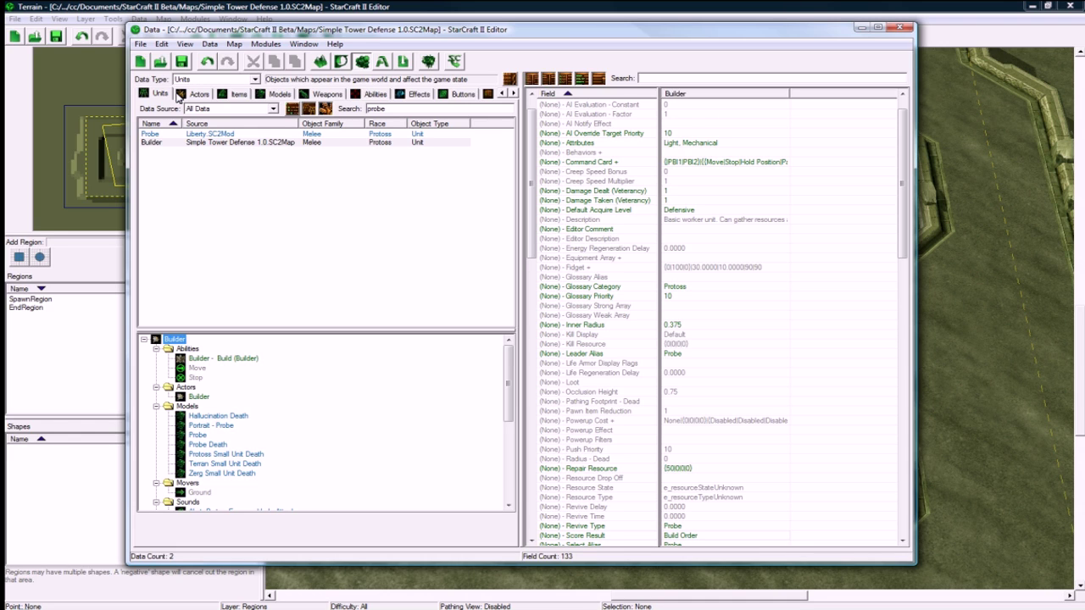
mouse_move(197, 112)
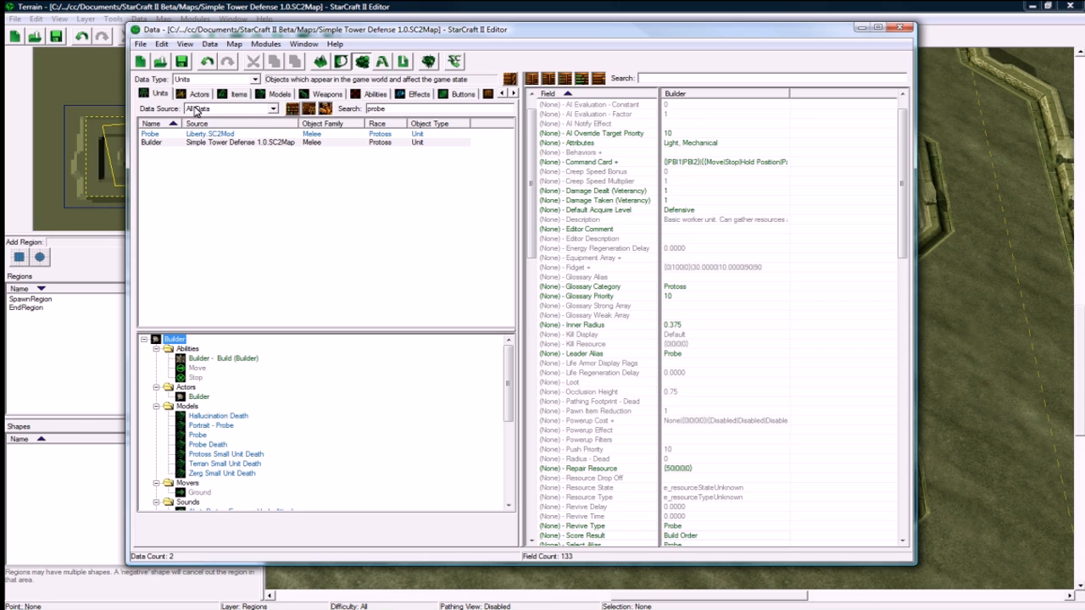
mouse_move(169, 149)
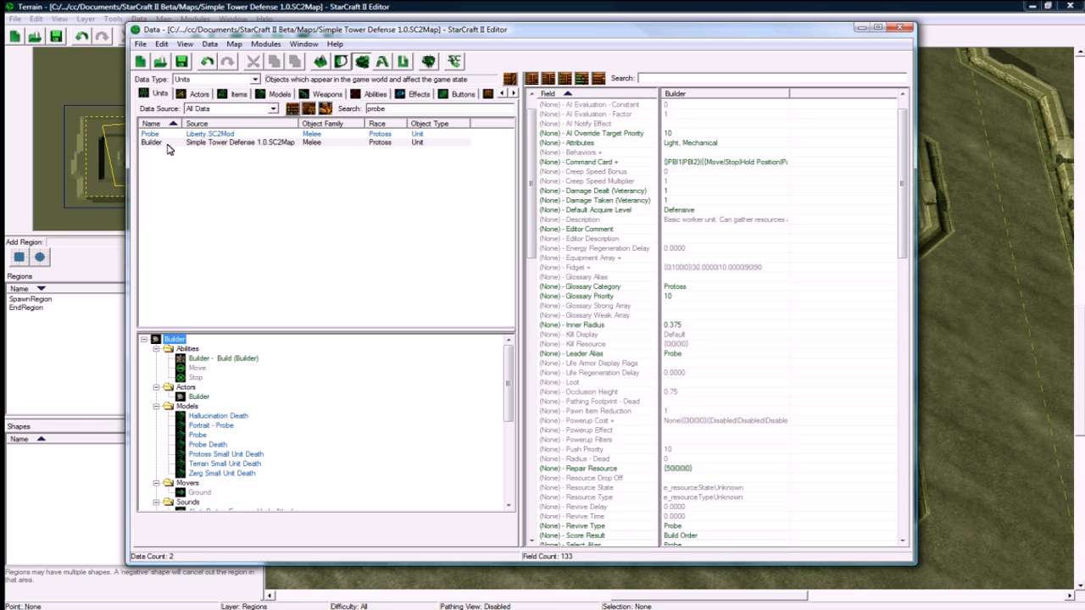
mouse_move(178, 169)
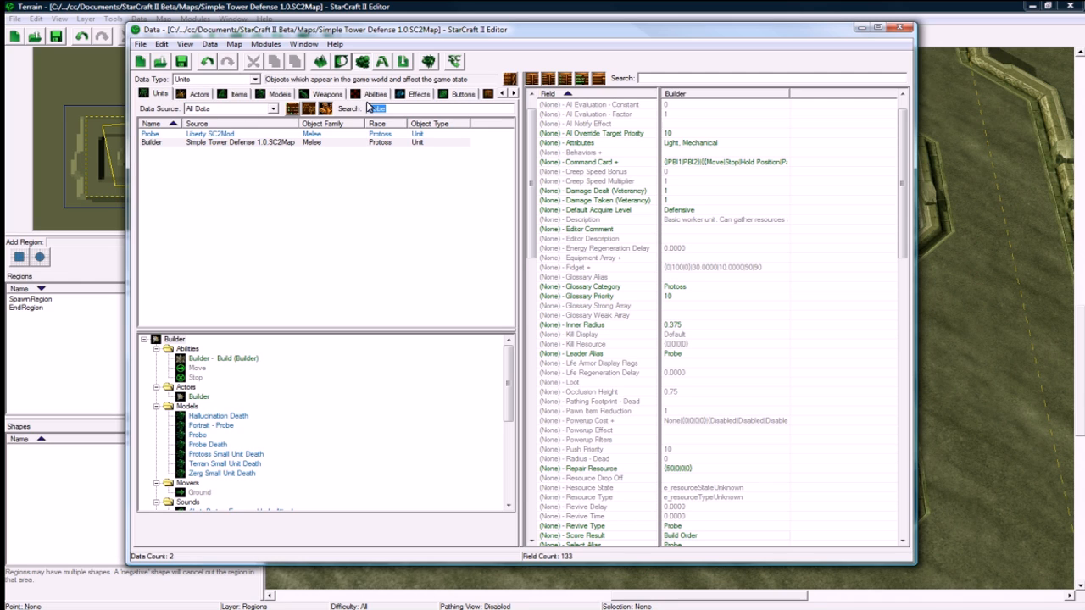
Search the unit data for 'photon cannon'
type("photon cannon")
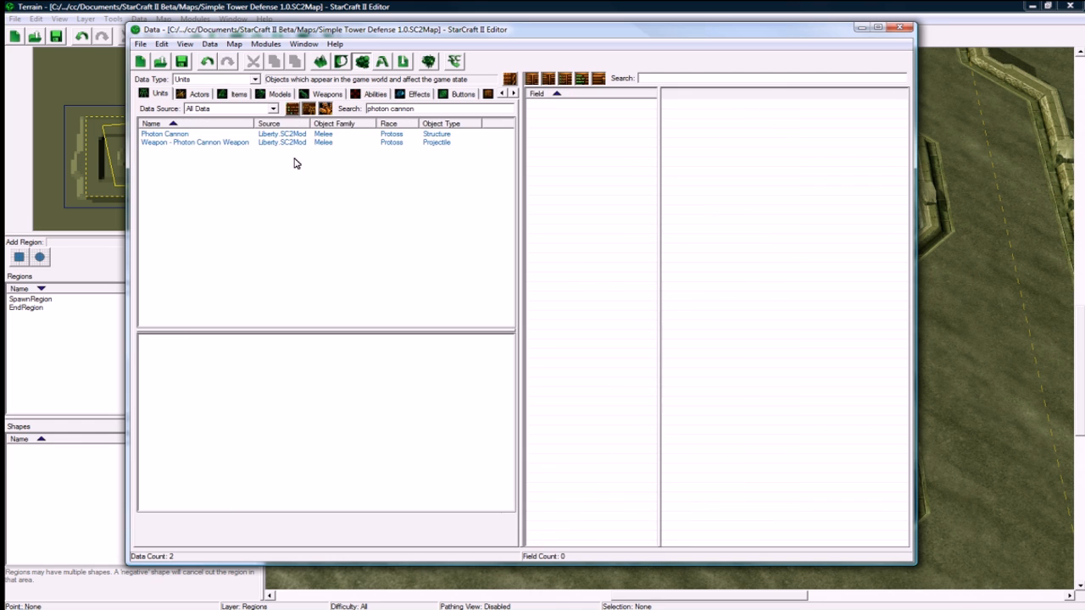
Start Duplicate Object on the Photon Cannon unit from its context menu
right_click(164, 134)
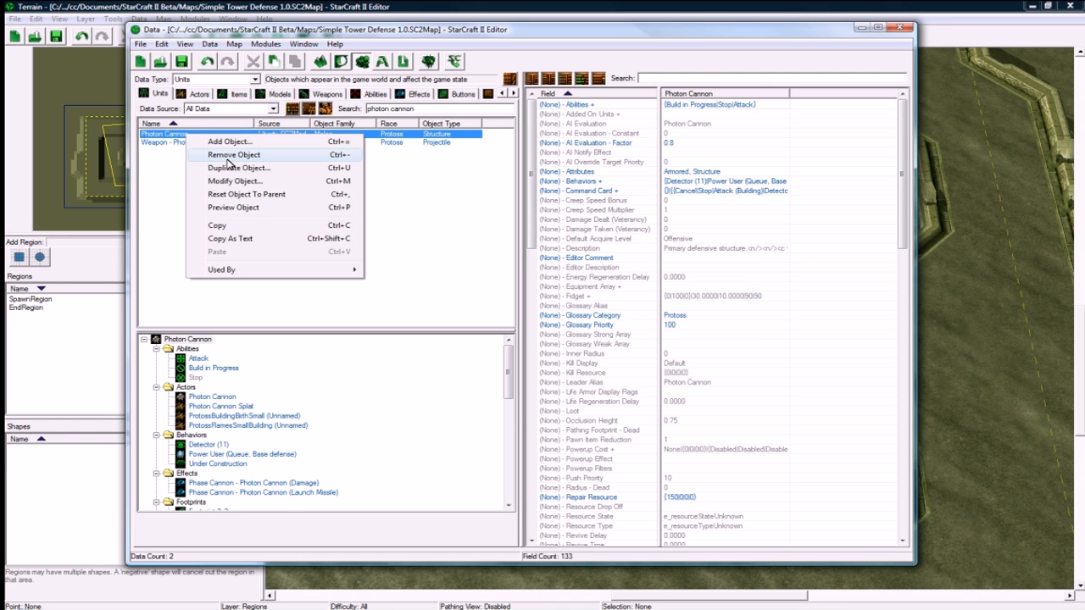
left_click(241, 168)
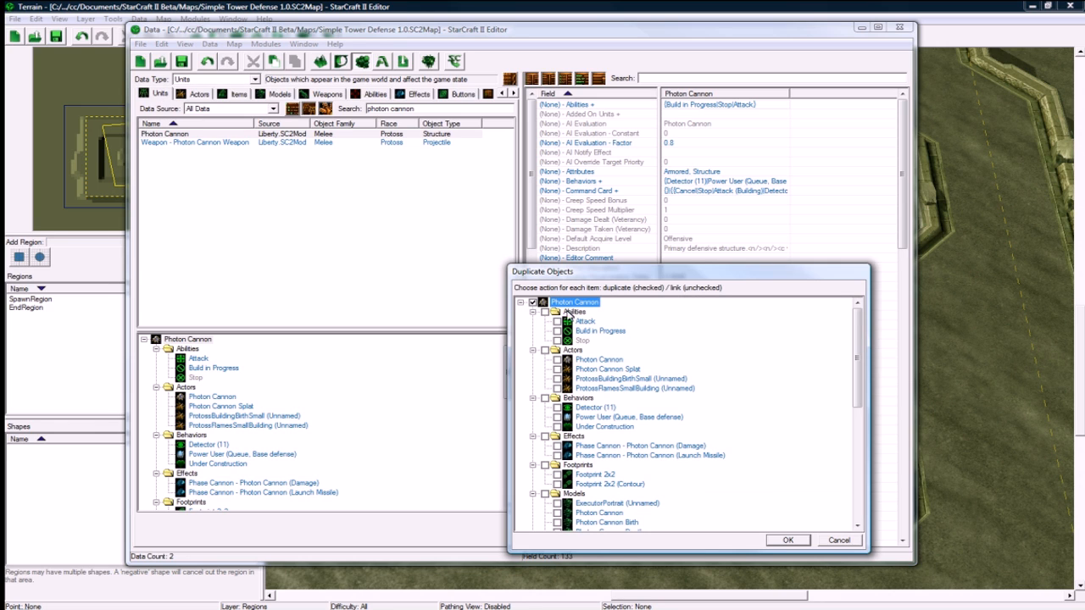
mouse_move(585, 337)
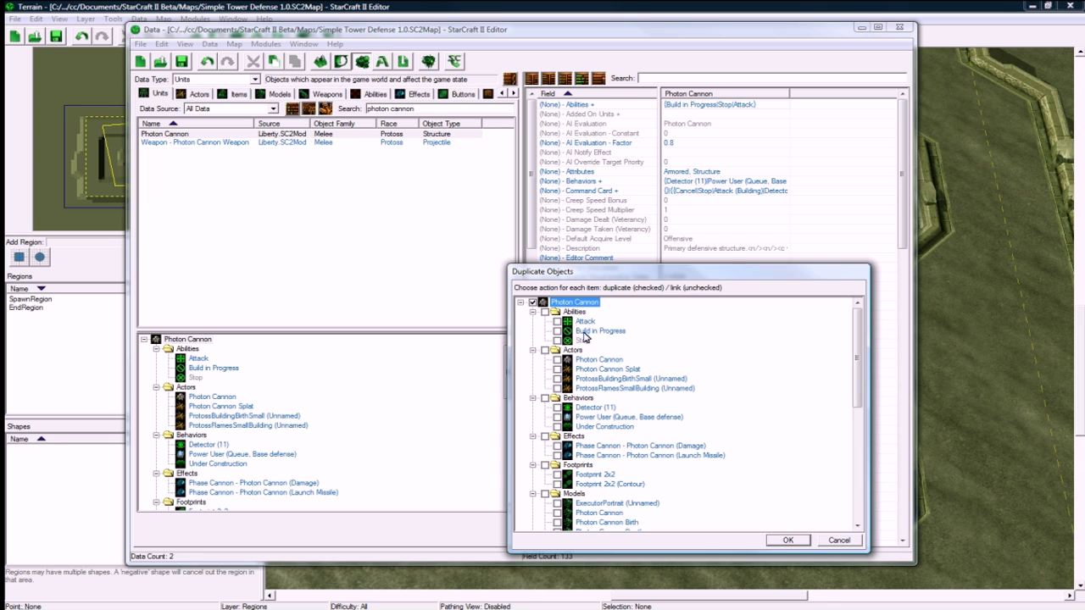
Include the linked actors, effects and Photon Cannon Weapon in the copy and confirm the duplication
left_click(545, 349)
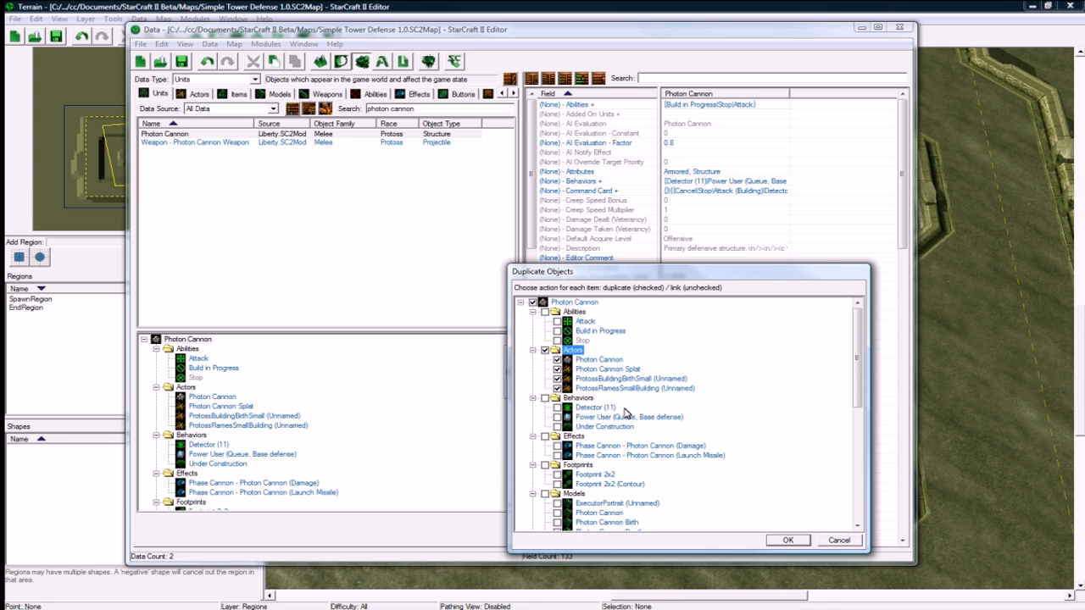
scroll("down", 3)
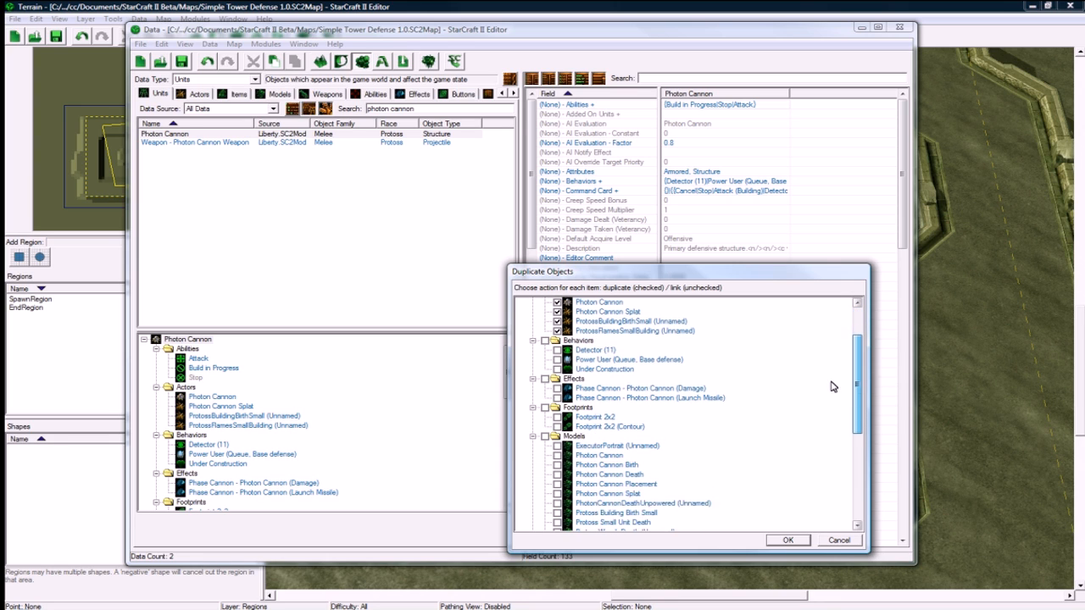
left_click(546, 379)
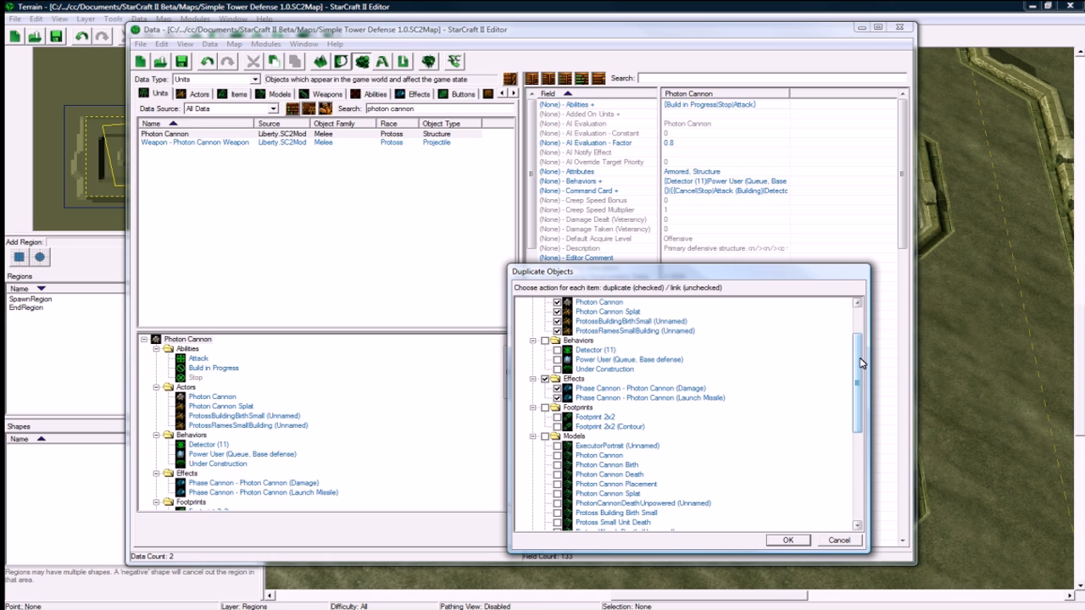
scroll("down", 3)
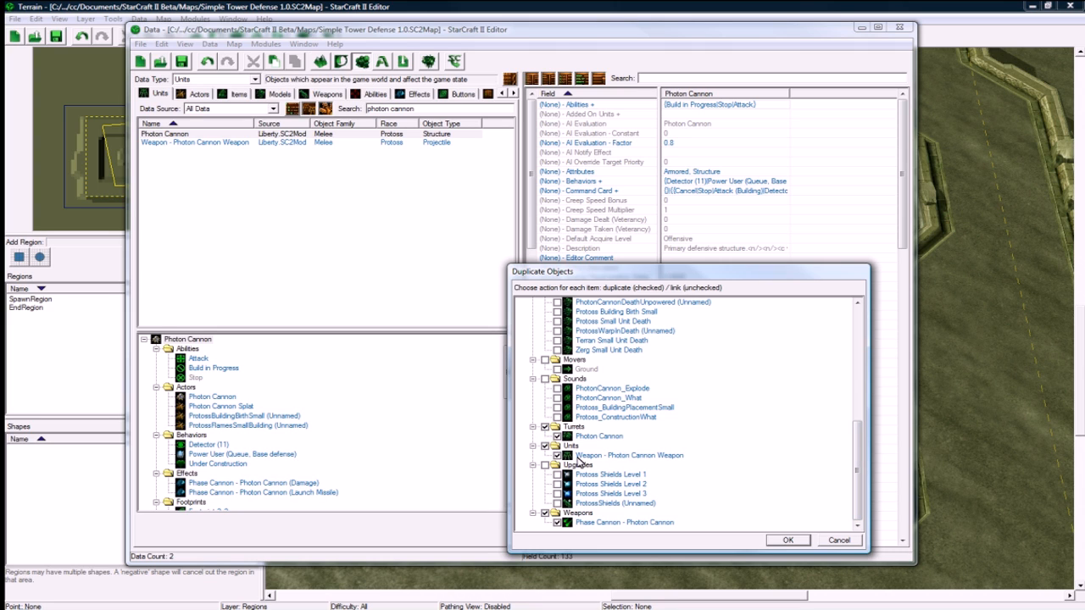
left_click(787, 539)
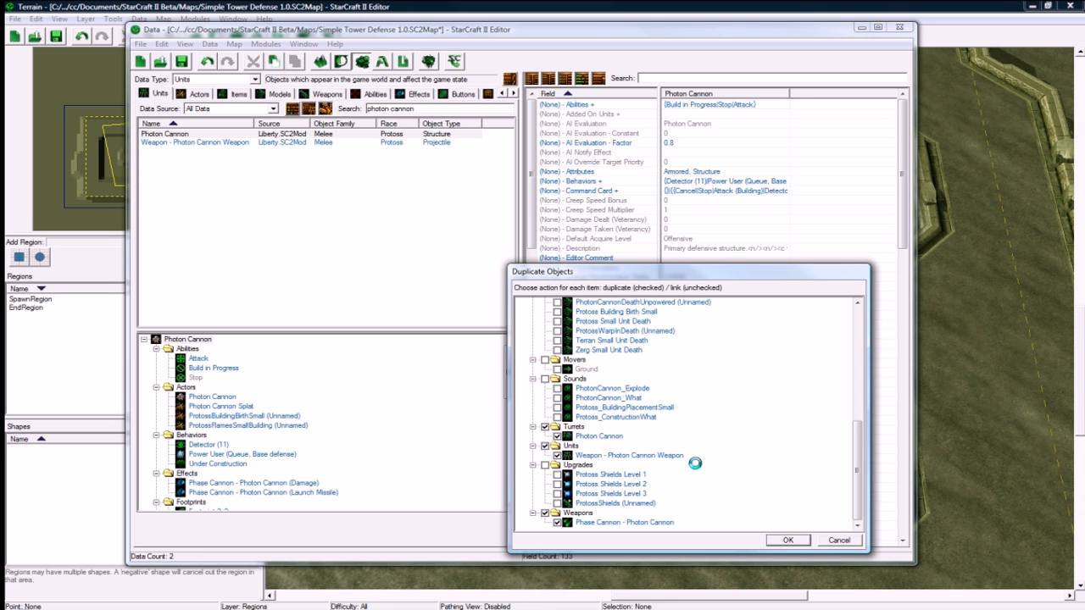
left_click(787, 539)
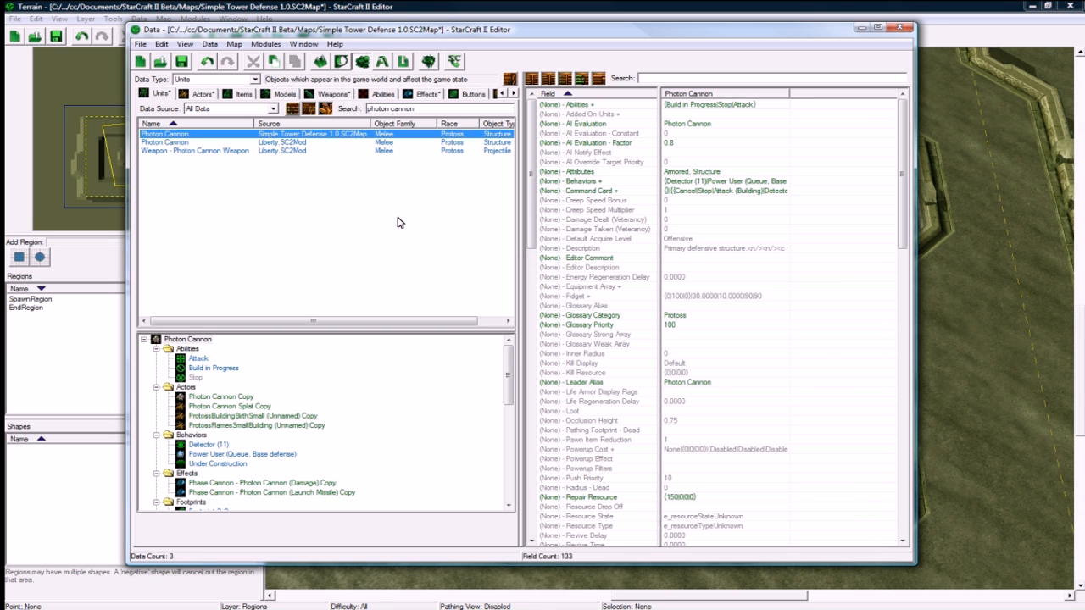
mouse_move(194, 136)
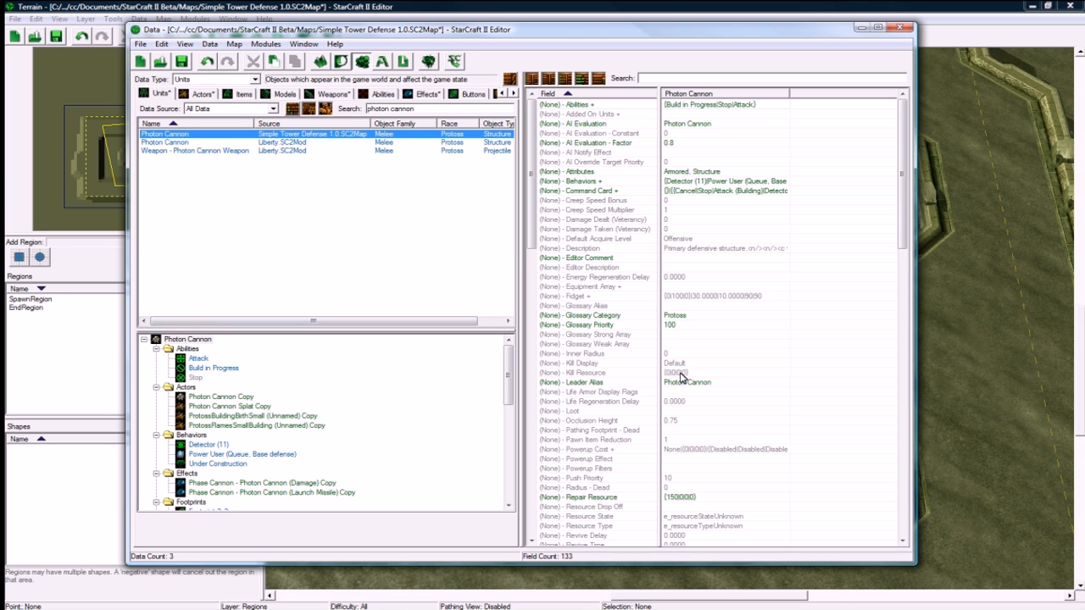
Rename the copied cannon's Stats - Name to 'Basic Cannon'
scroll("down", 3)
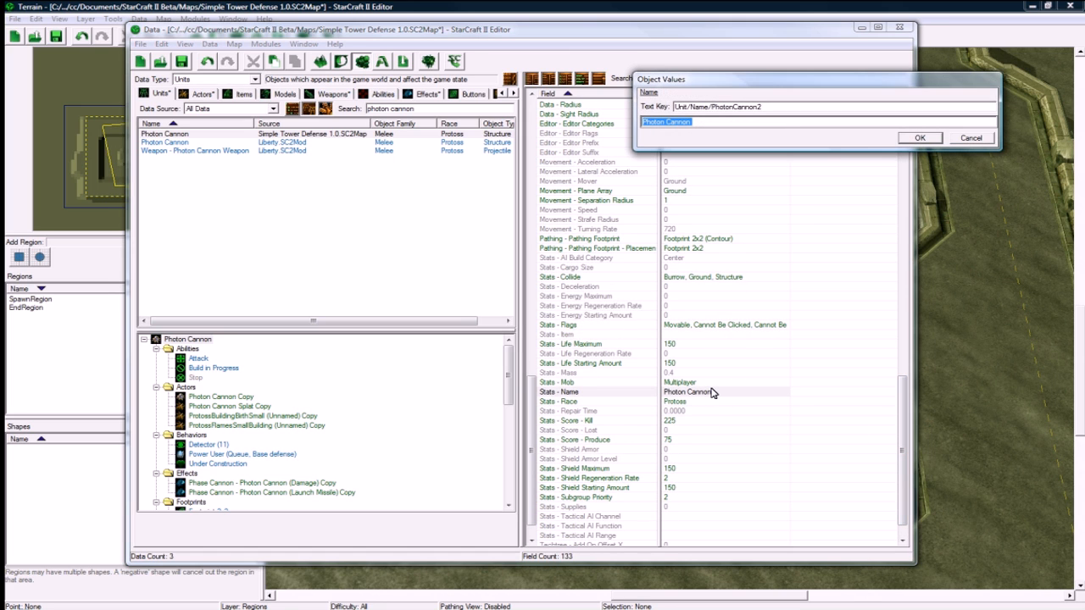
type("Basic C")
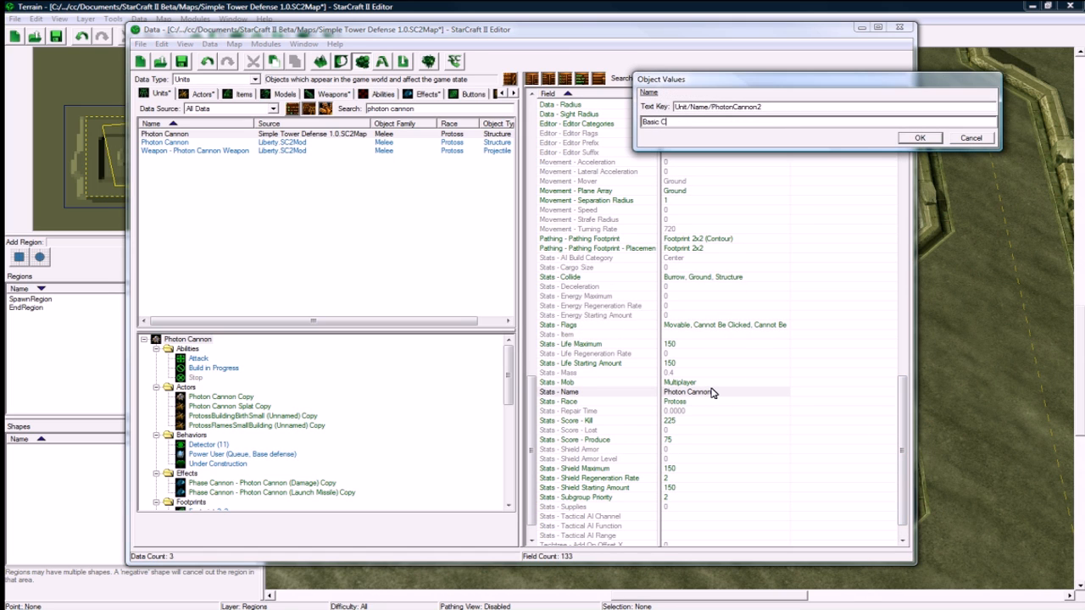
left_click(919, 137)
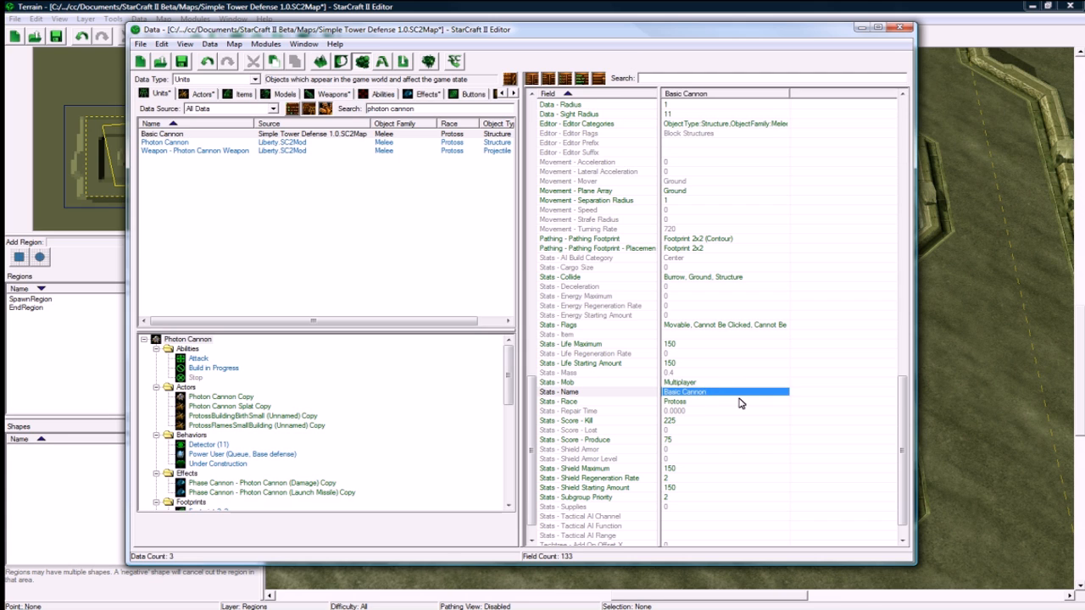
Set the Basic Cannon's shield maximum and starting amount to 0 and life maximum to 10
left_click(670, 467)
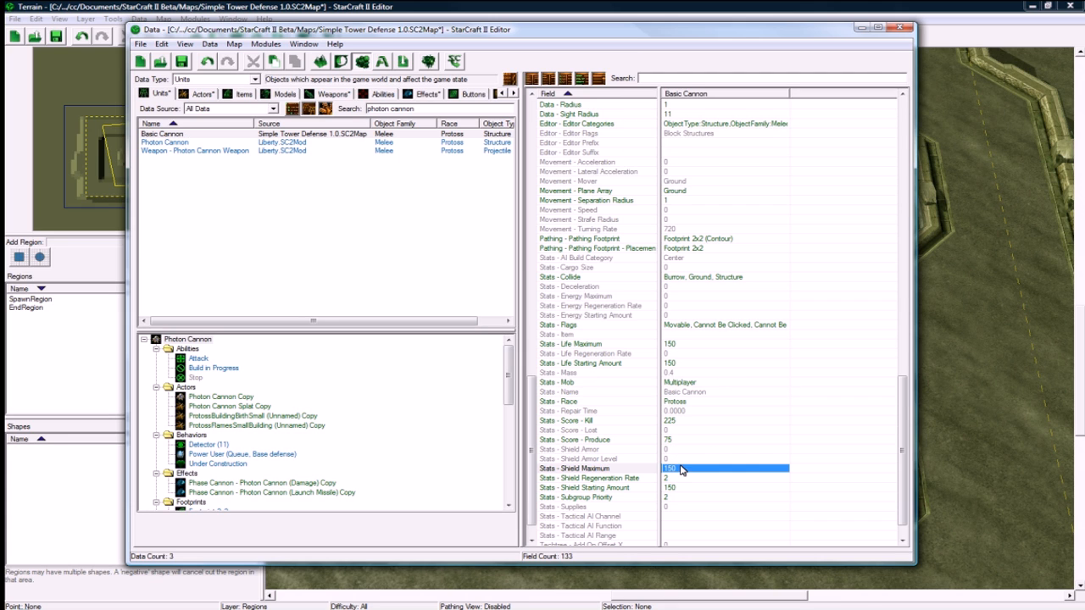
double_click(720, 468)
type("0")
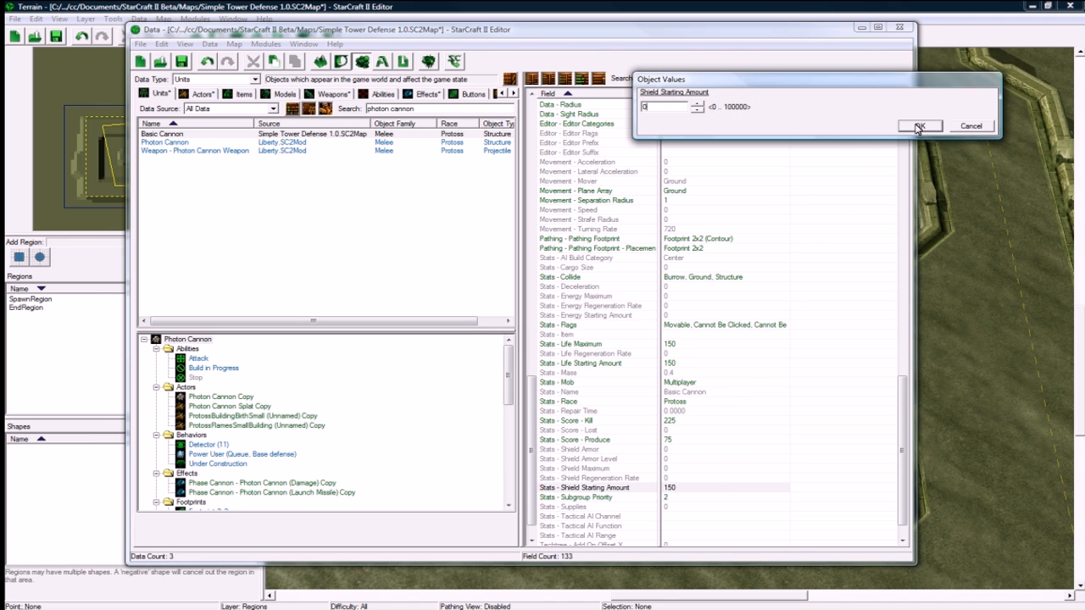
left_click(919, 125)
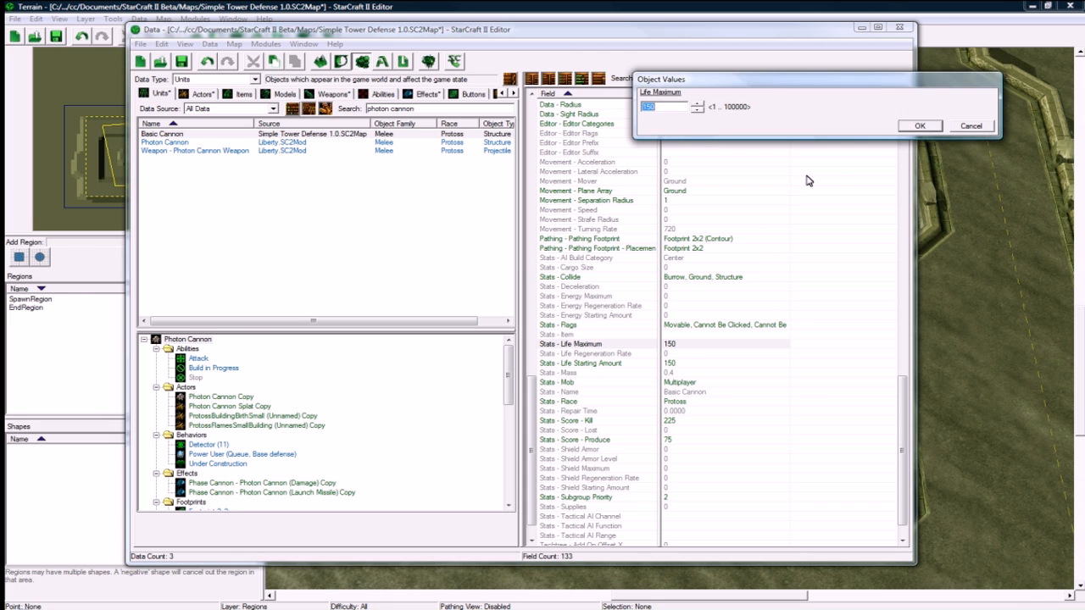
left_click(919, 125)
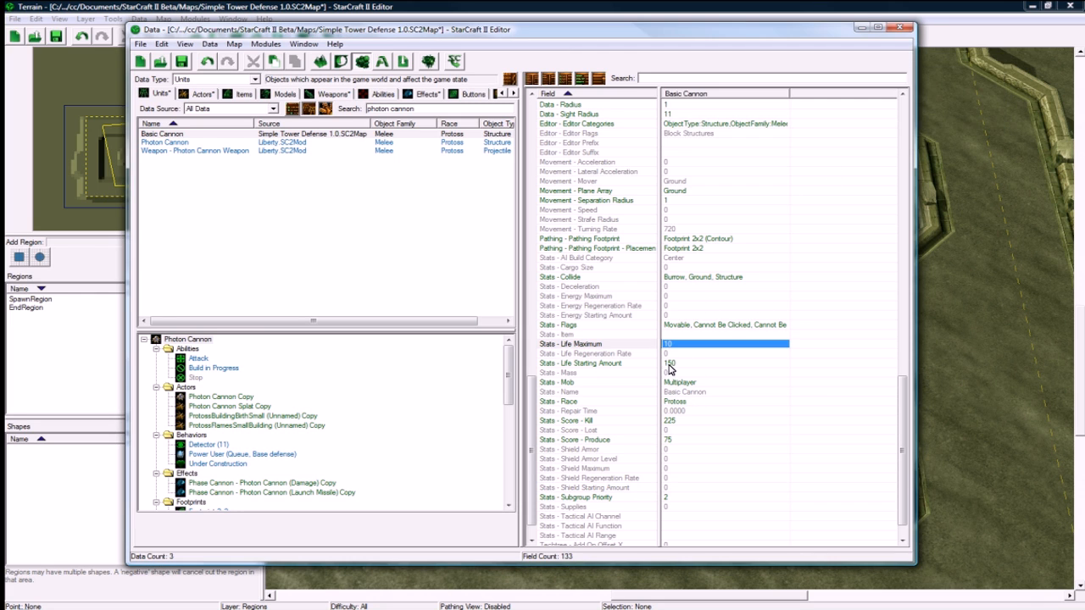
left_click(580, 363)
type("10")
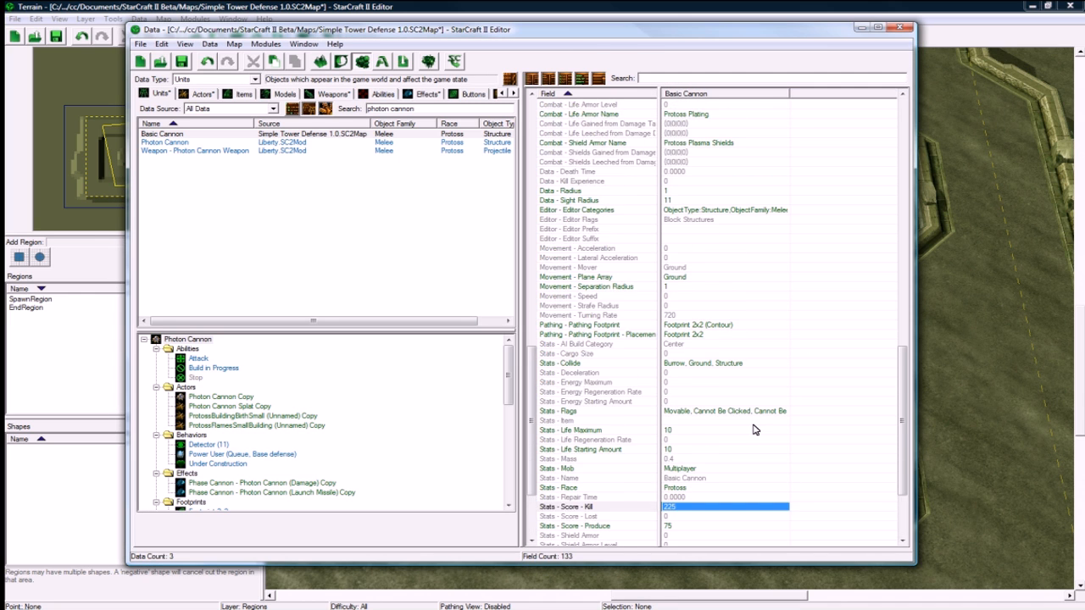
scroll("up", 3)
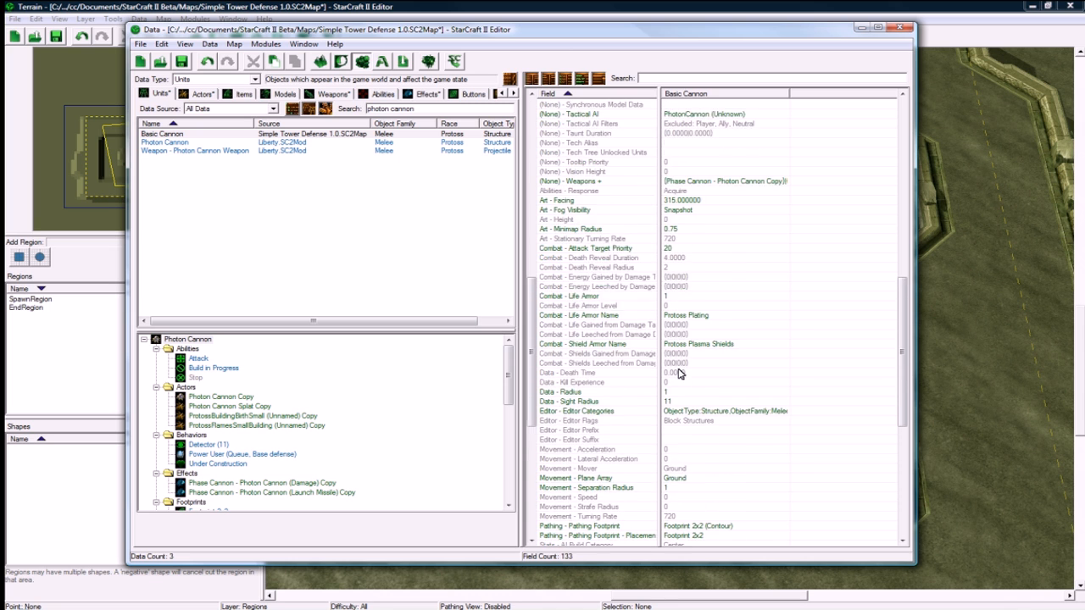
scroll("up", 3)
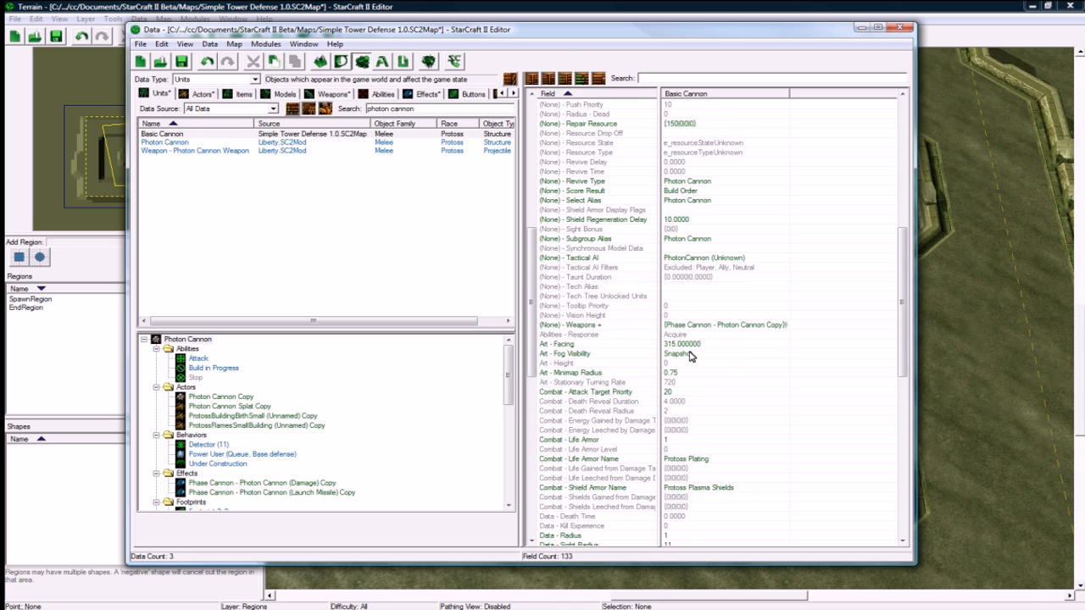
scroll("up", 3)
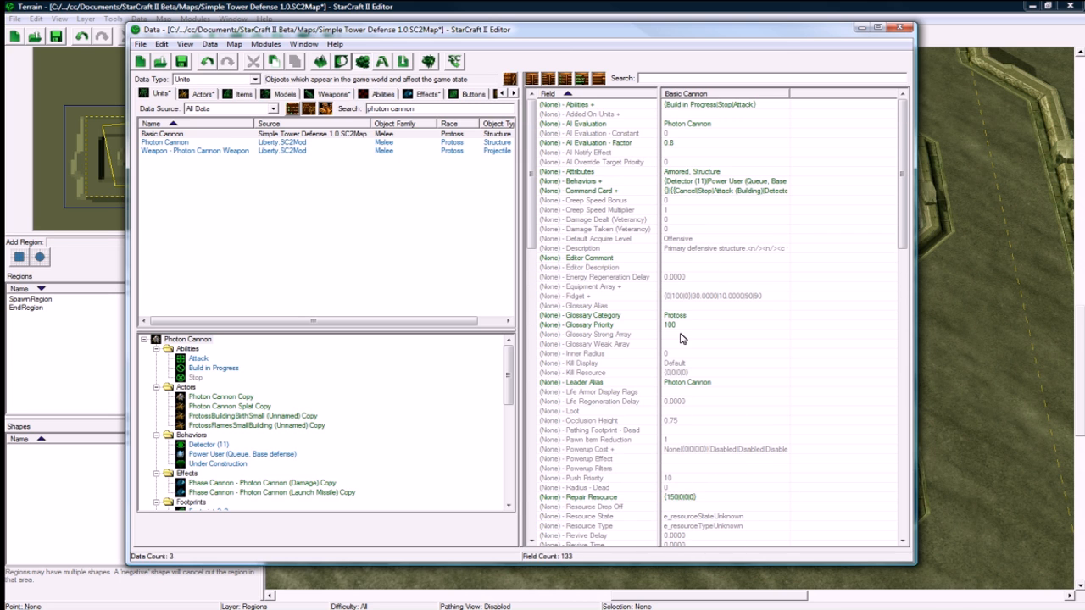
mouse_move(685, 174)
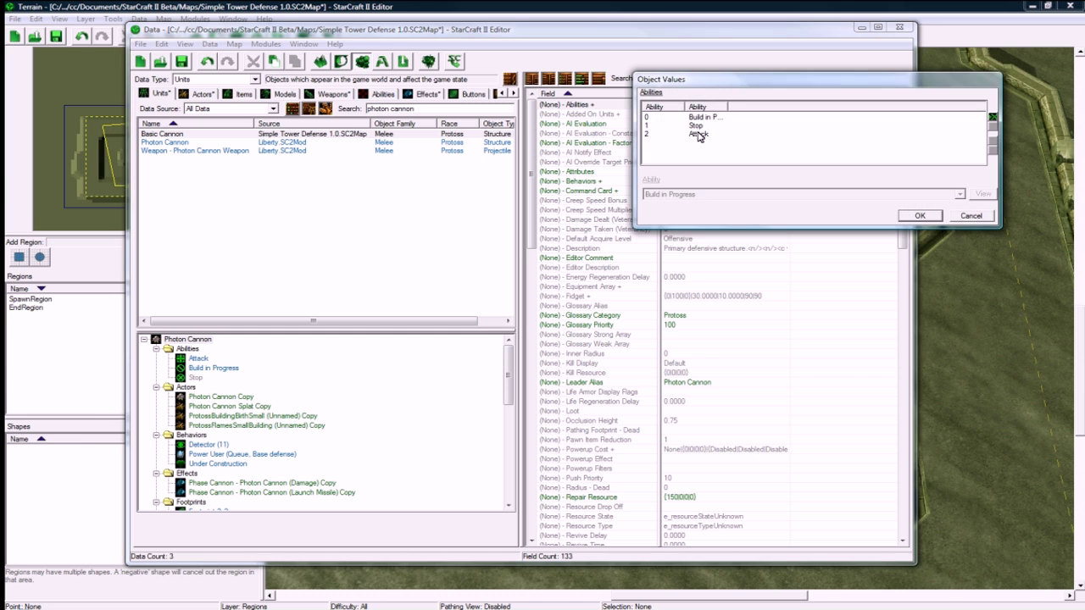
Remove Detector and Power User so Basic Cannon keeps only the Under Construction behavior
left_click(919, 216)
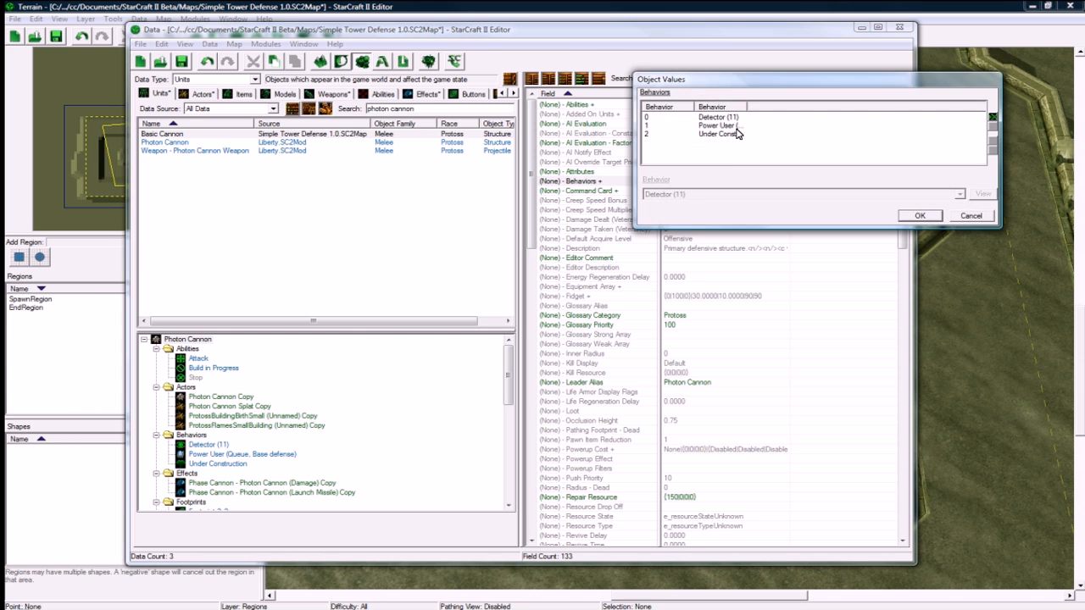
left_click(991, 117)
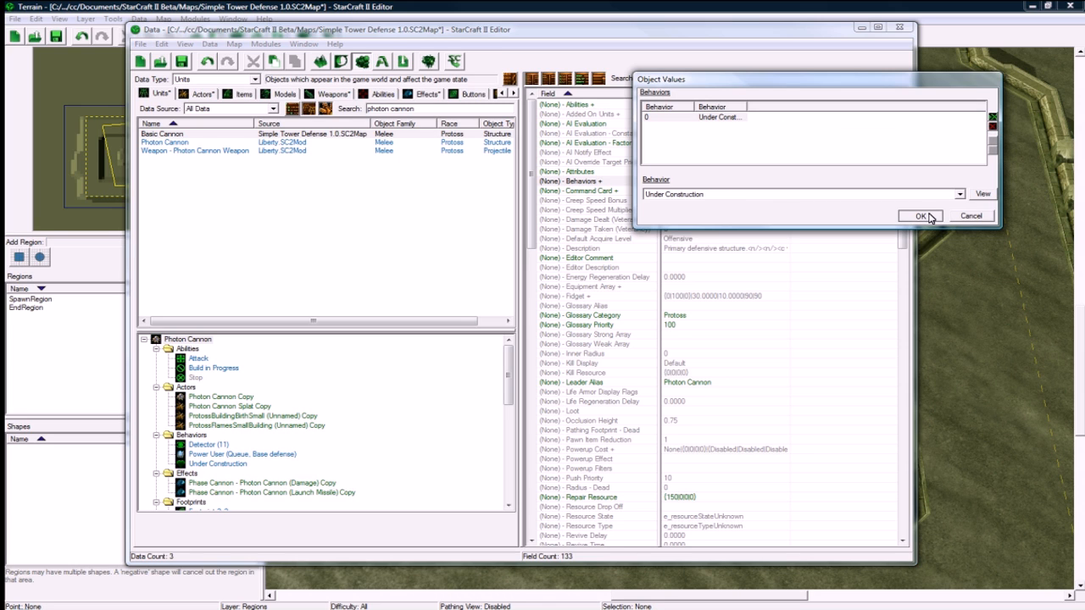
left_click(919, 217)
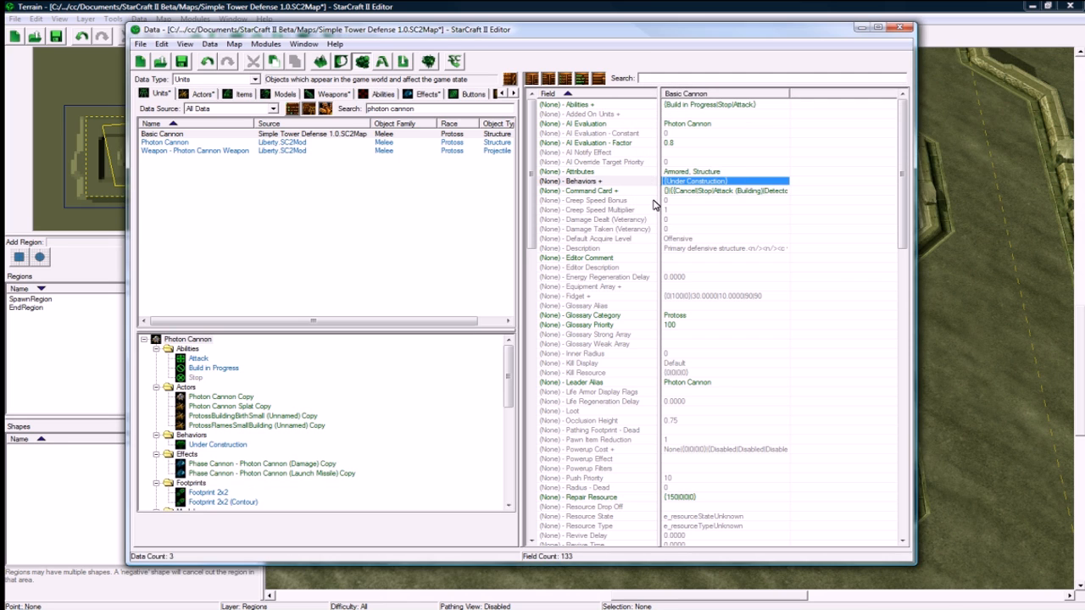
left_click(726, 190)
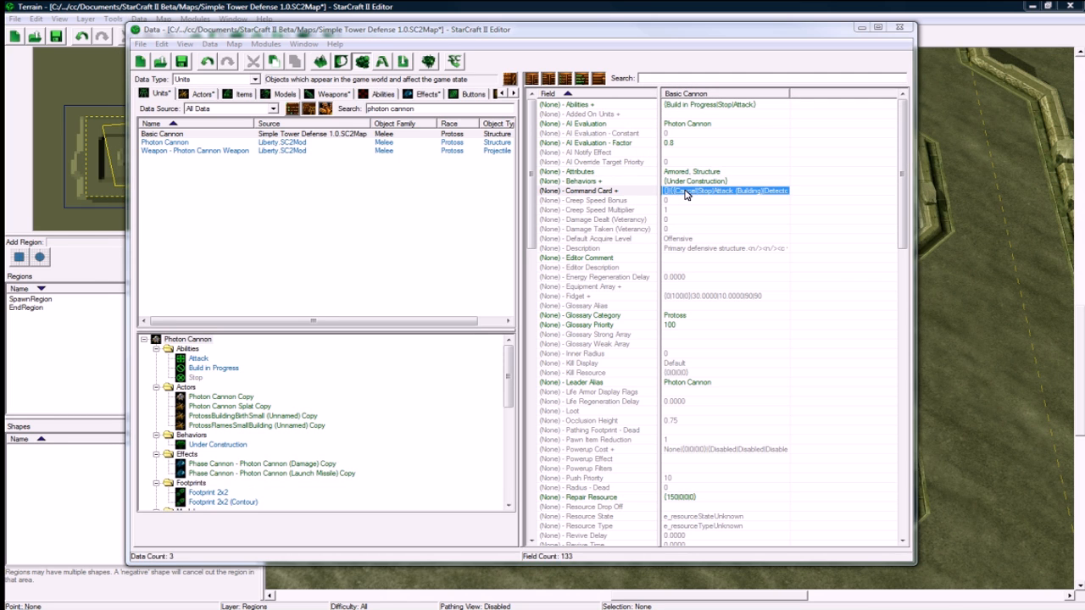
double_click(726, 190)
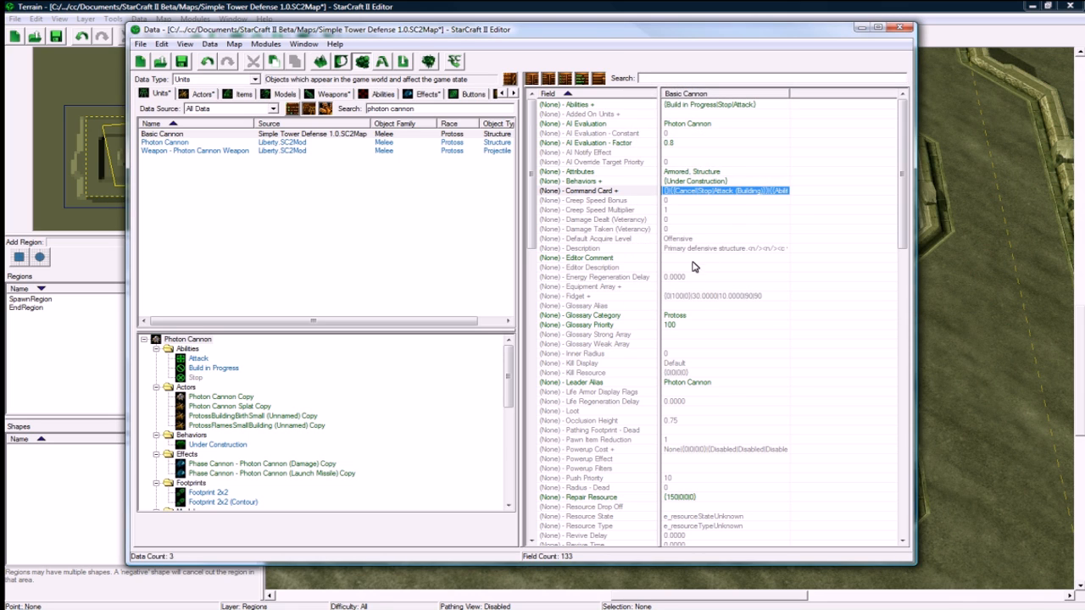
Begin modifying the copied actor's unitName link to point at Basic Cannon
left_click(580, 248)
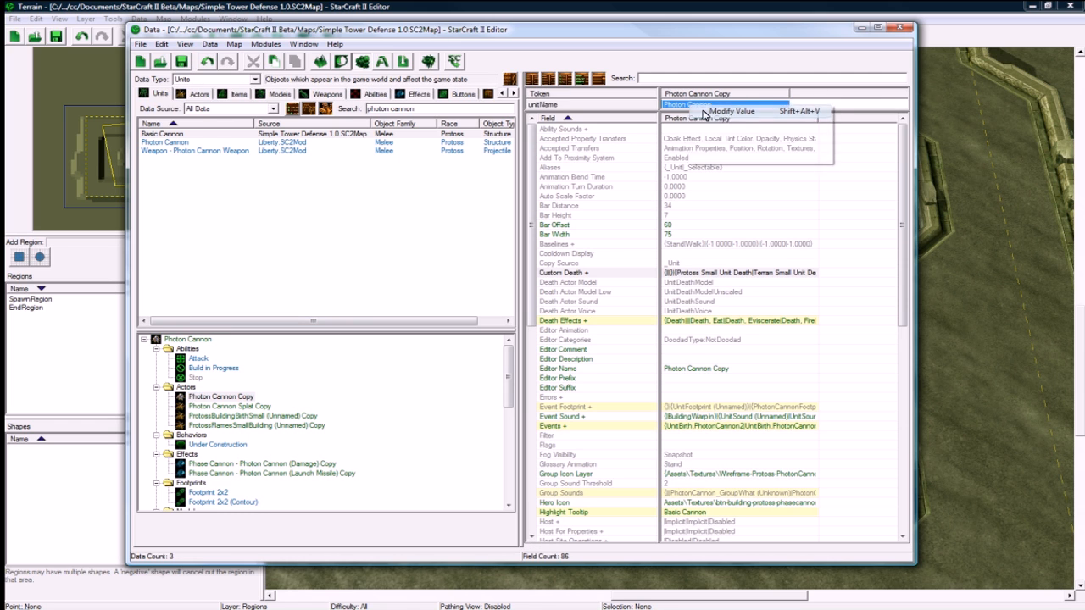
left_click(730, 110)
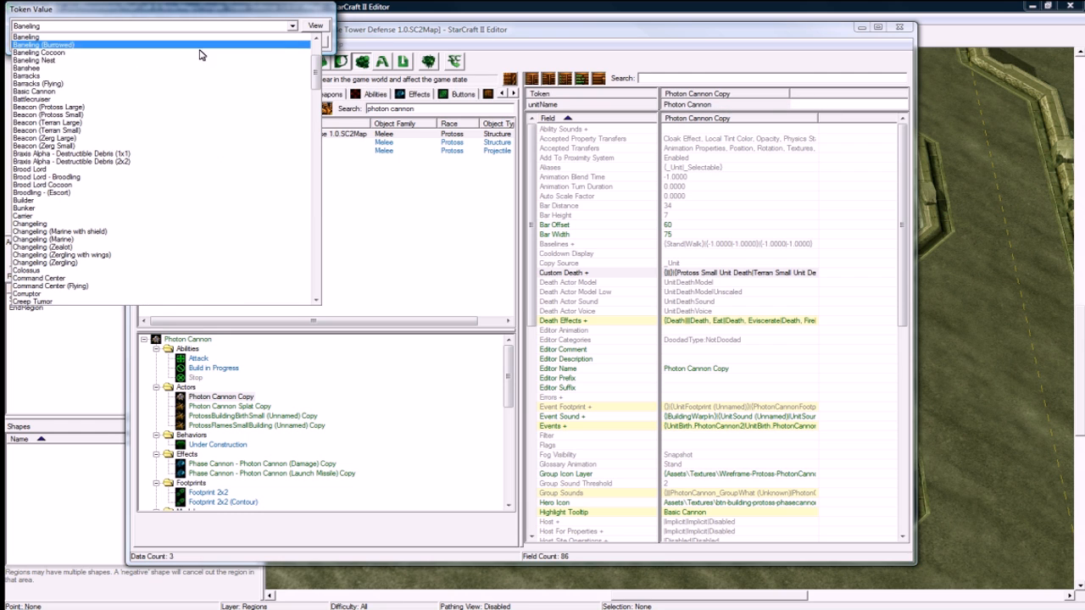